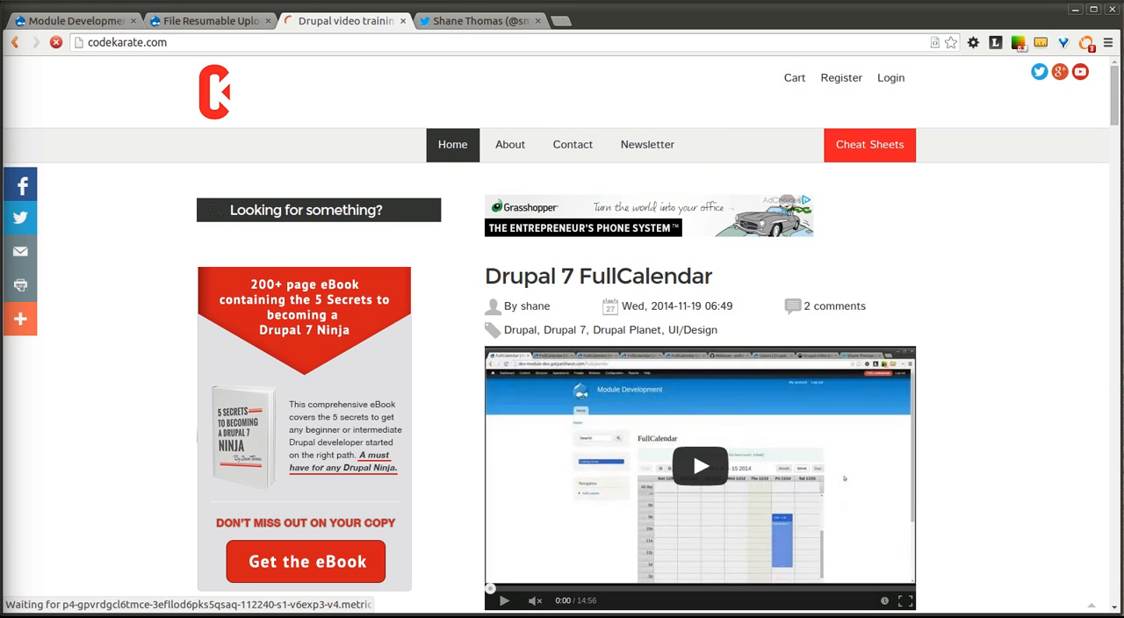
mouse_move(185, 291)
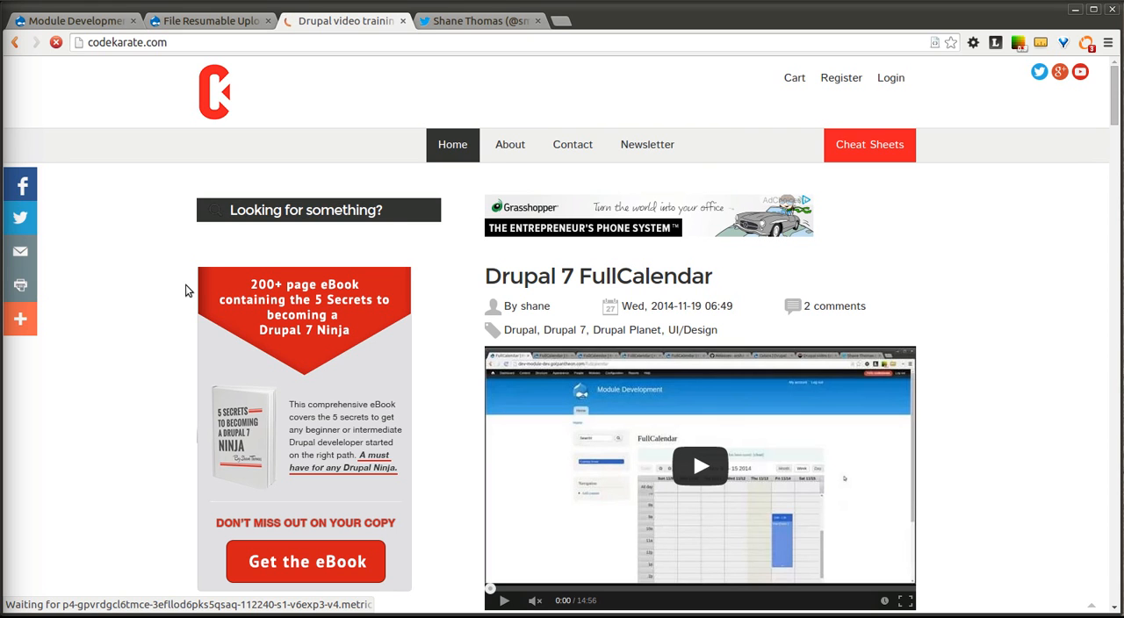
mouse_move(151, 254)
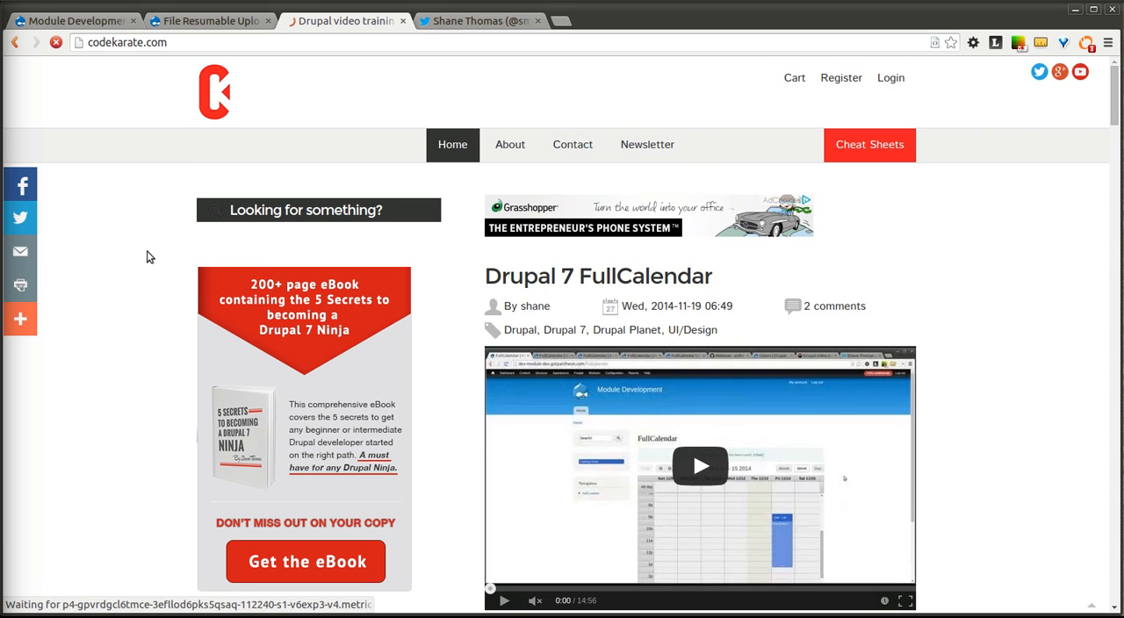
Close the codekarate video and Twitter tabs and skim the File Resumable Upload project page
left_click(488, 20)
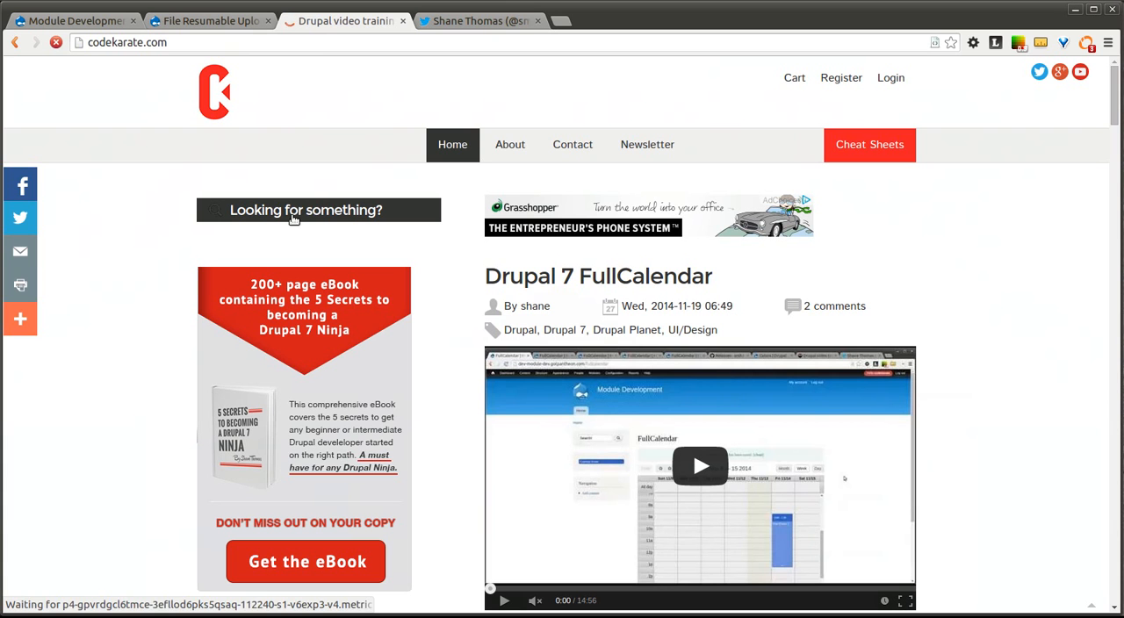
mouse_move(184, 386)
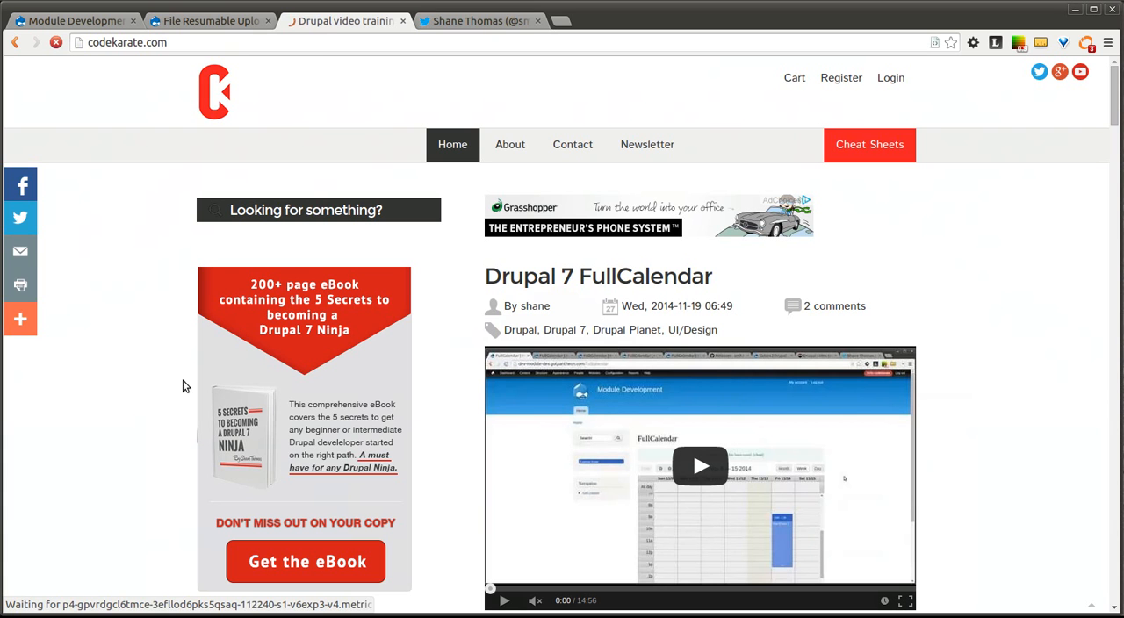
mouse_move(575, 332)
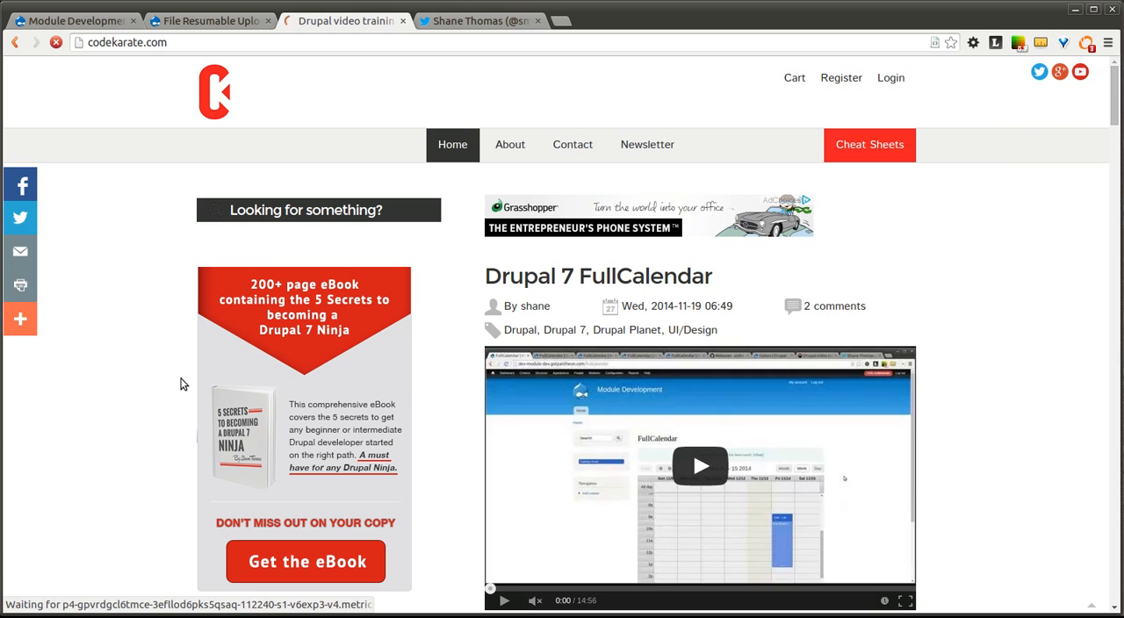
mouse_move(327, 275)
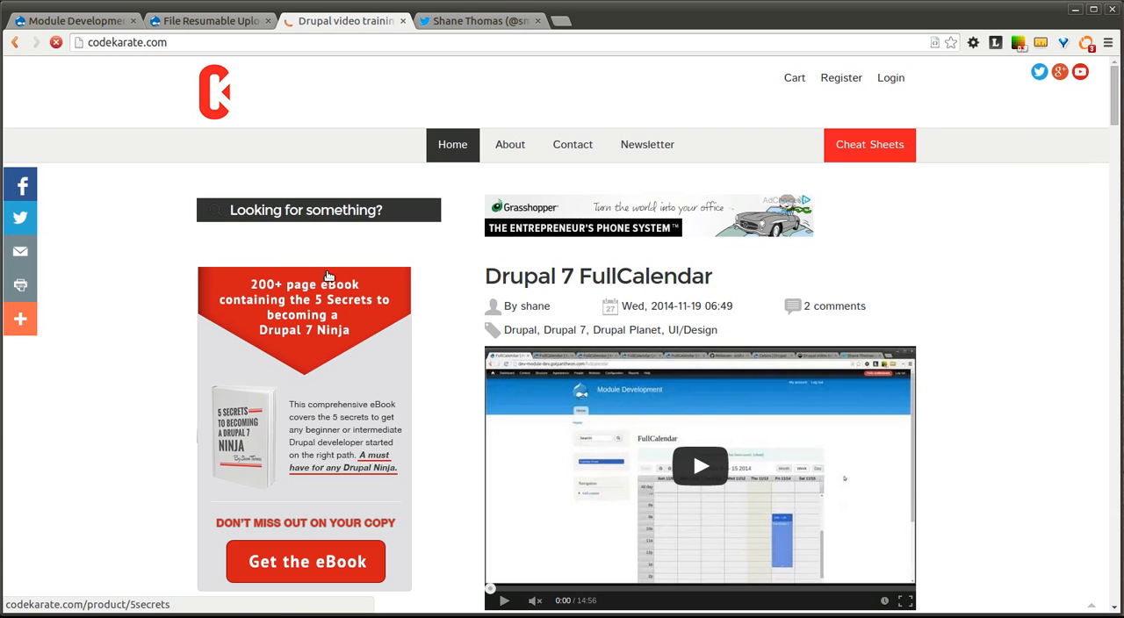
mouse_move(169, 258)
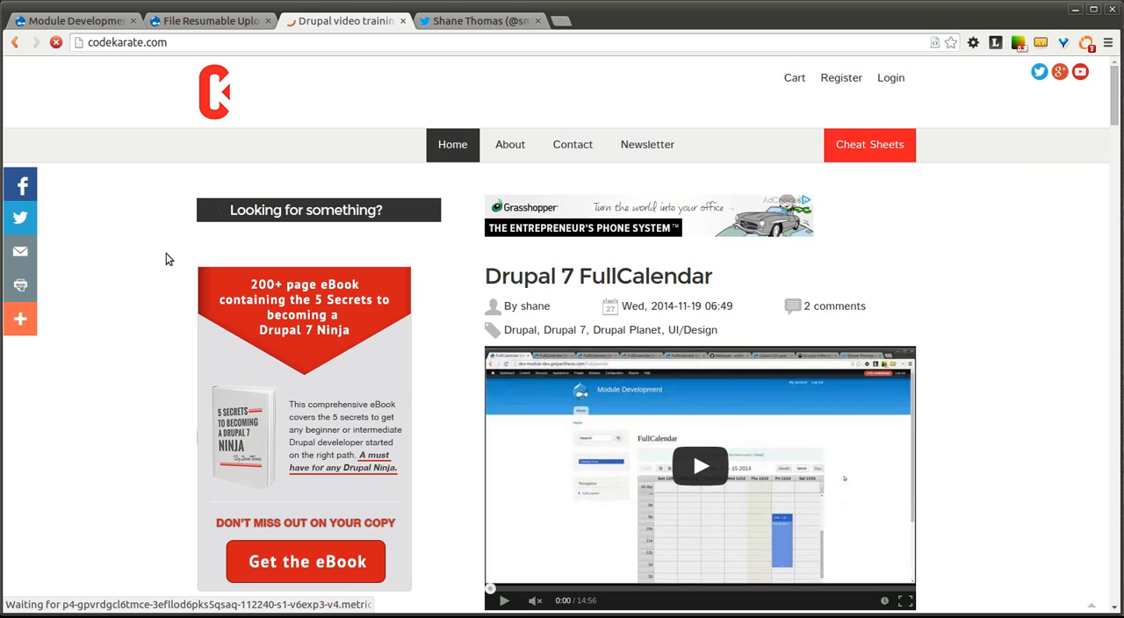
mouse_move(161, 270)
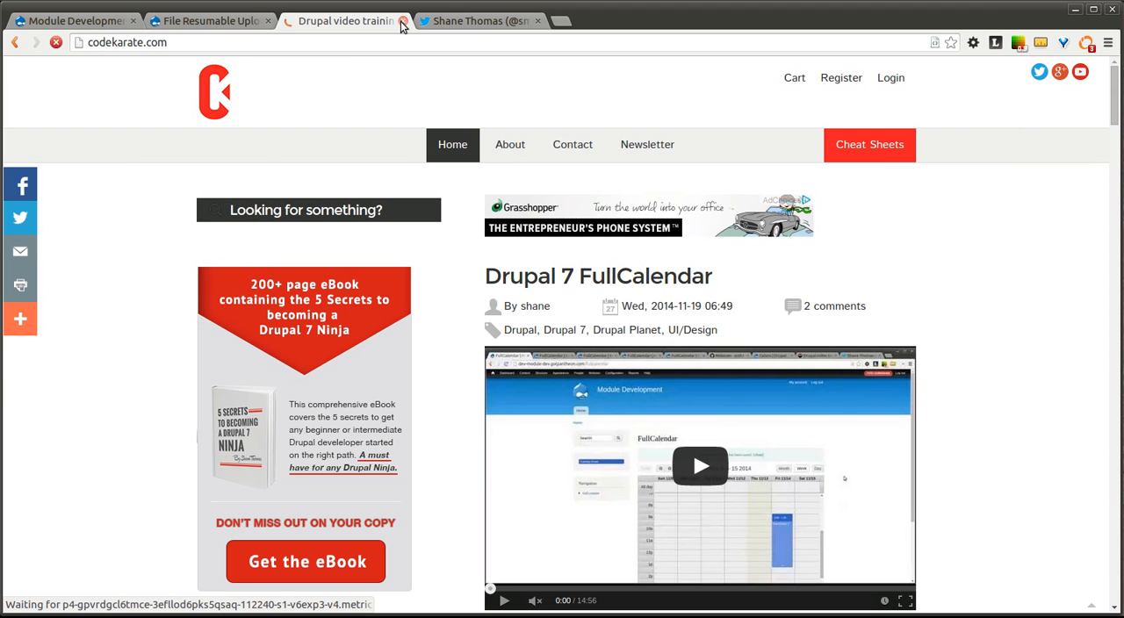
left_click(407, 17)
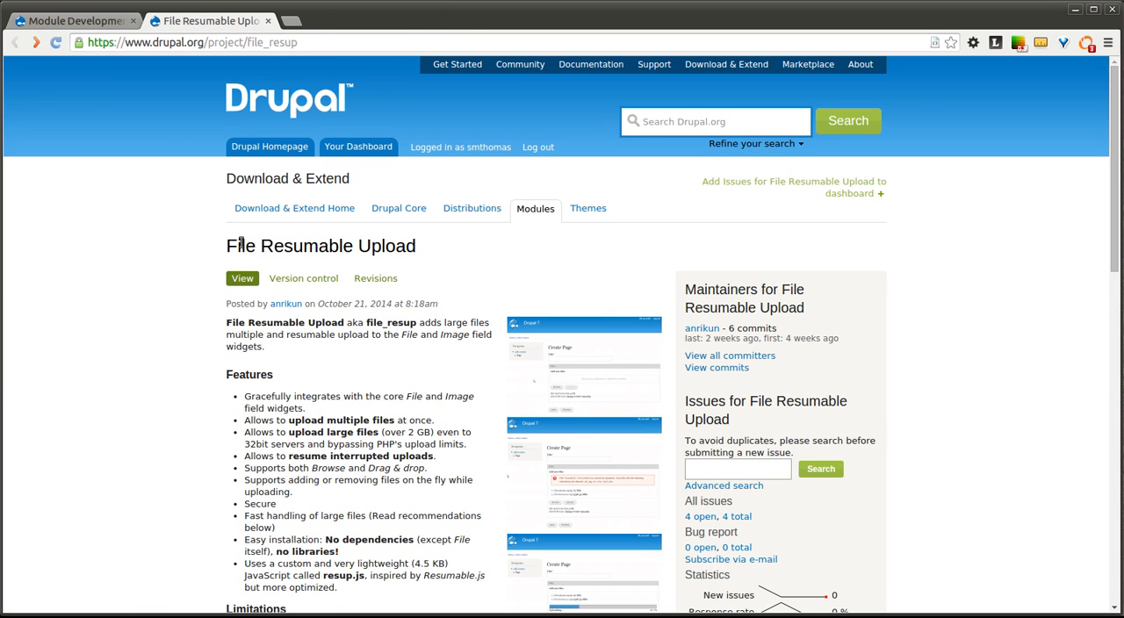
mouse_move(137, 262)
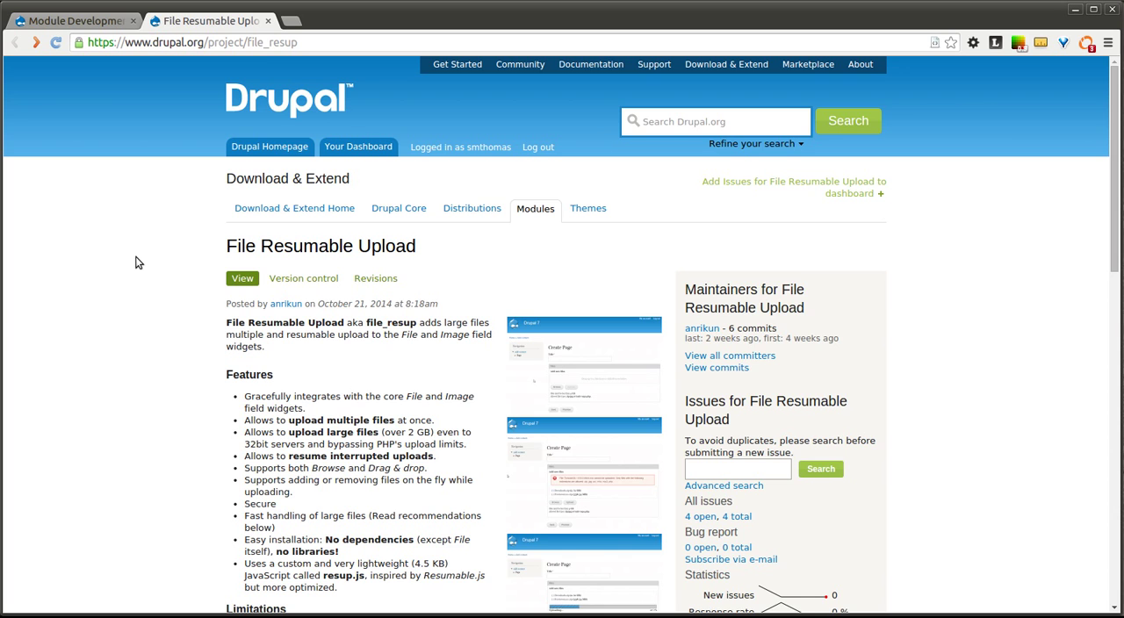
scroll("down", 3)
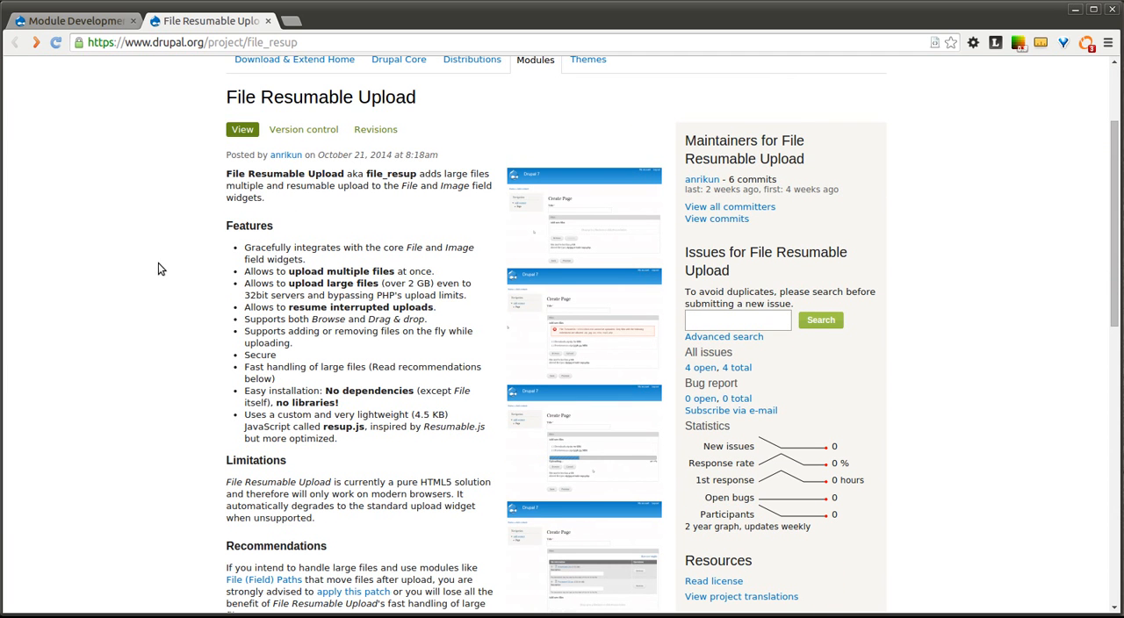
scroll("down", 3)
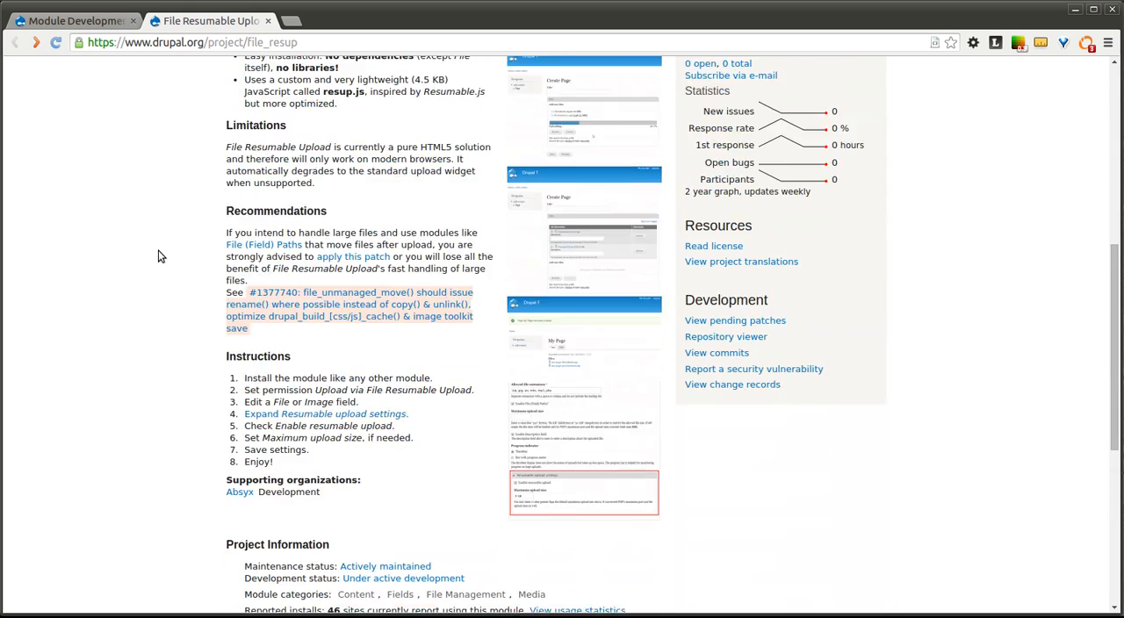
scroll("up", 3)
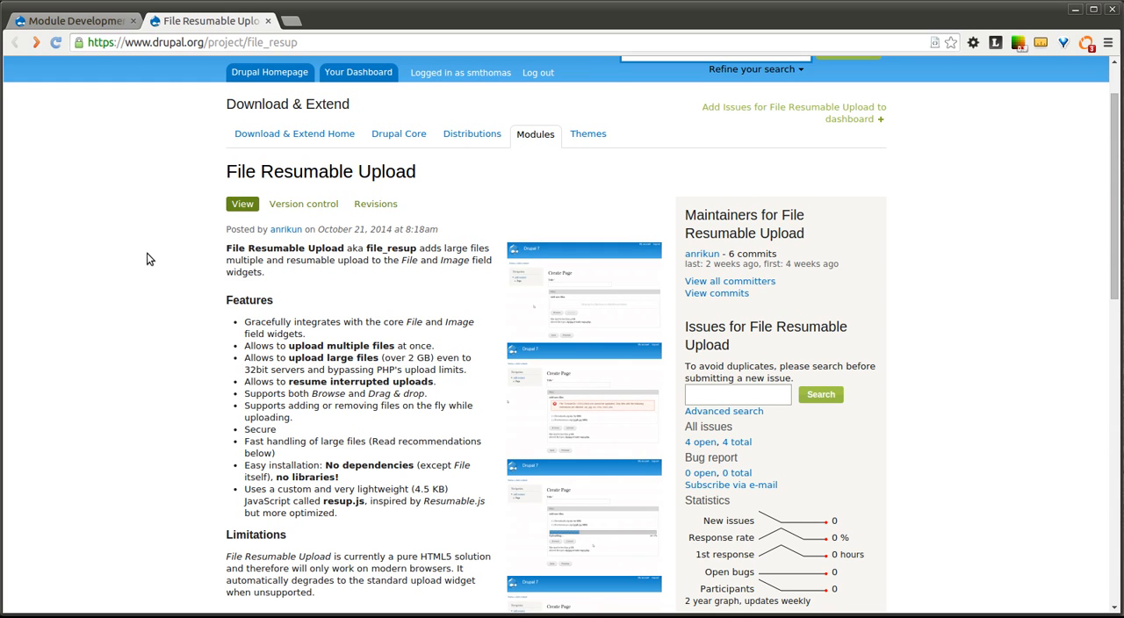
mouse_move(132, 319)
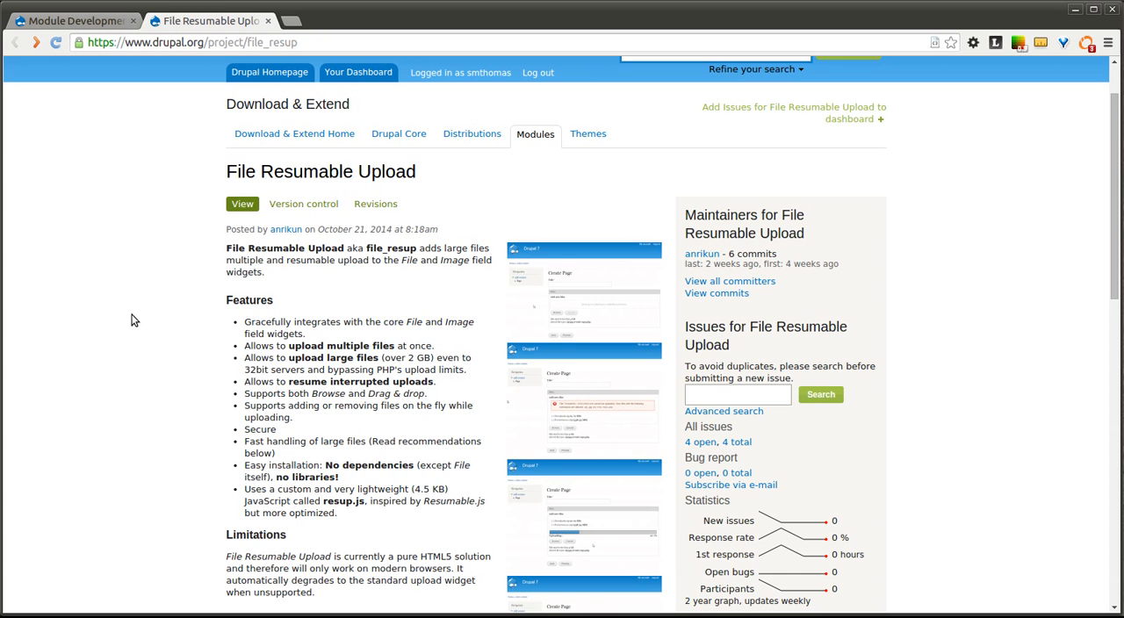
Read further down the project page, then return to the Module Development site
scroll("down", 3)
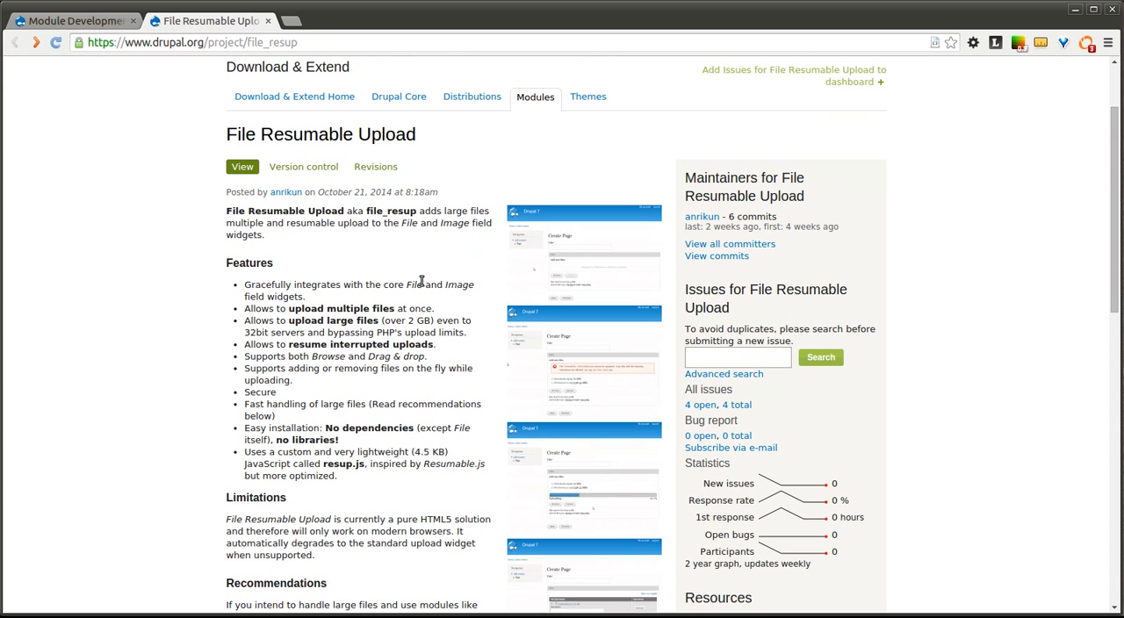
scroll("down", 3)
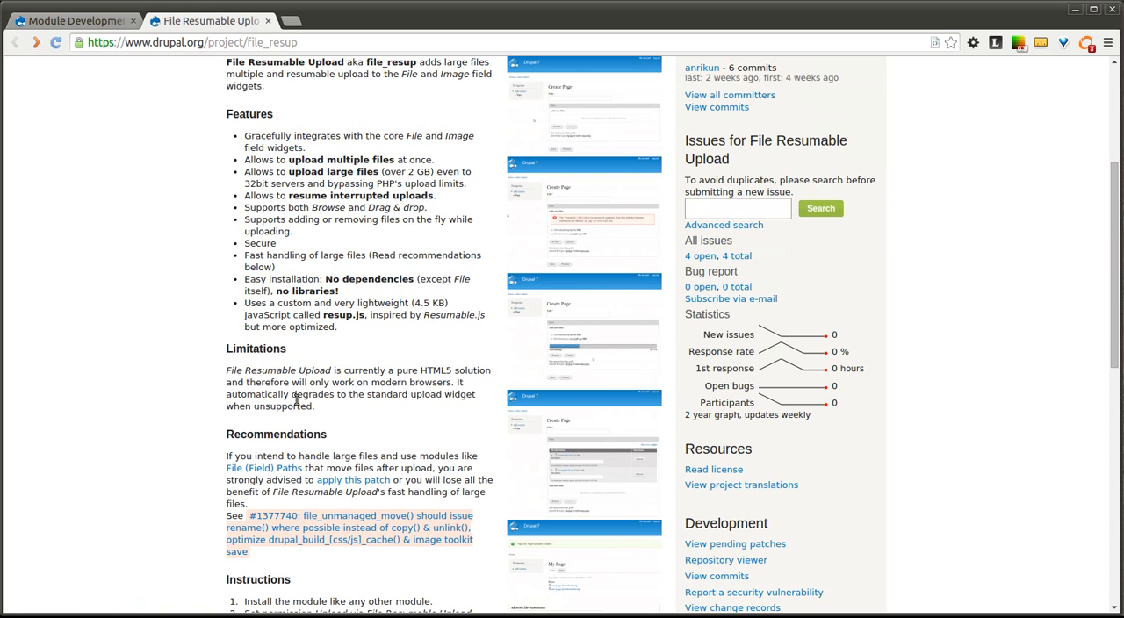
mouse_move(399, 370)
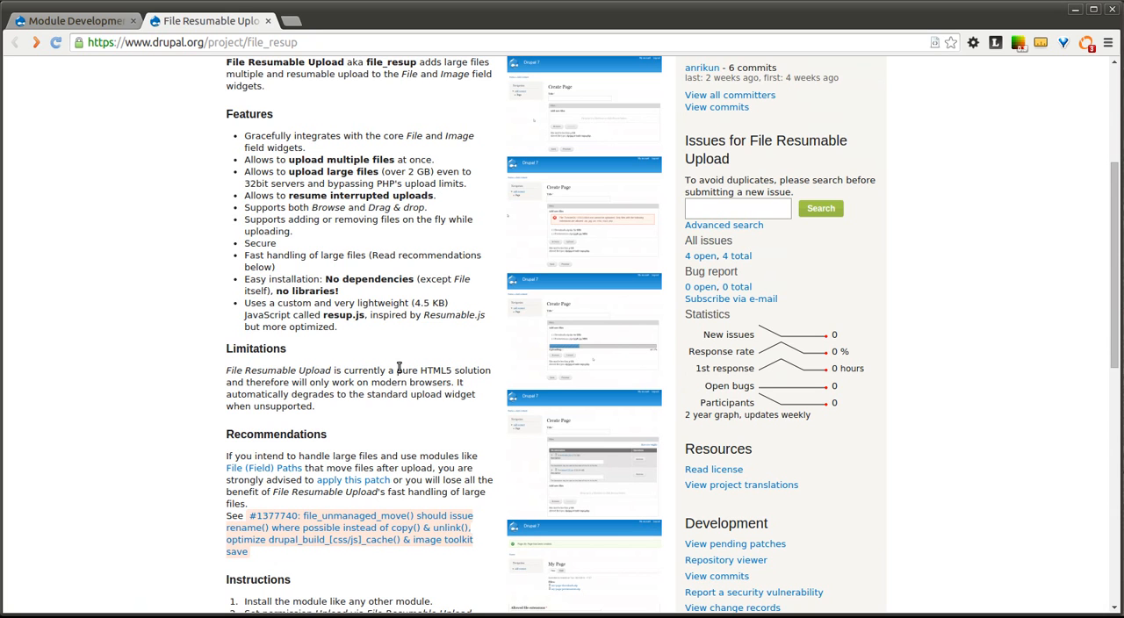
double_click(422, 371)
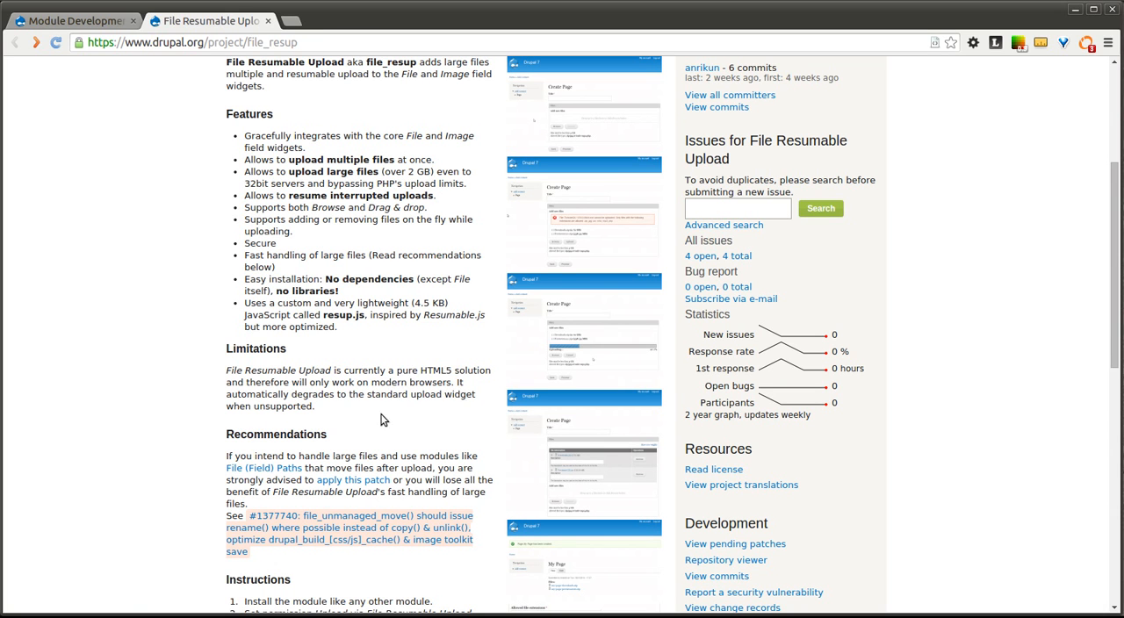
mouse_move(166, 349)
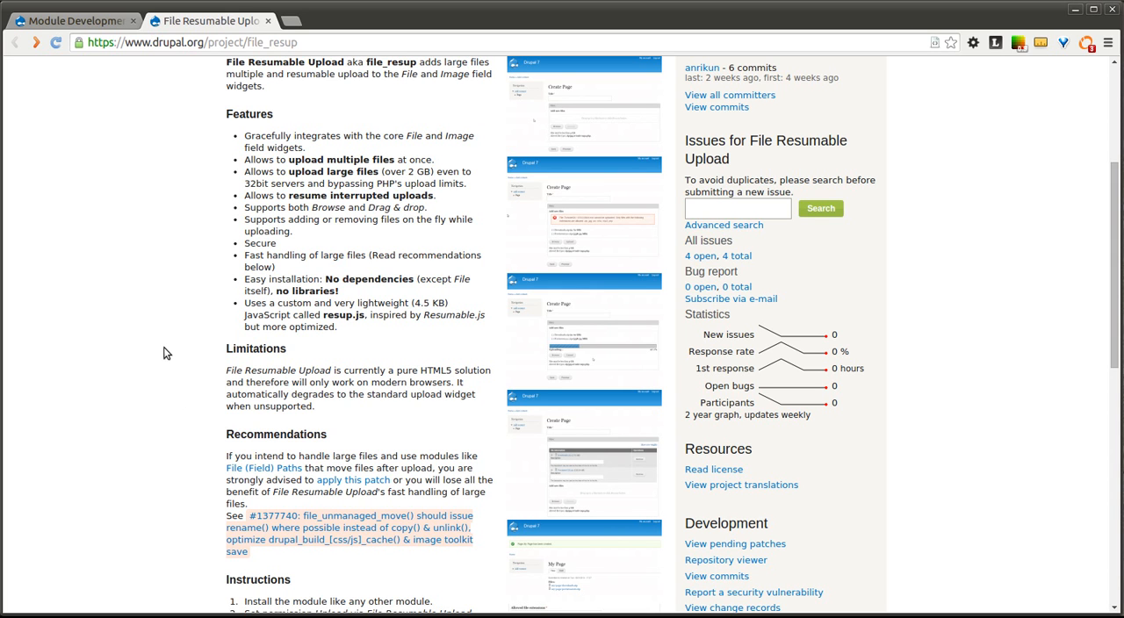
scroll("down", 3)
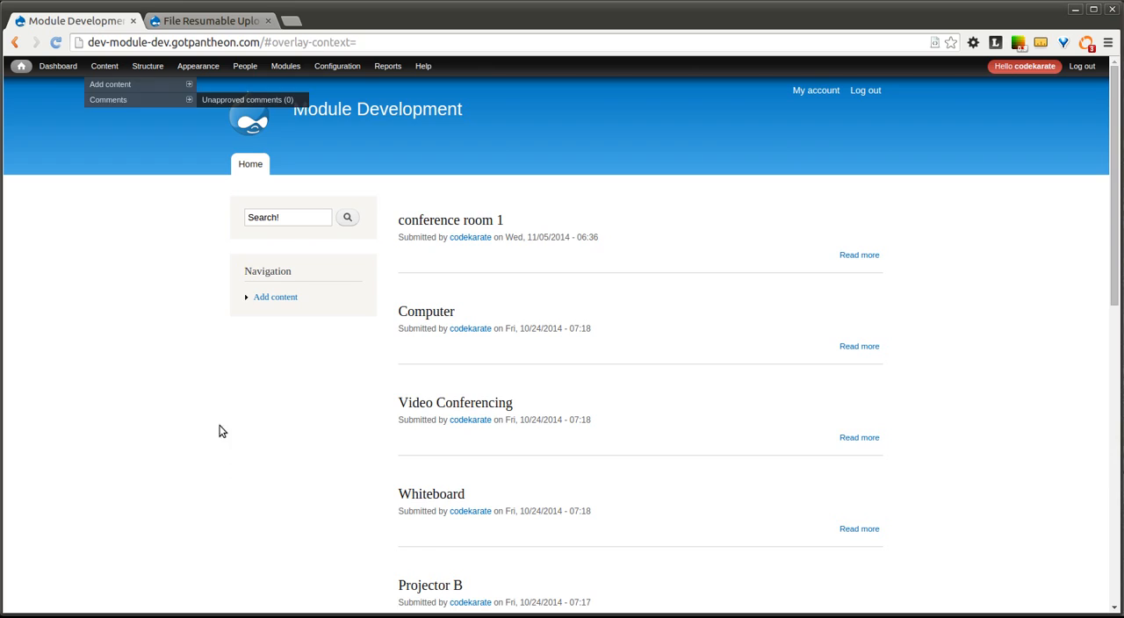
Go to Structure > Content types and open Manage fields for Large Files
left_click(149, 66)
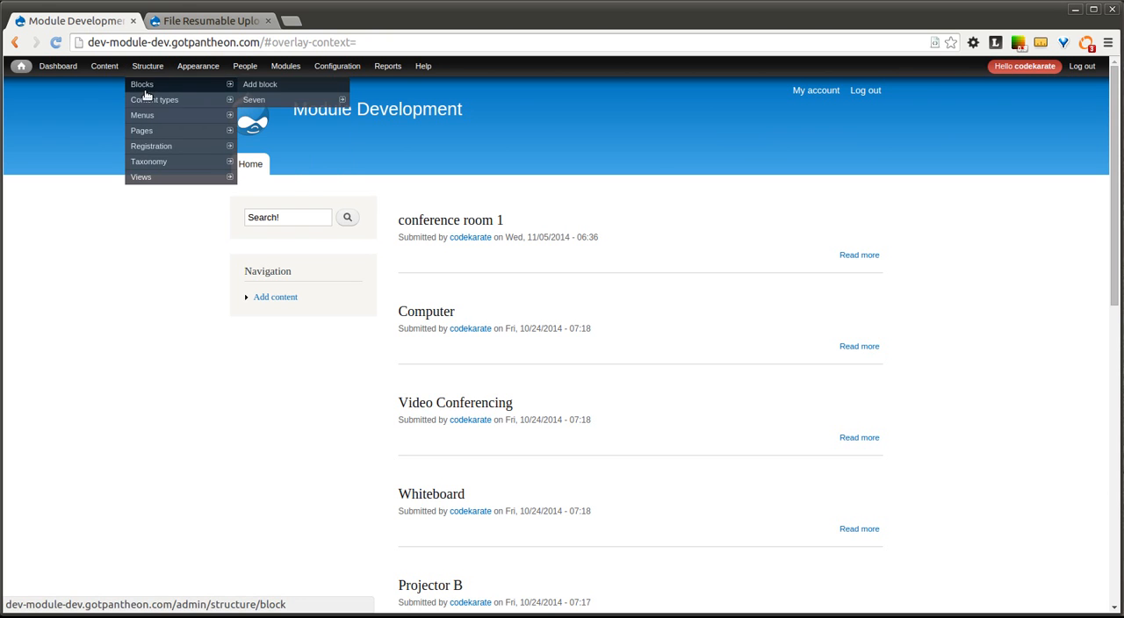
left_click(154, 99)
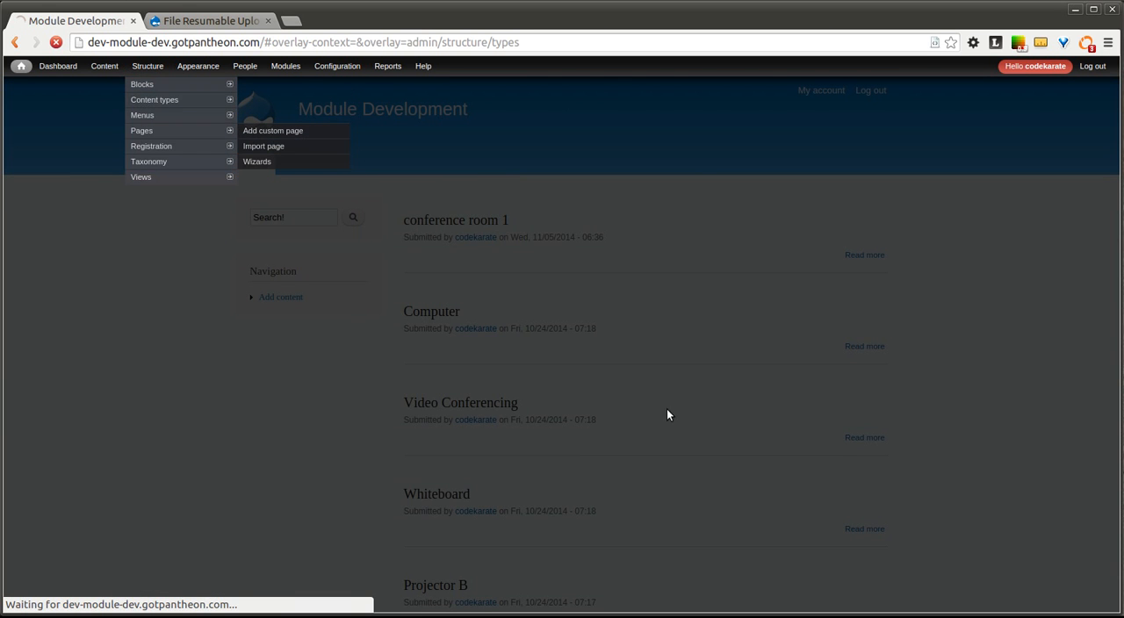
left_click(158, 83)
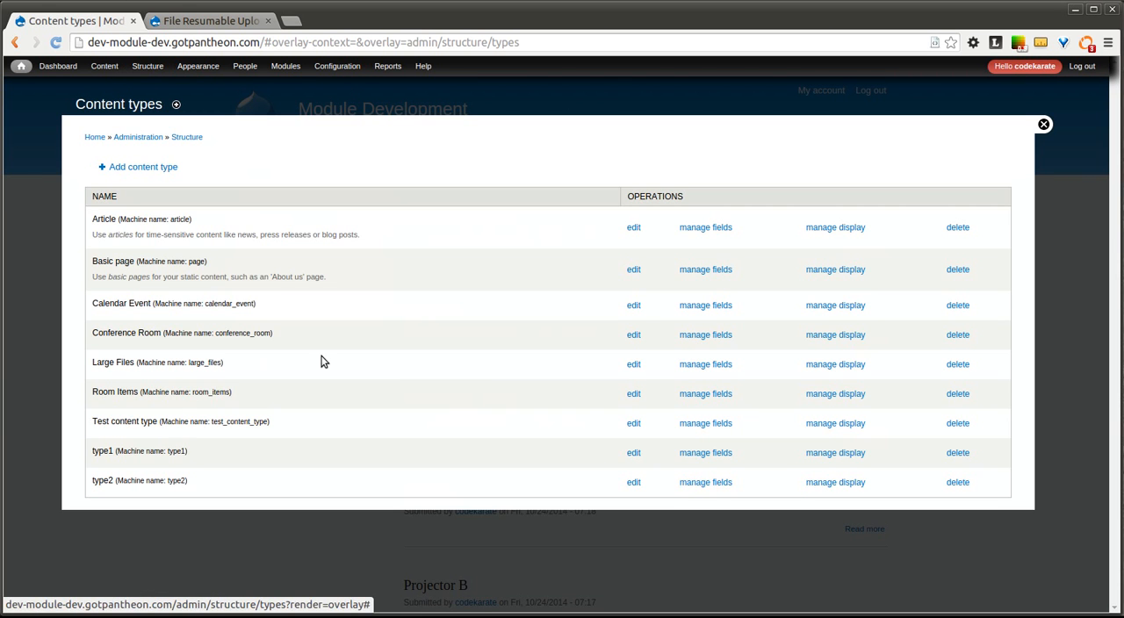
double_click(113, 362)
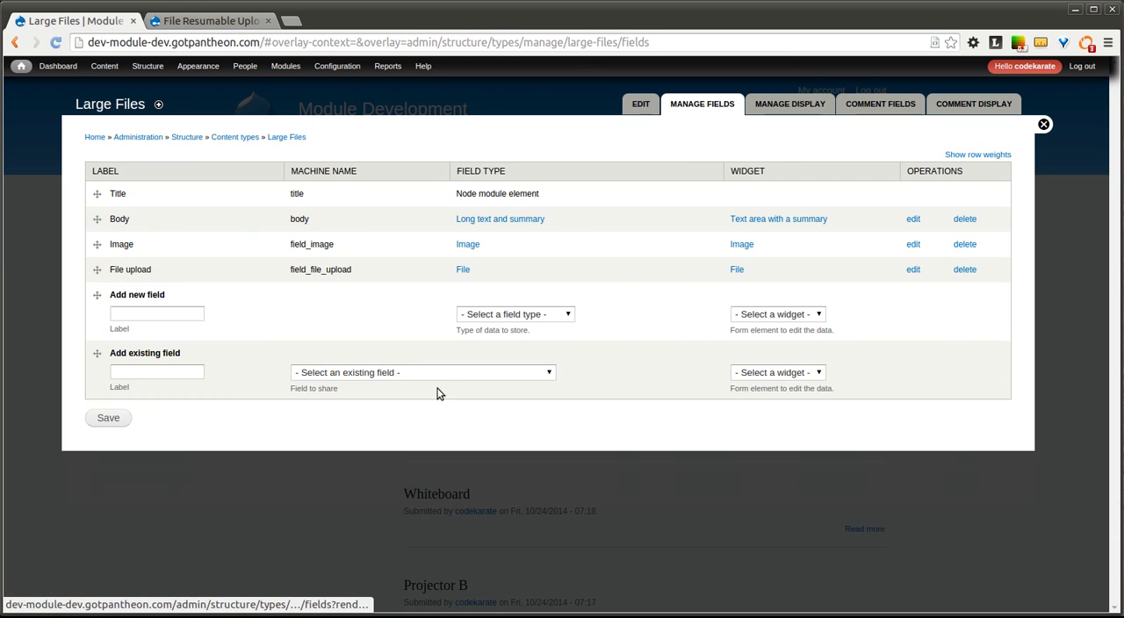
mouse_move(126, 220)
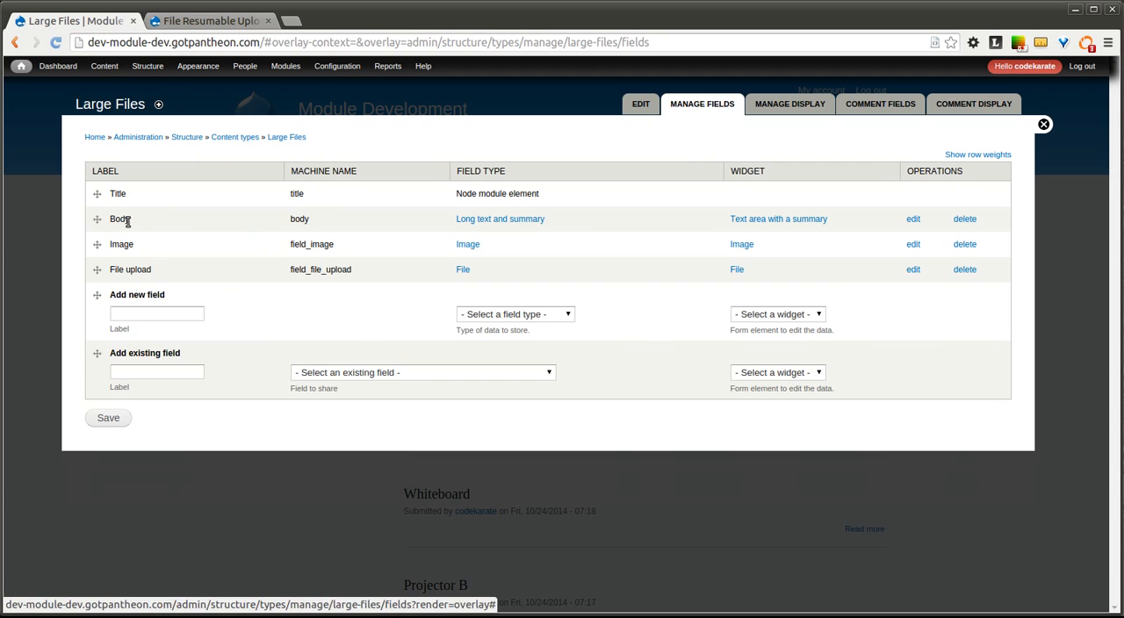
double_click(121, 244)
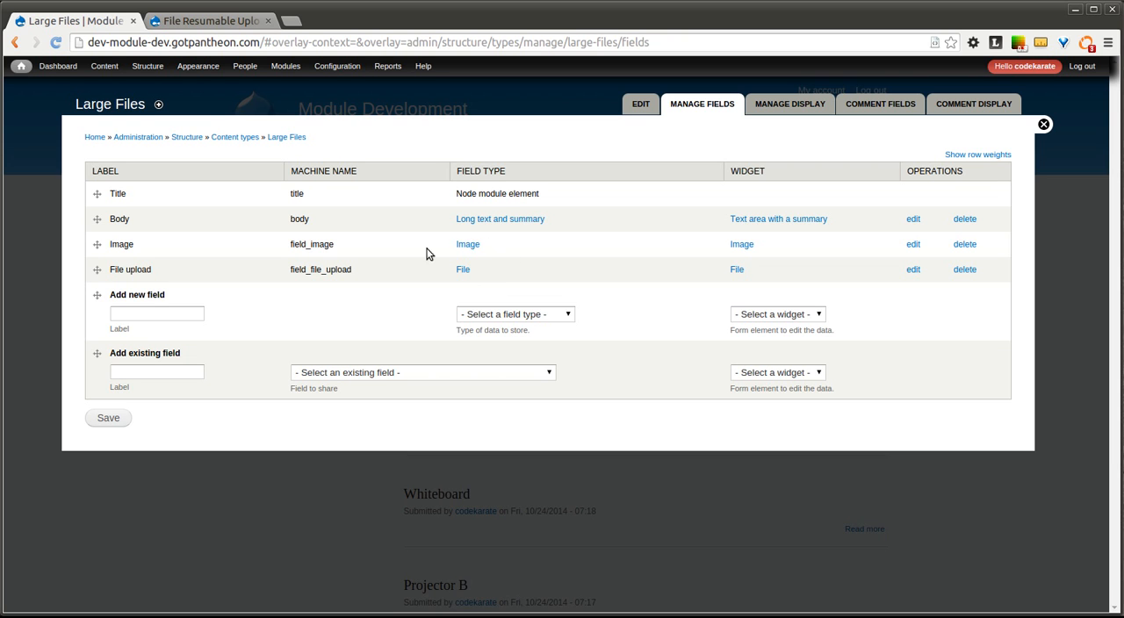
mouse_move(535, 264)
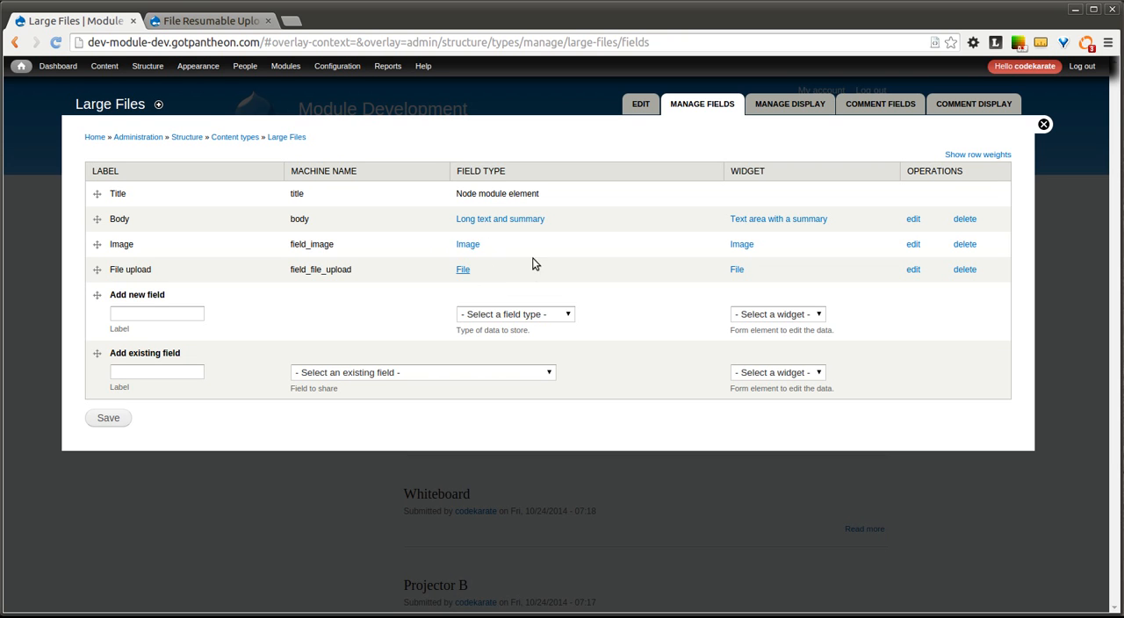
mouse_move(227, 29)
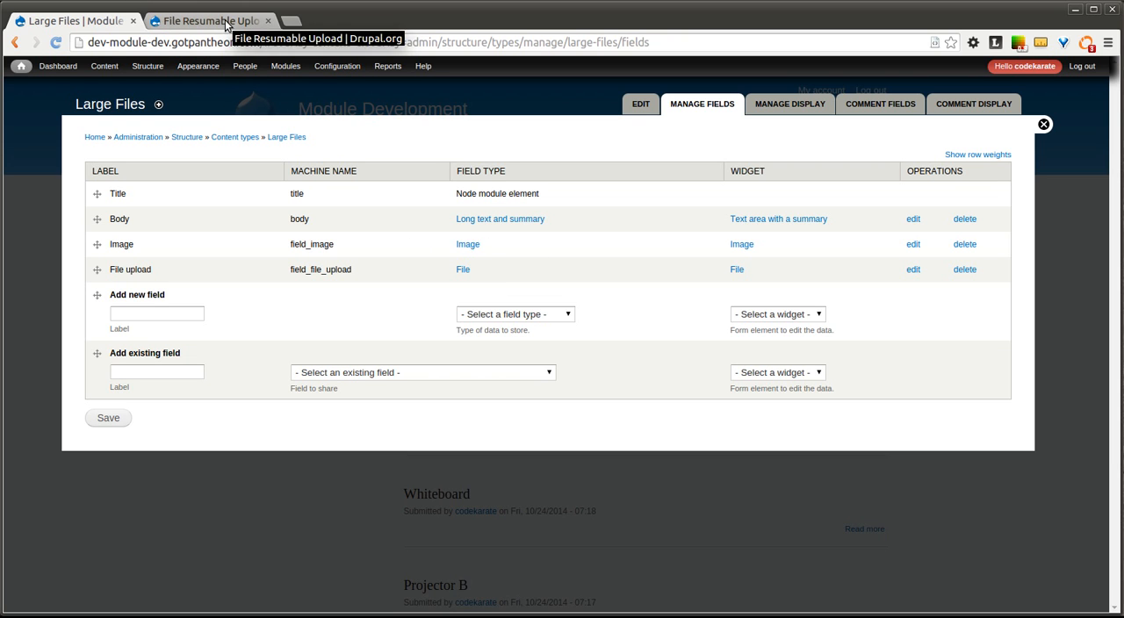
Filter the module list by 'file' and switch File Resumable Upload on
left_click(284, 66)
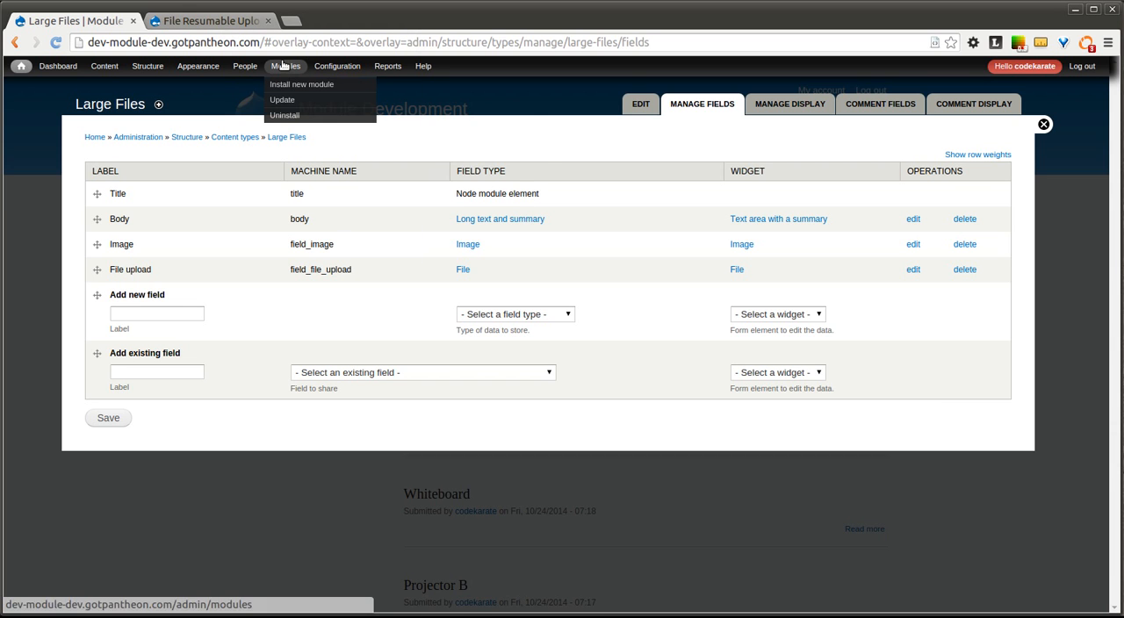
left_click(286, 66)
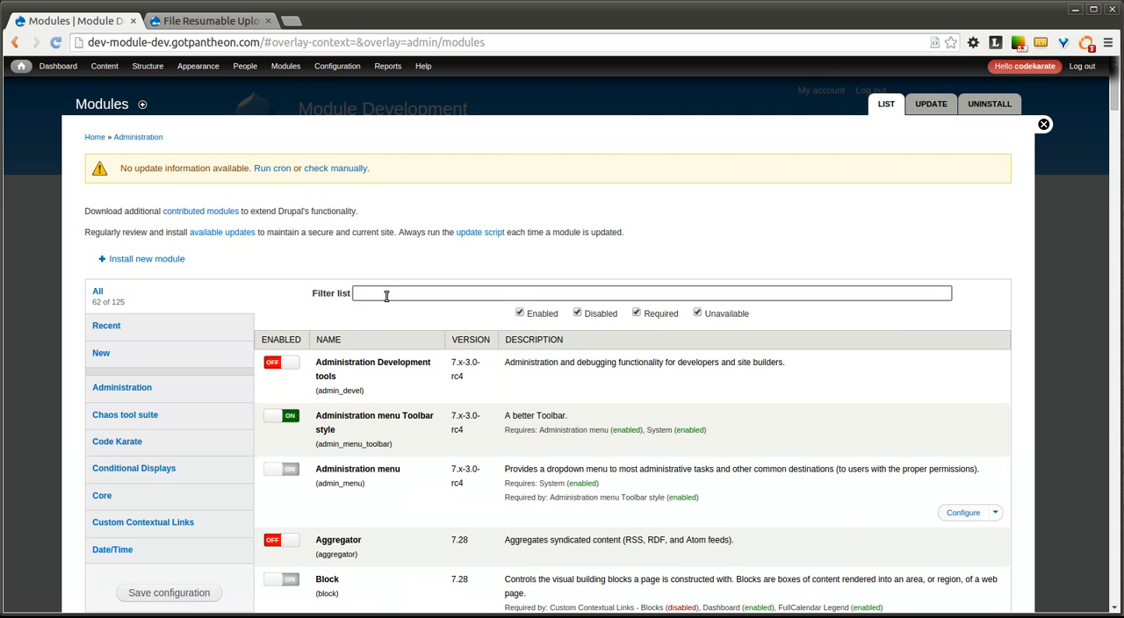
type("file")
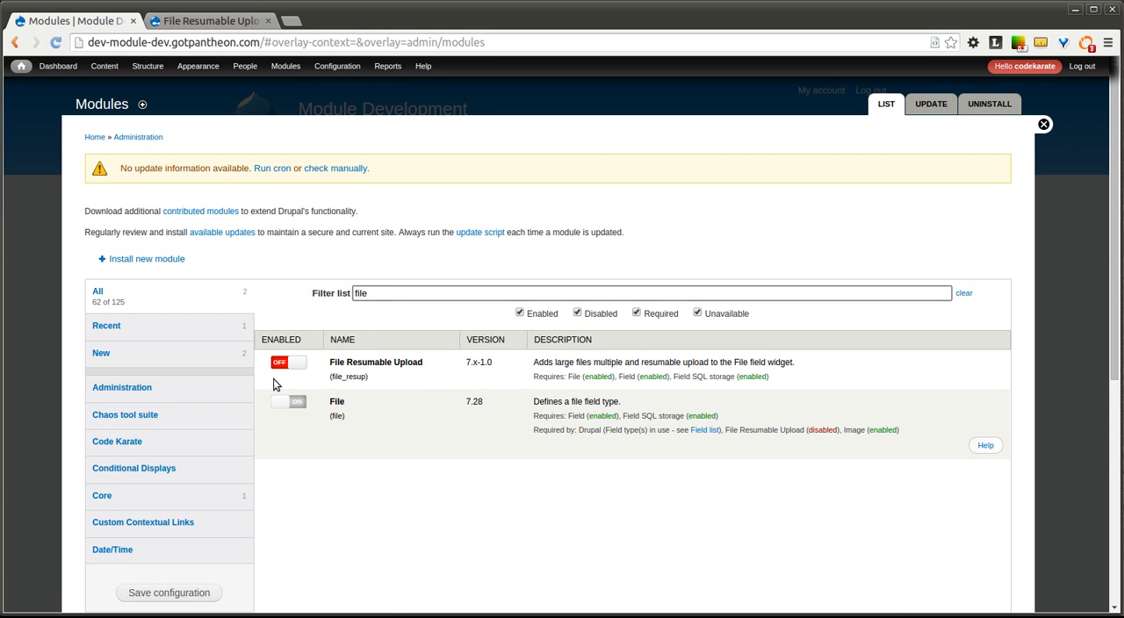
left_click(288, 362)
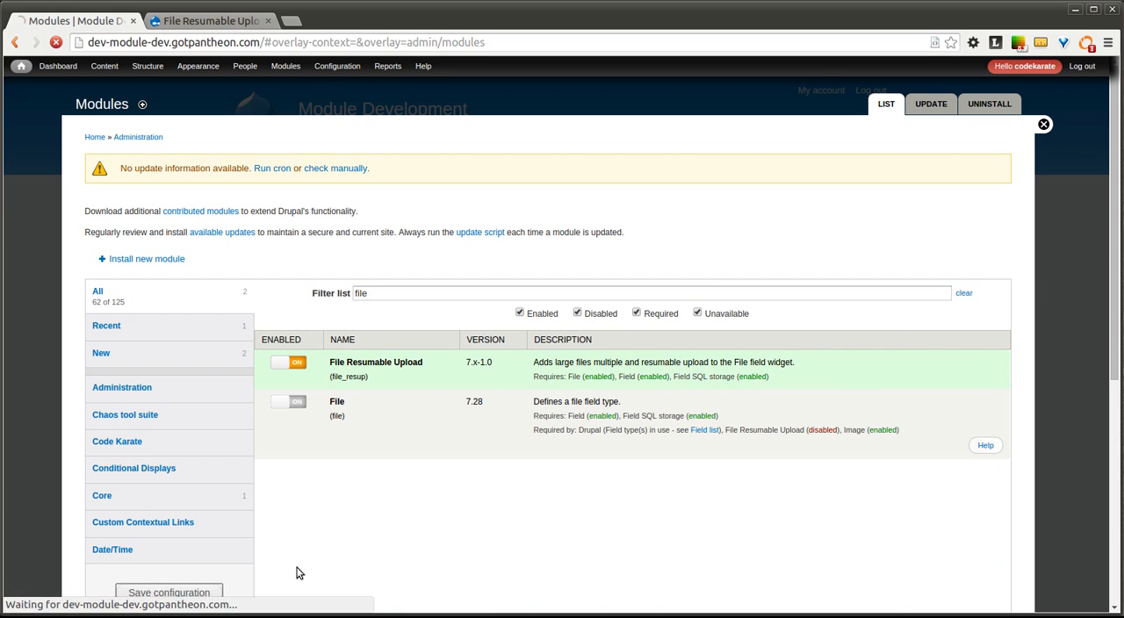
mouse_move(900, 239)
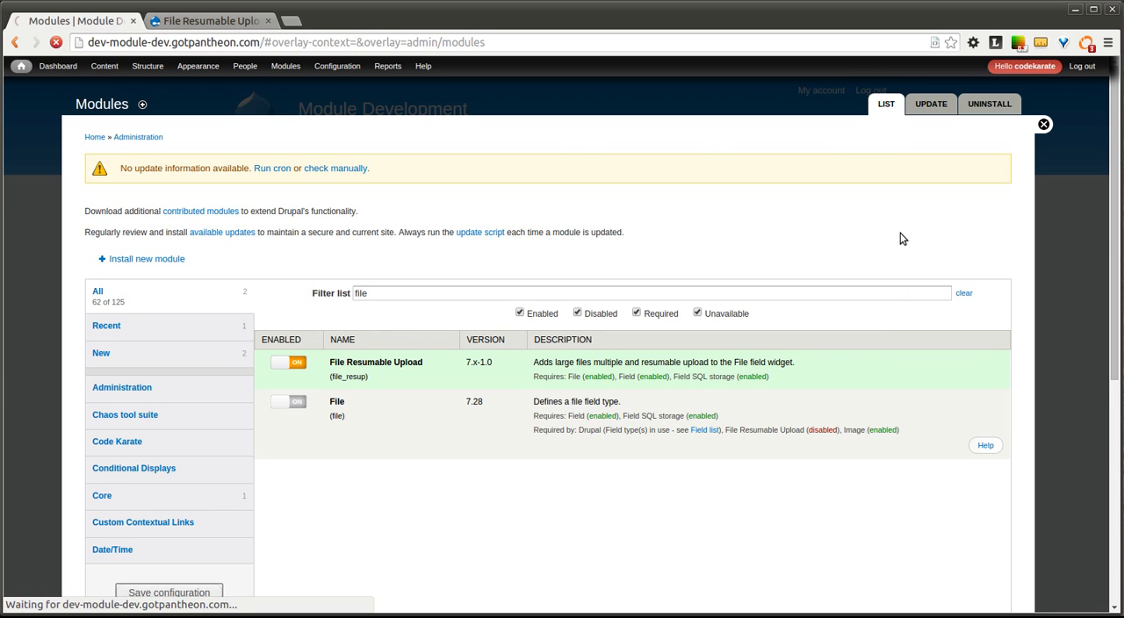
mouse_move(900, 236)
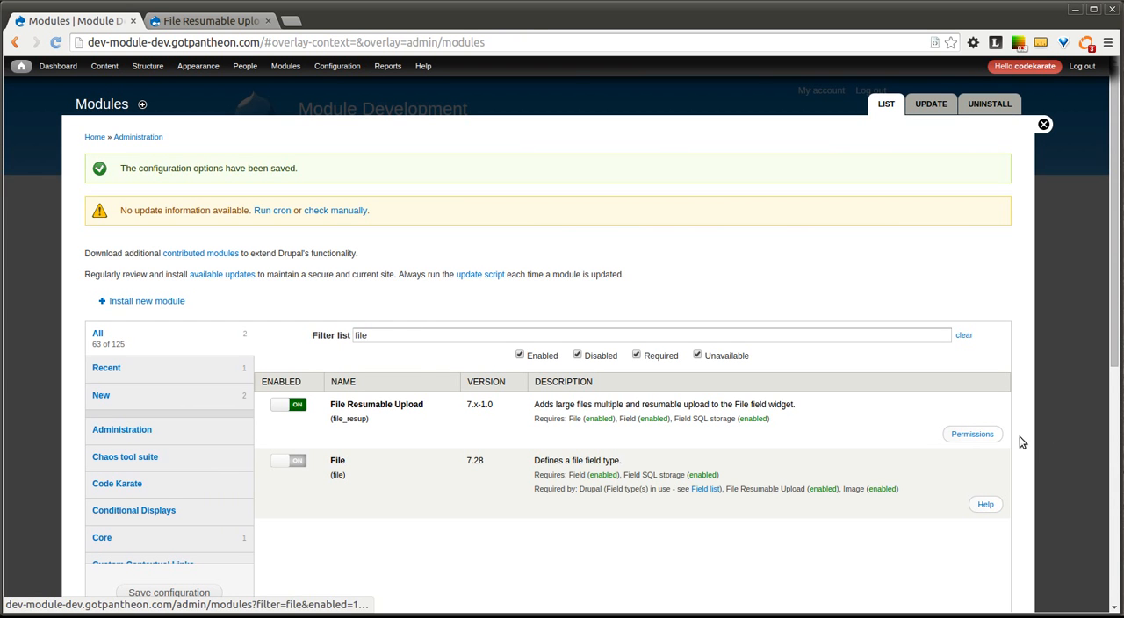
Grant Authenticated User the 'Upload via File Resumable Upload' permission and save permissions
left_click(972, 433)
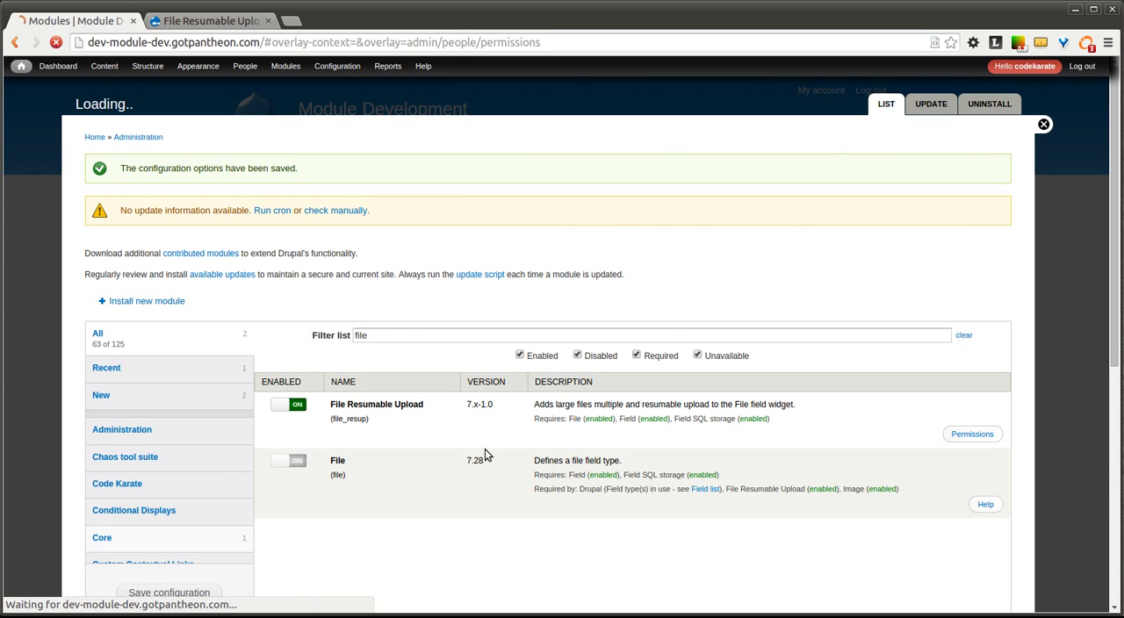
left_click(972, 434)
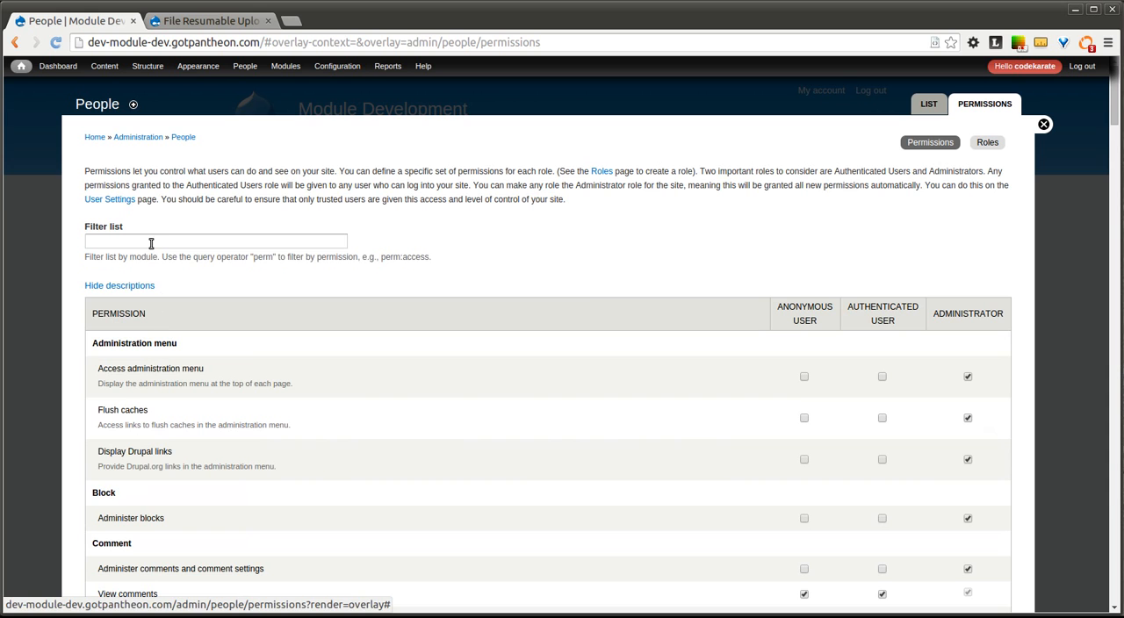
type("file")
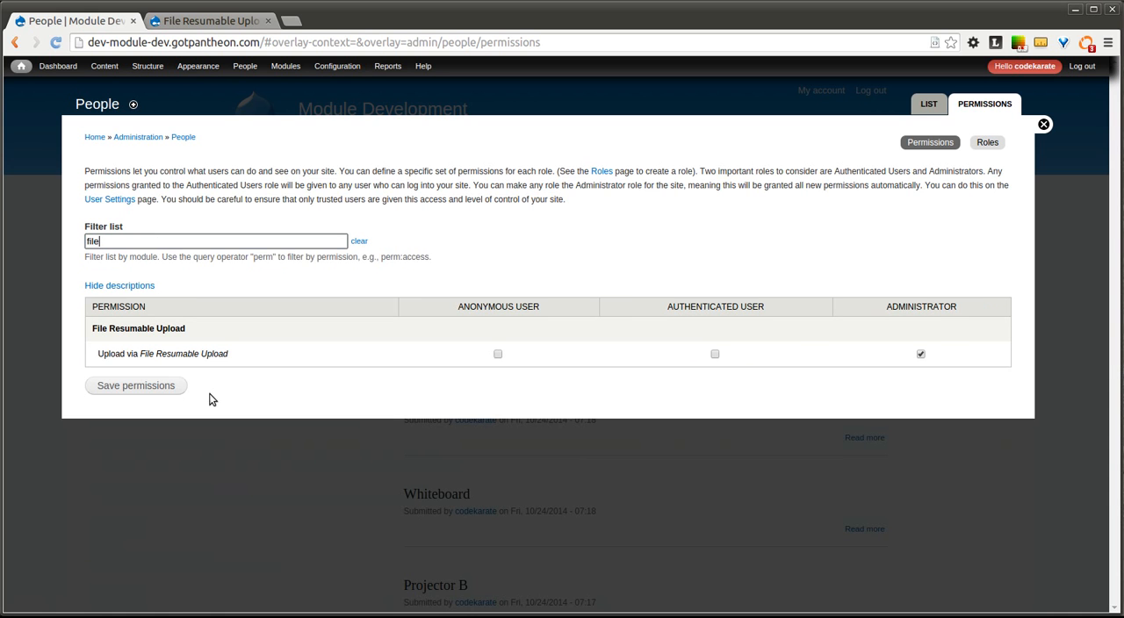
mouse_move(103, 354)
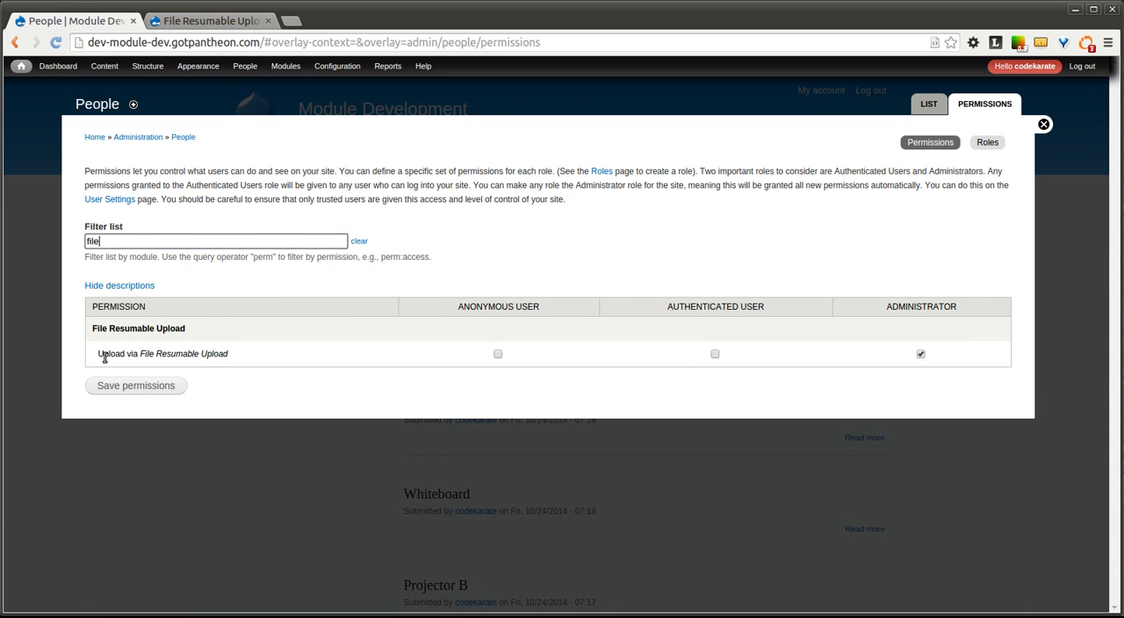
mouse_move(632, 361)
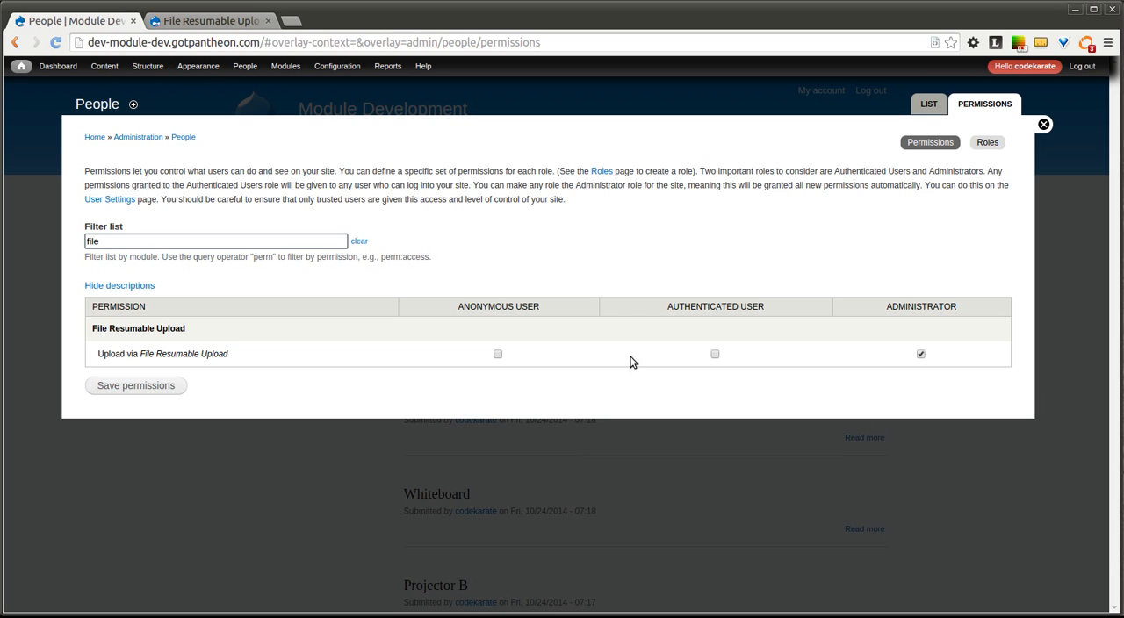
left_click(715, 353)
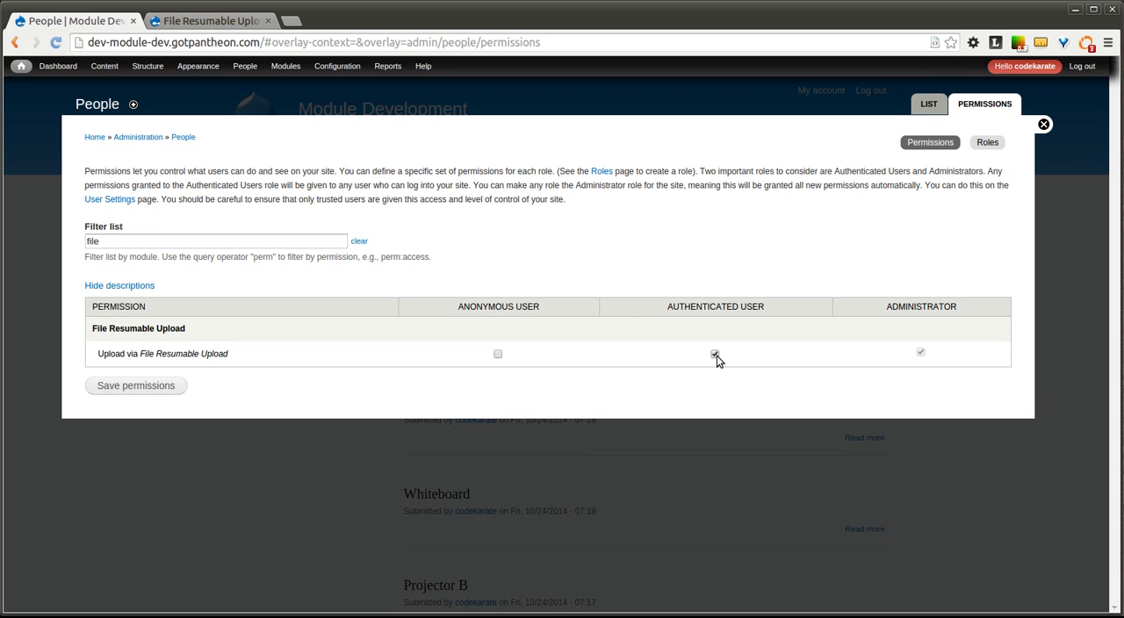
left_click(715, 353)
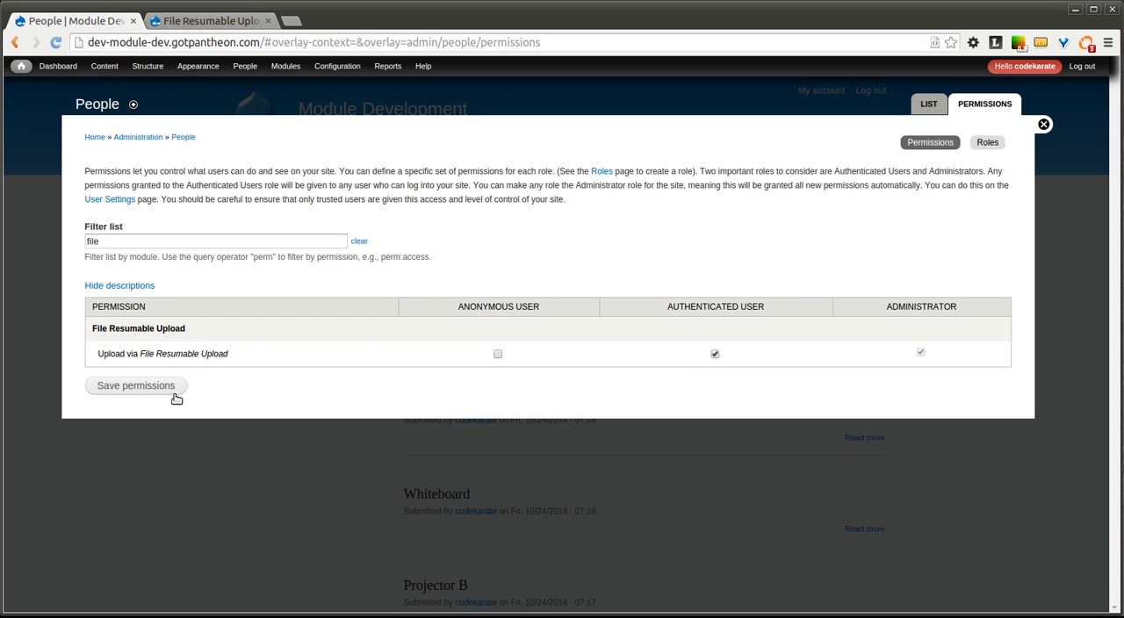
left_click(135, 385)
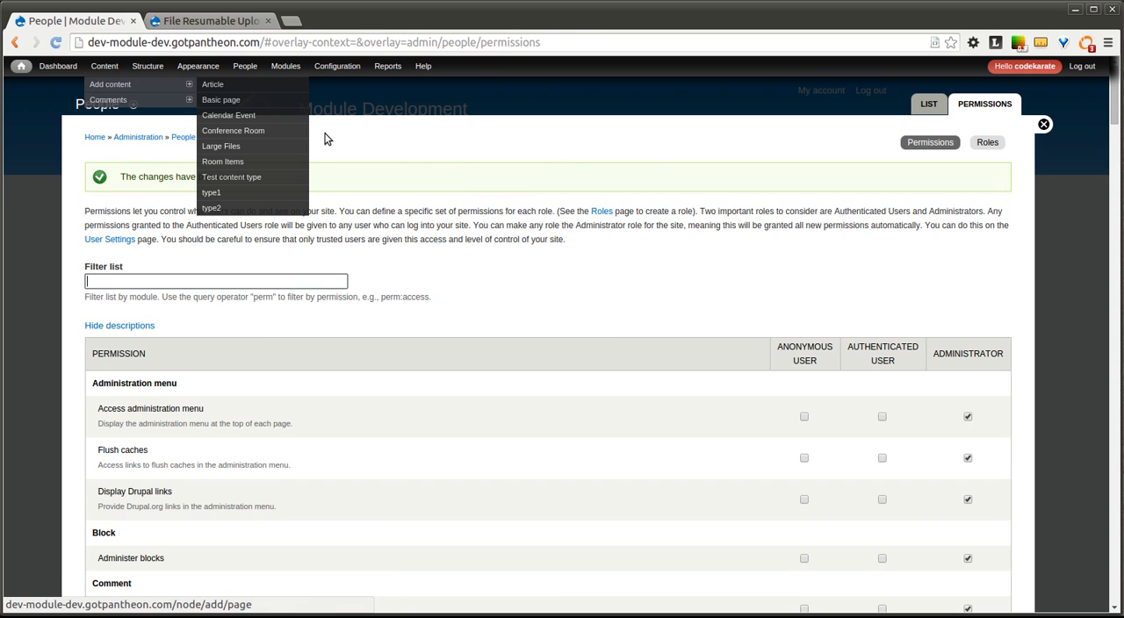
mouse_move(259, 129)
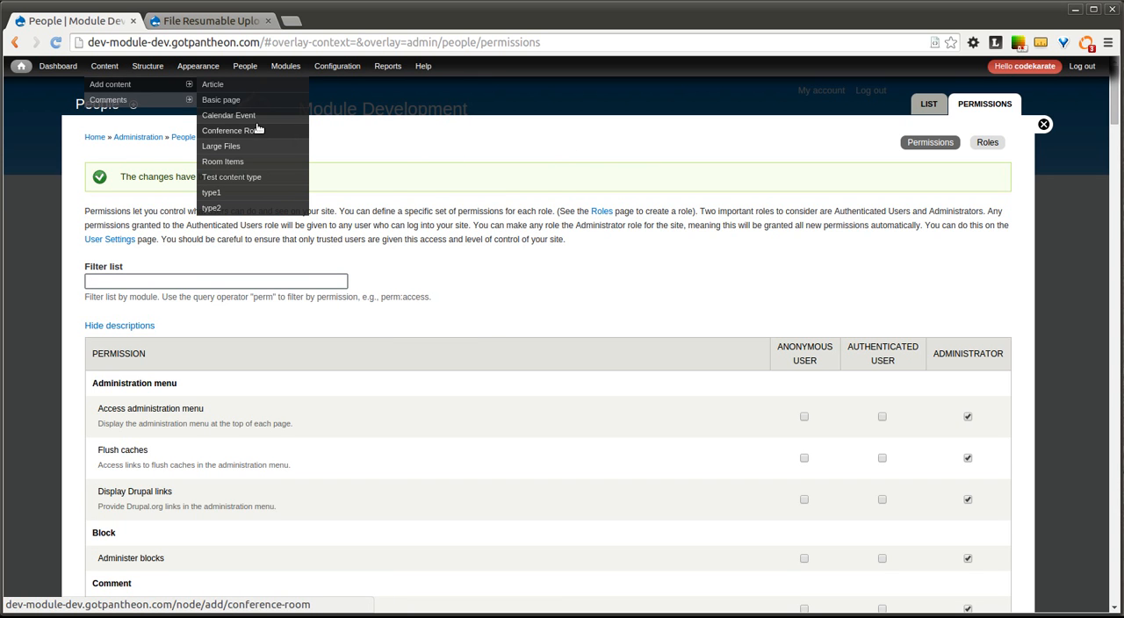
Edit the Large Files Image field and scroll to its resumable upload settings
left_click(220, 146)
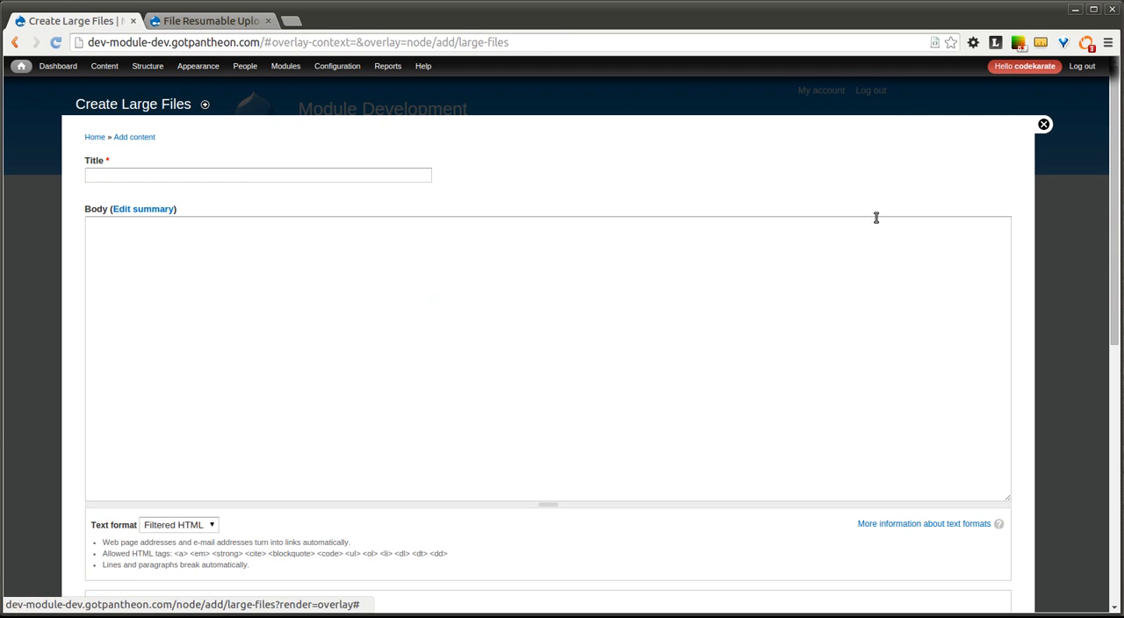
left_click(147, 66)
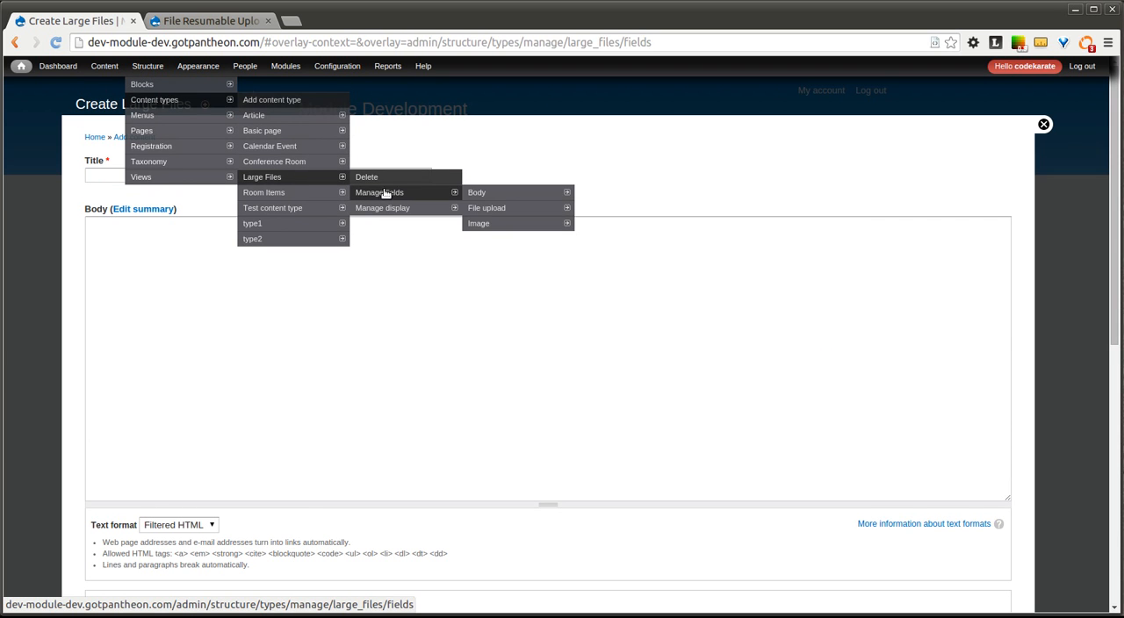
left_click(380, 192)
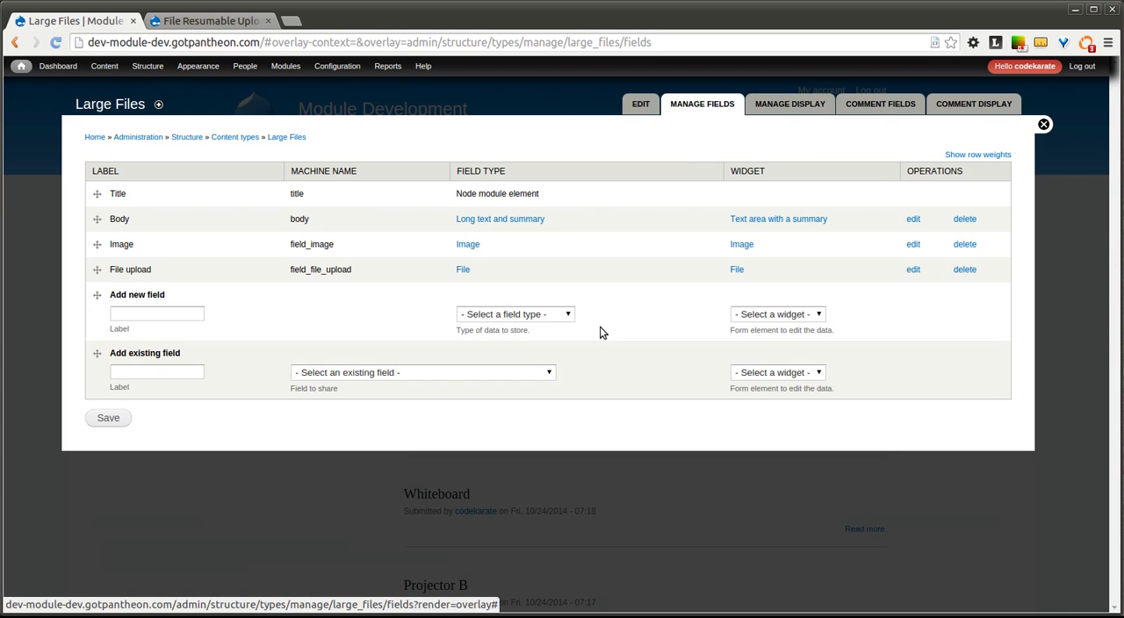
mouse_move(878, 274)
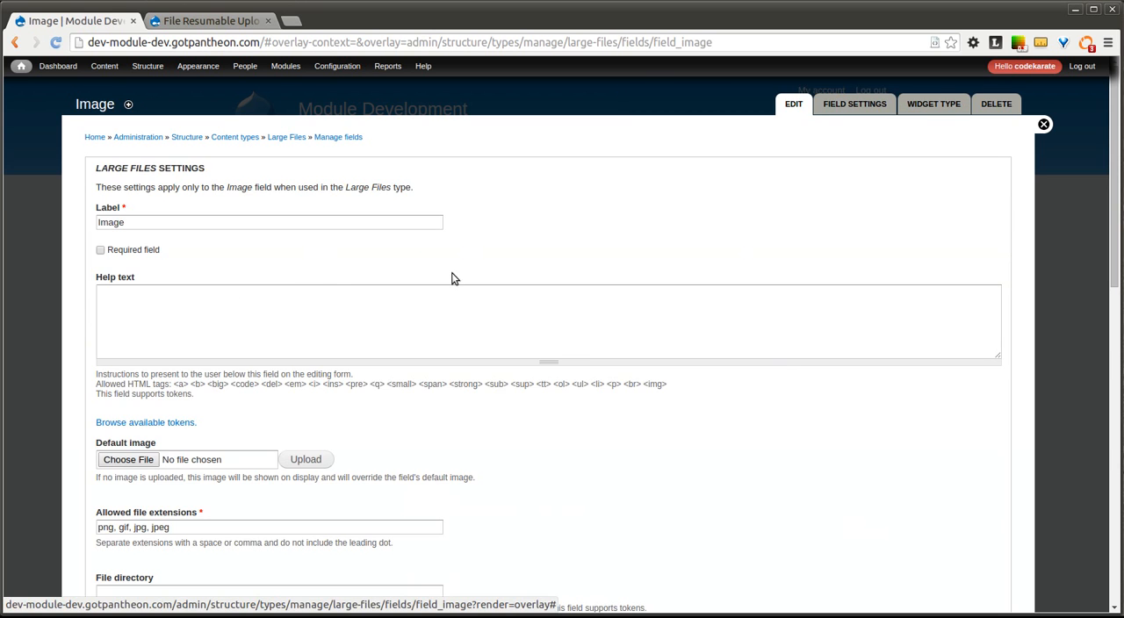
scroll("down", 3)
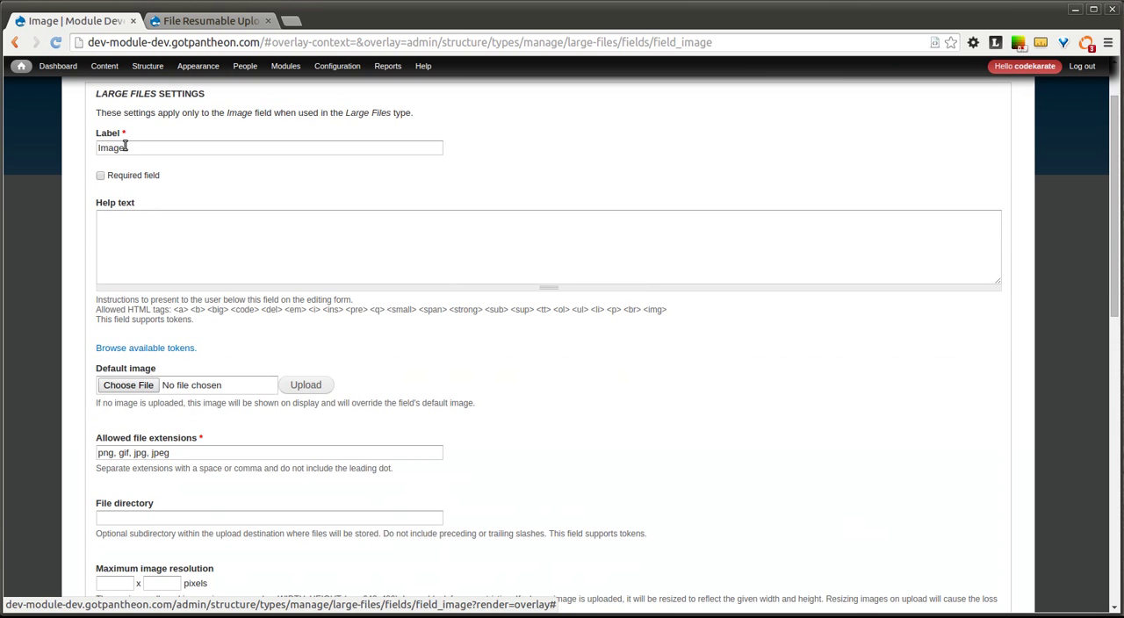
scroll("down", 3)
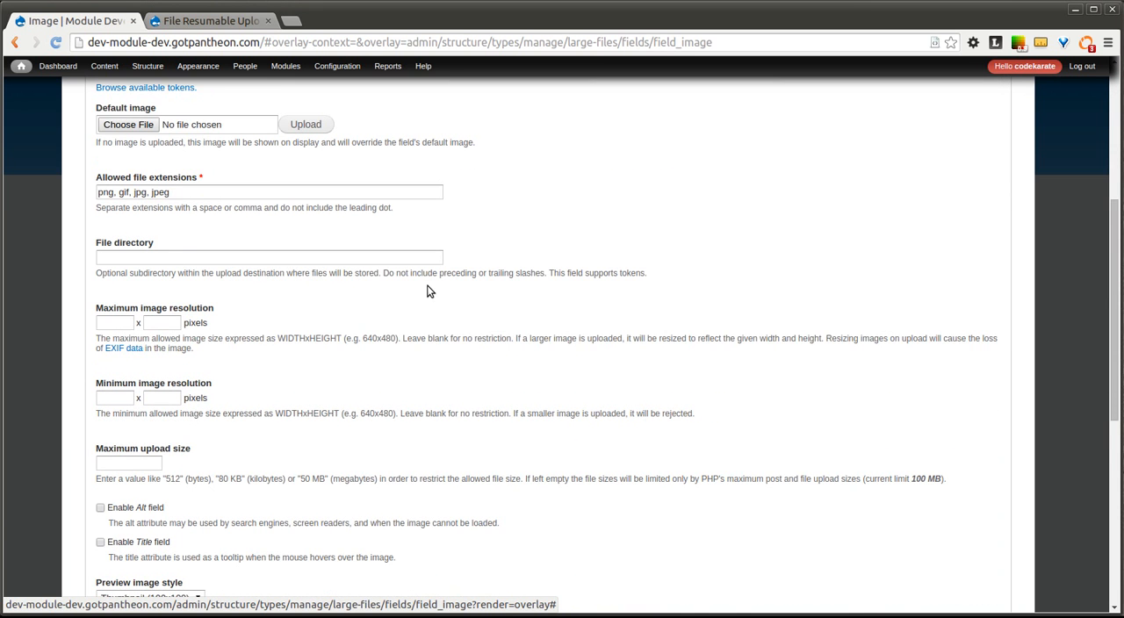
scroll("down", 3)
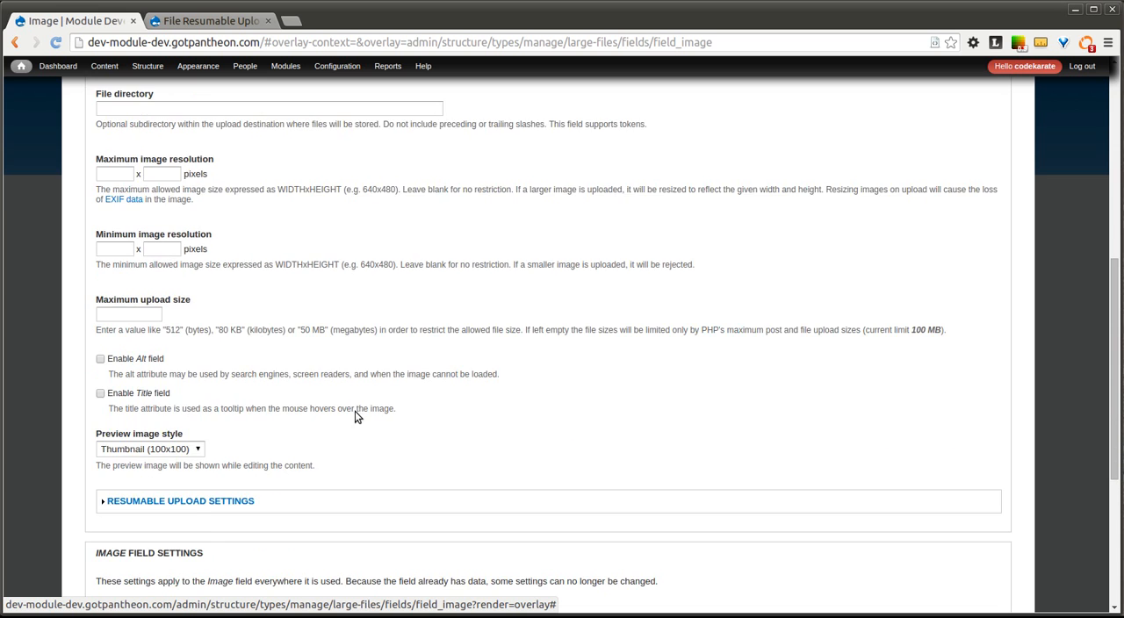
scroll("down", 3)
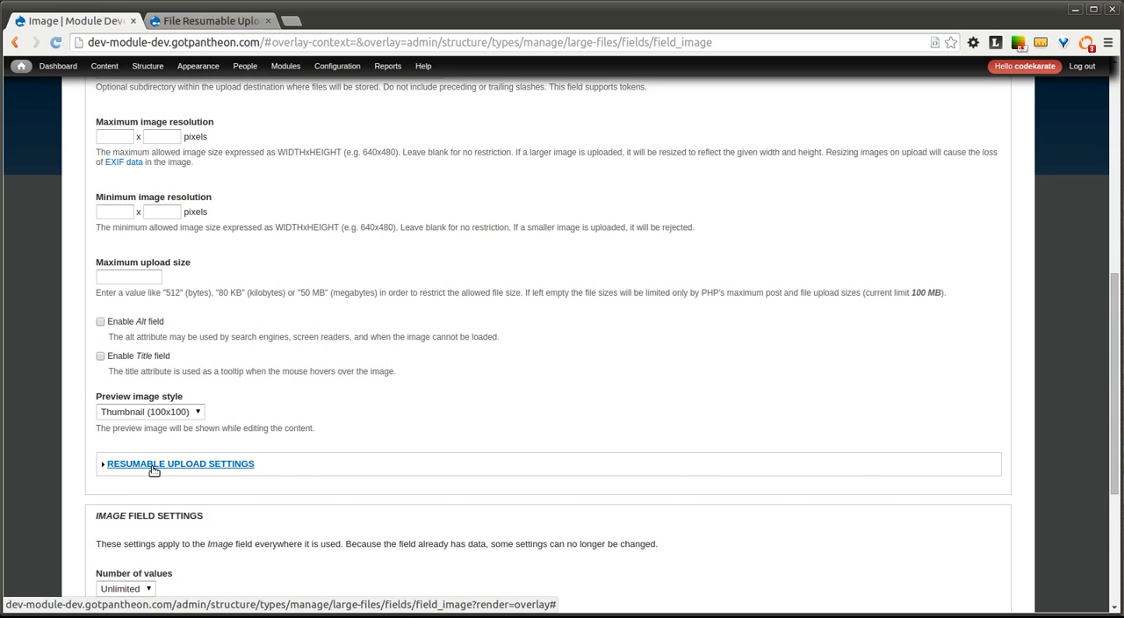
mouse_move(305, 465)
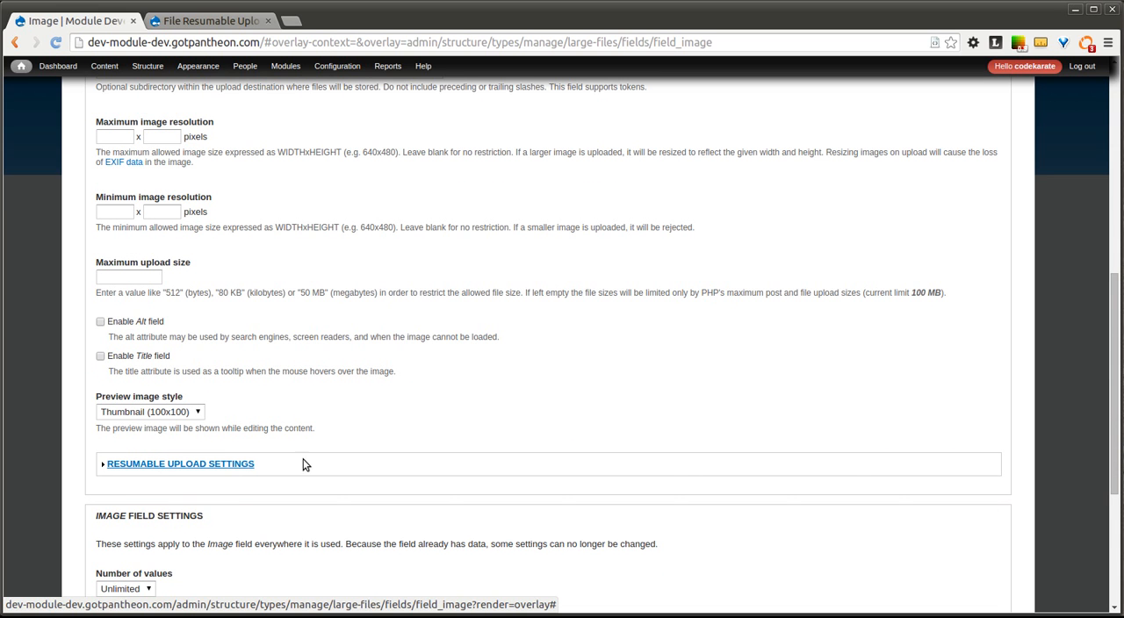
scroll("down", 3)
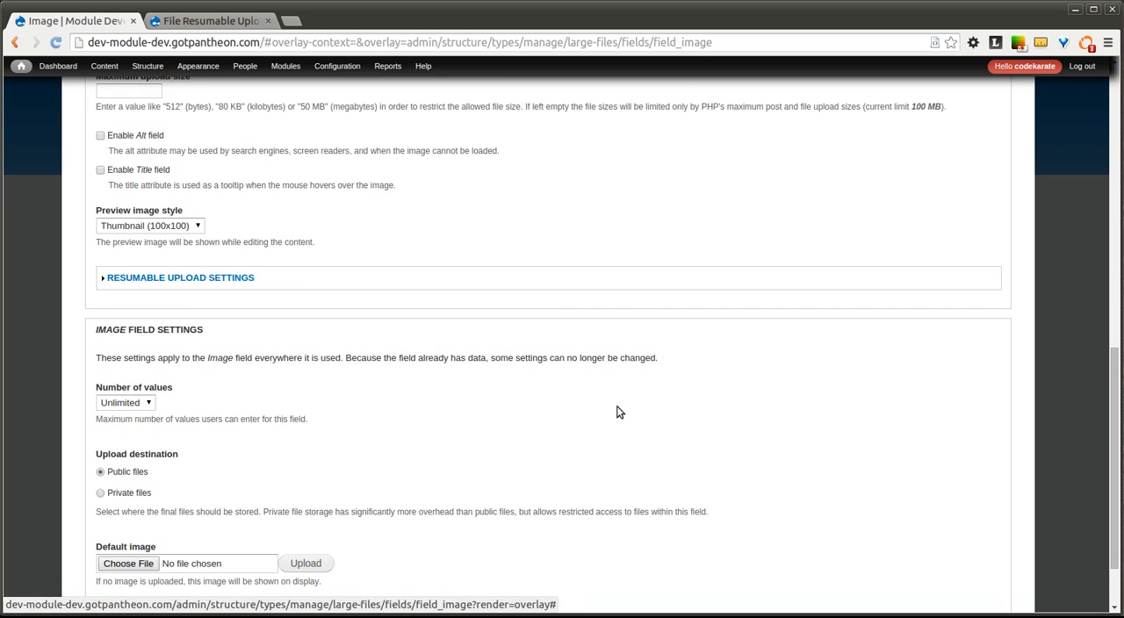
scroll("up", 3)
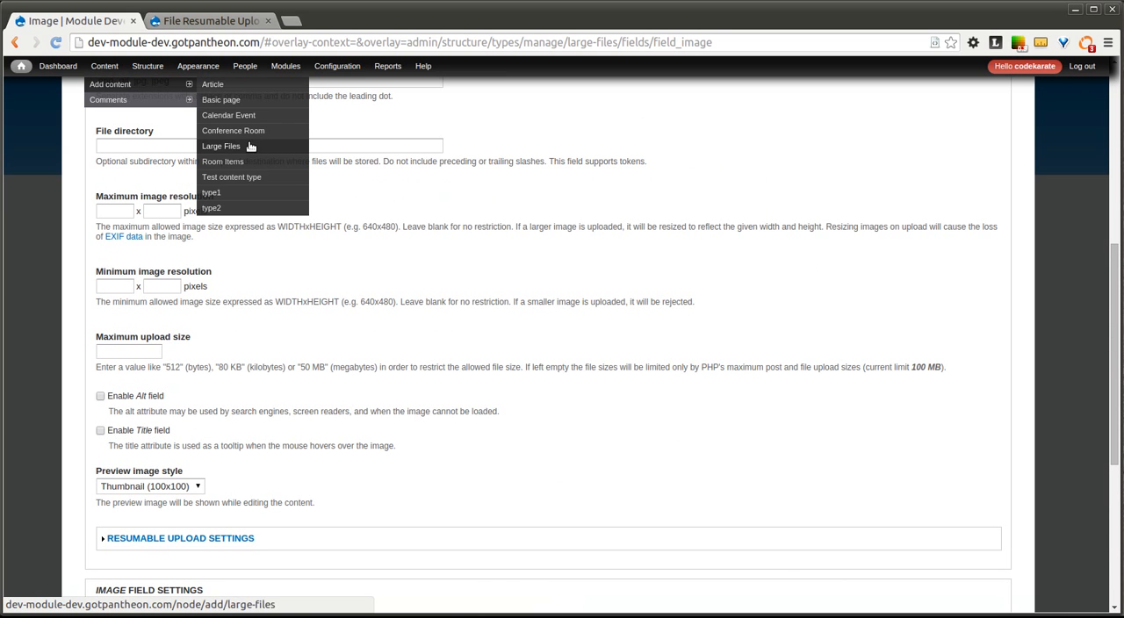
Open Add content > Large Files to show the Image and File upload fields
left_click(221, 145)
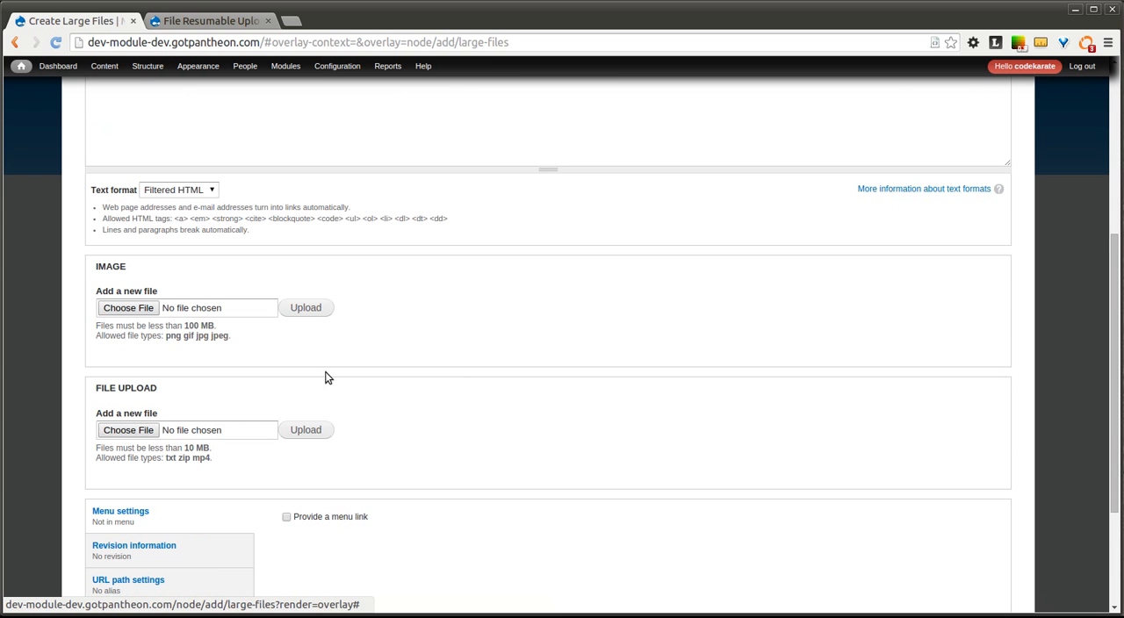
mouse_move(306, 346)
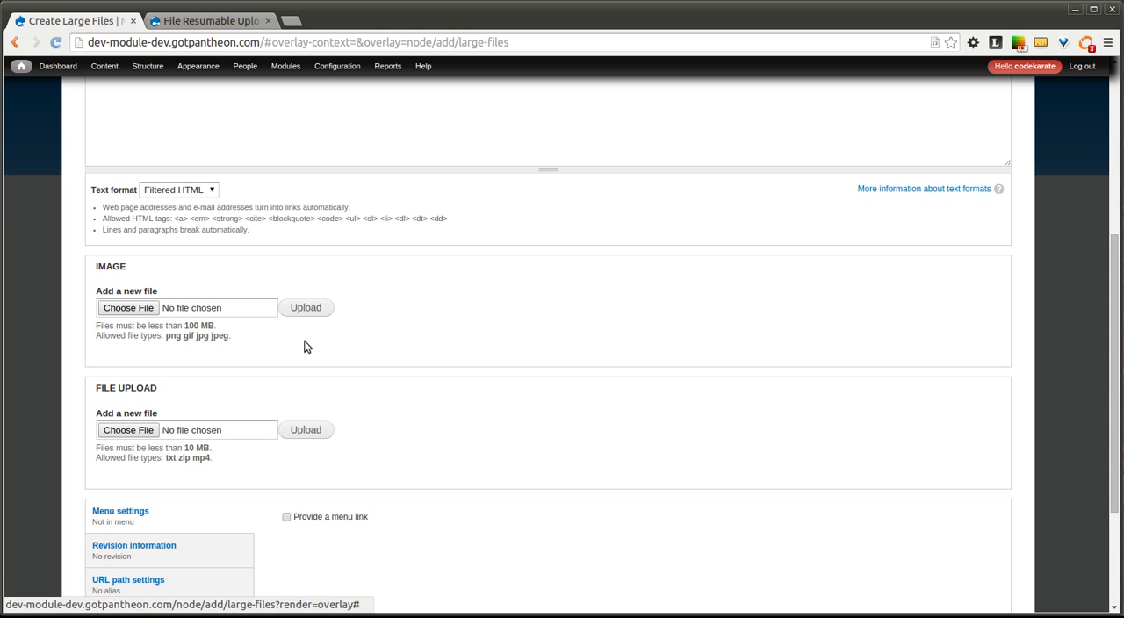
mouse_move(194, 326)
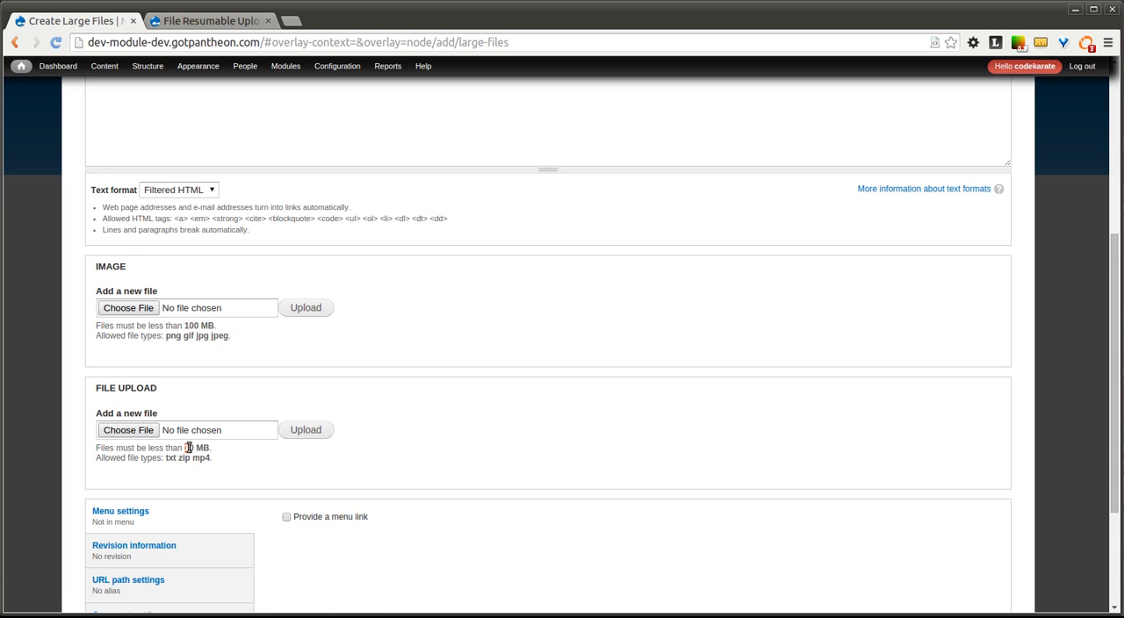
mouse_move(190, 448)
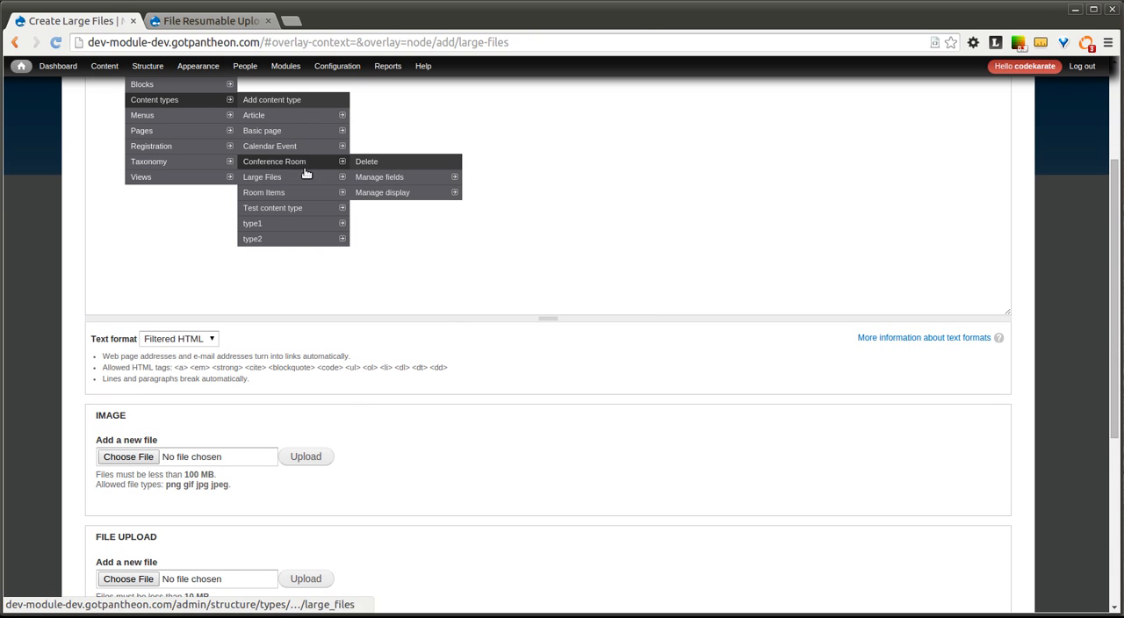
Expand the Image field's Resumable Upload Settings and tick Enable resumable upload
left_click(380, 176)
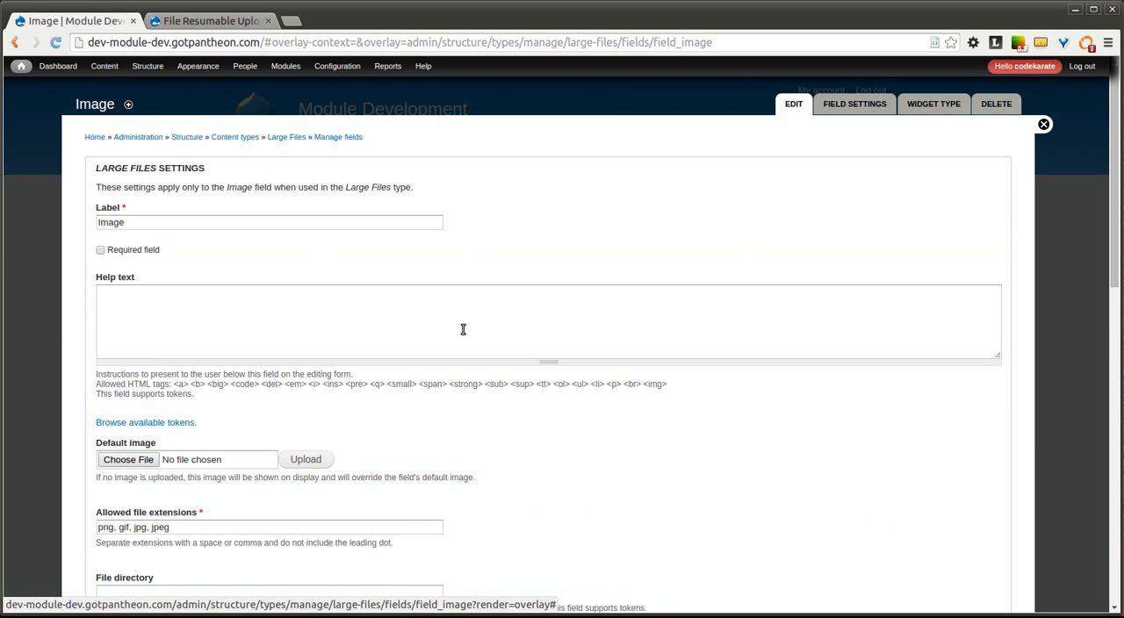
scroll("down", 3)
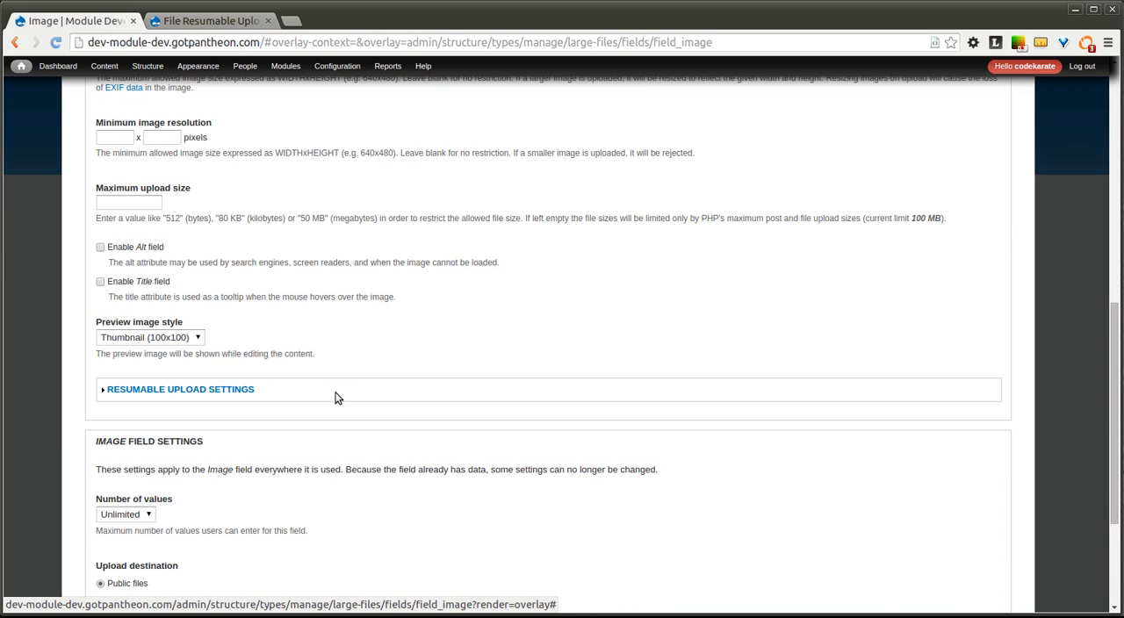
scroll("down", 3)
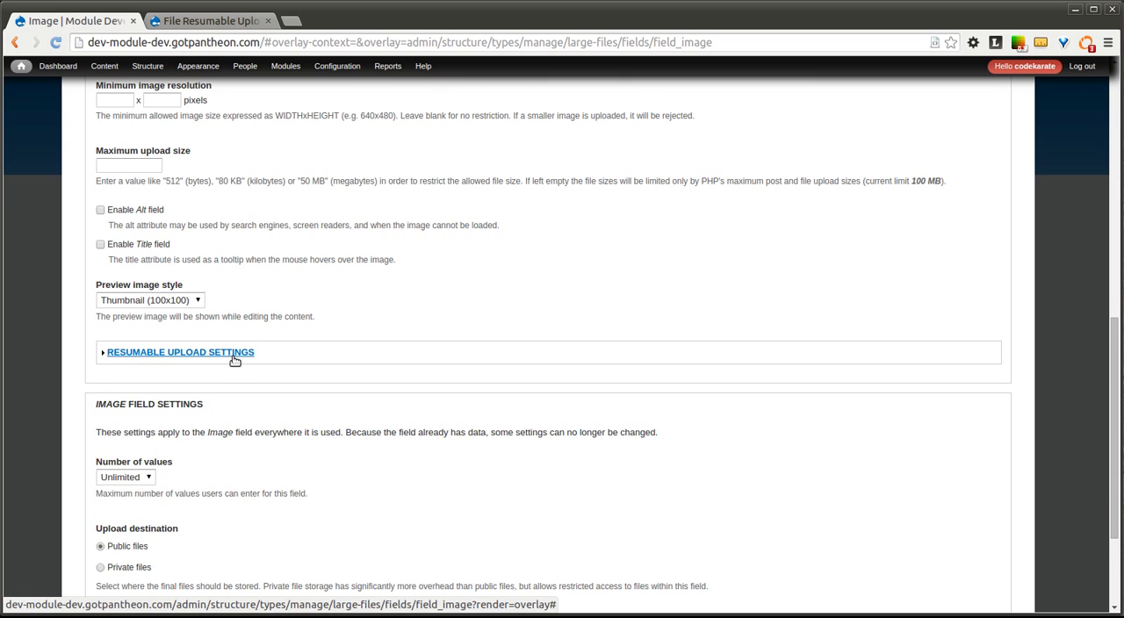
left_click(180, 352)
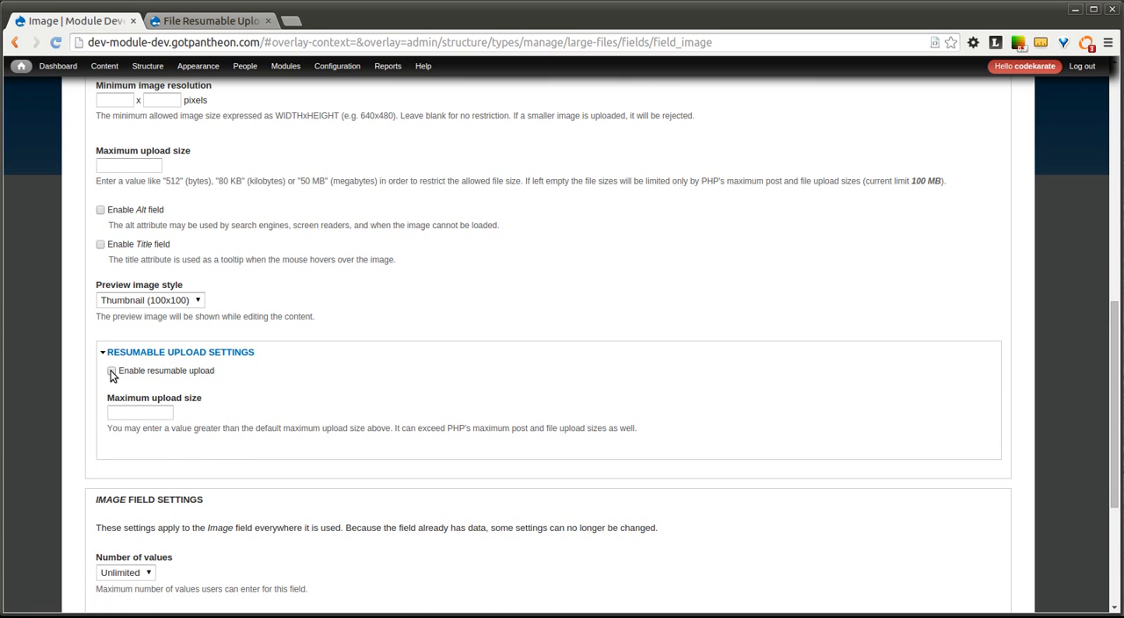
left_click(107, 371)
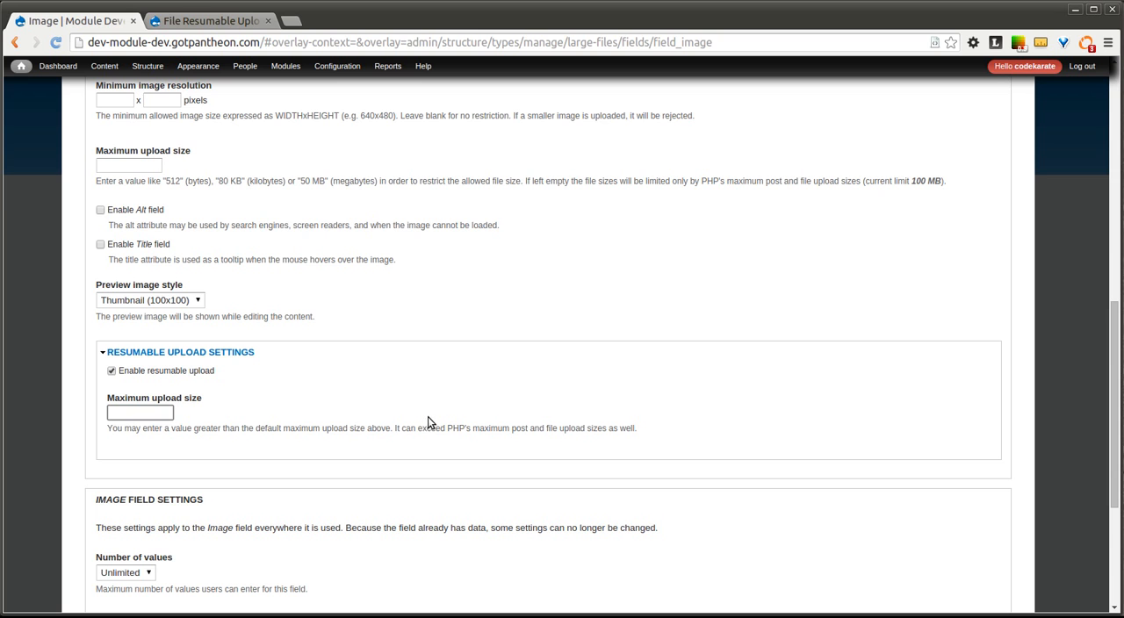
mouse_move(761, 382)
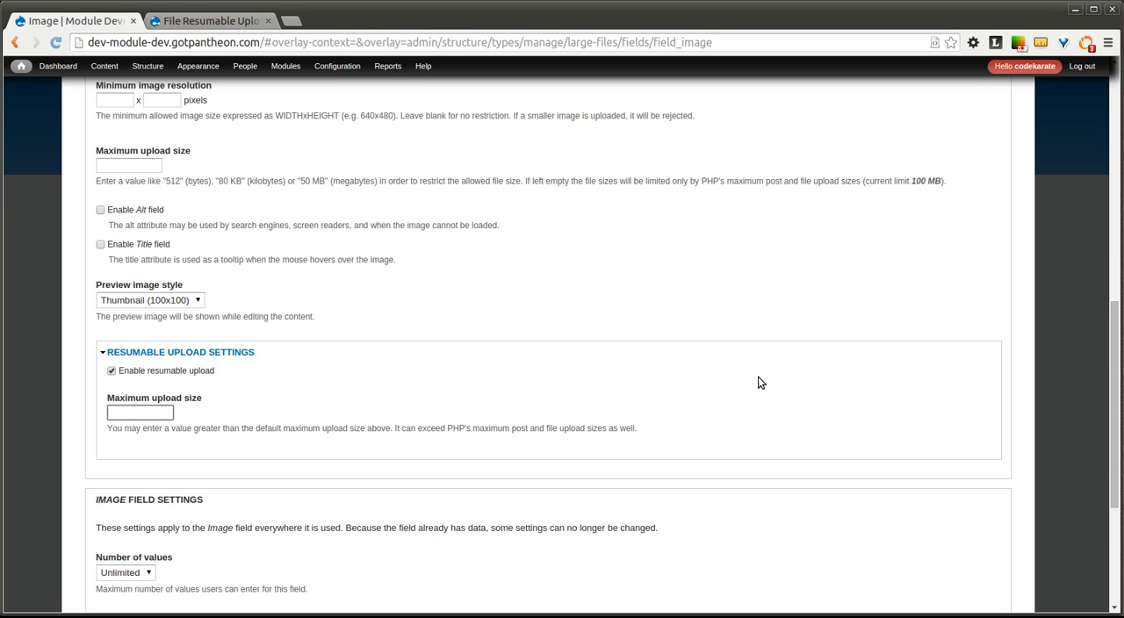
mouse_move(881, 181)
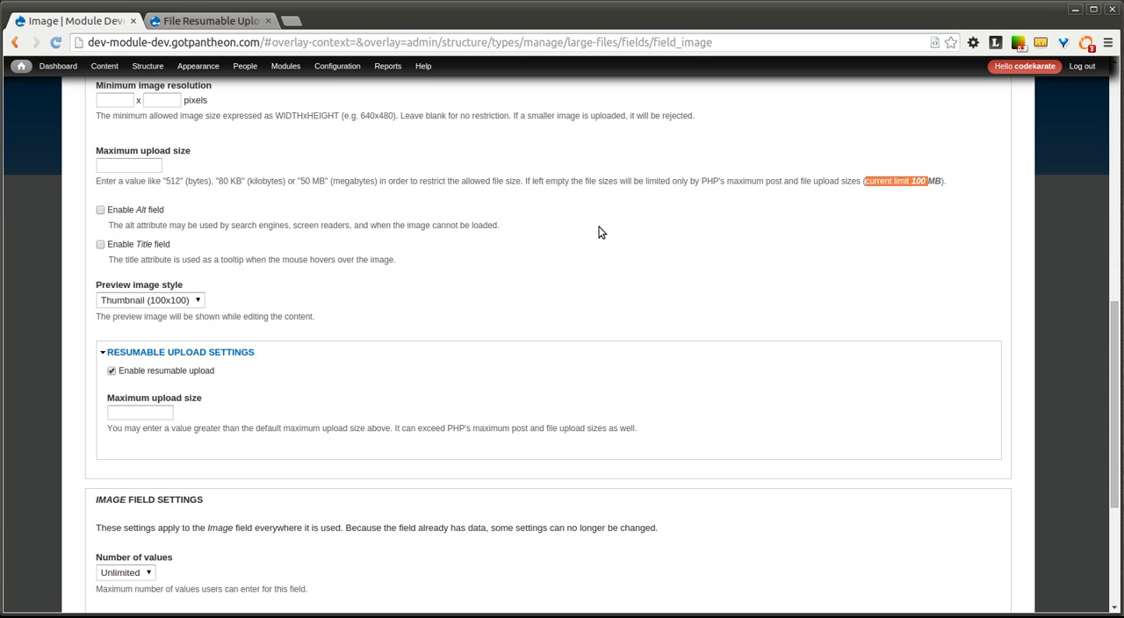
mouse_move(591, 221)
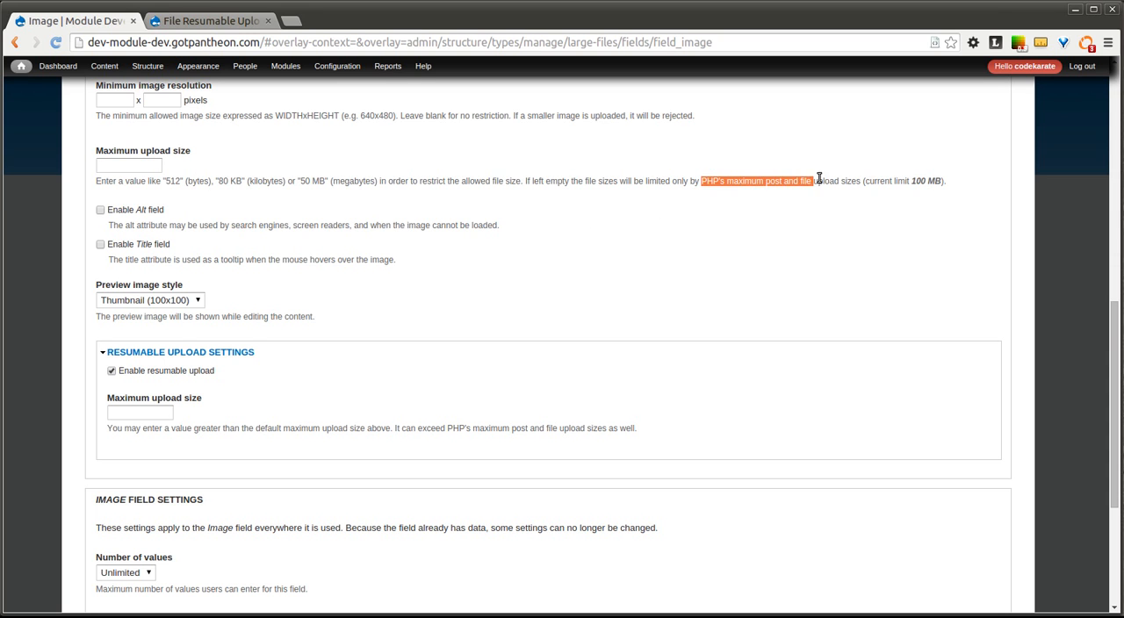
mouse_move(861, 300)
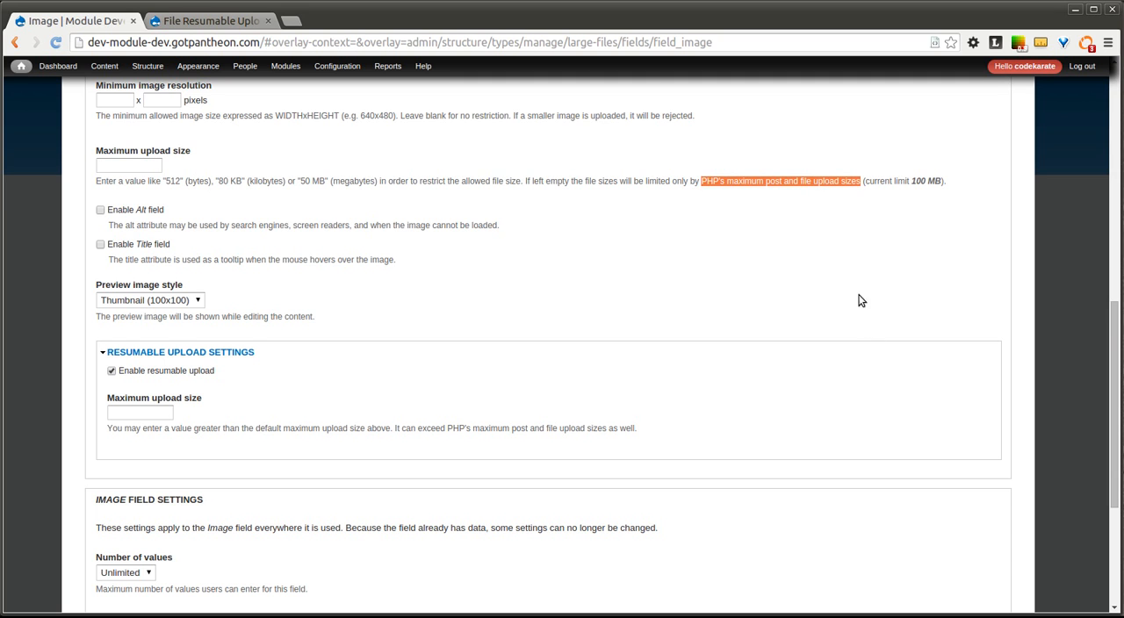
mouse_move(913, 259)
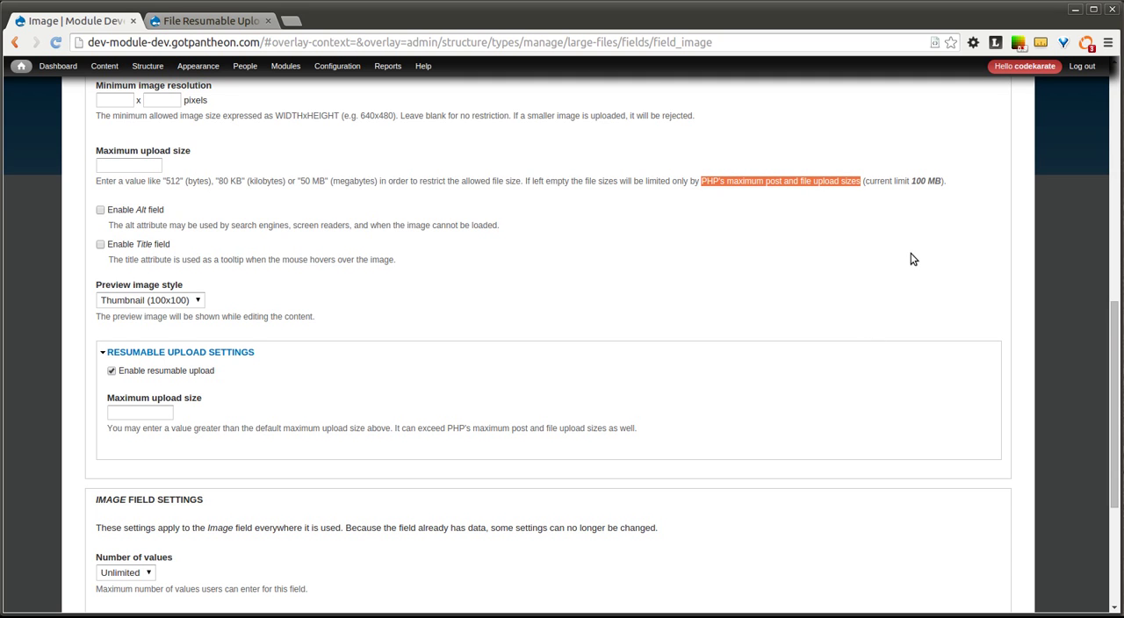
mouse_move(911, 247)
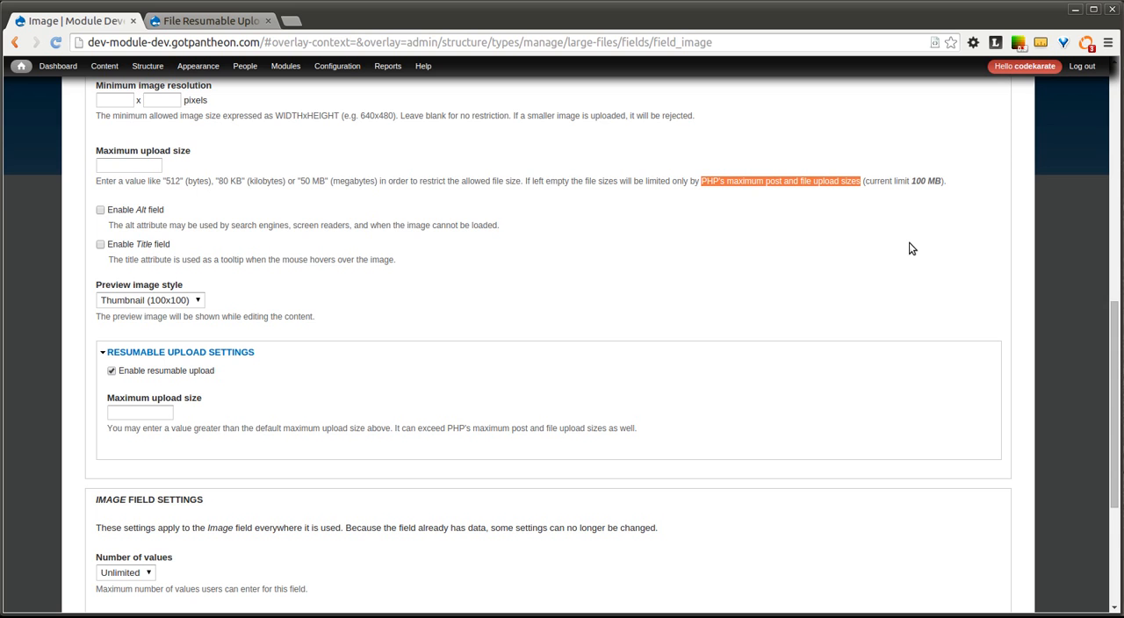
mouse_move(894, 244)
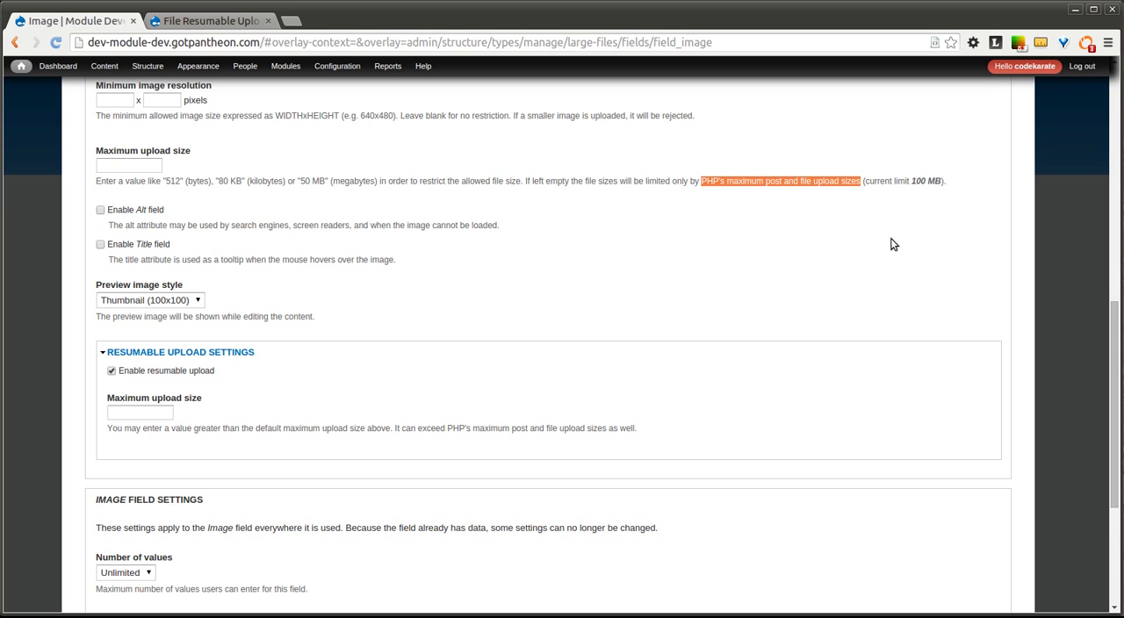
mouse_move(869, 247)
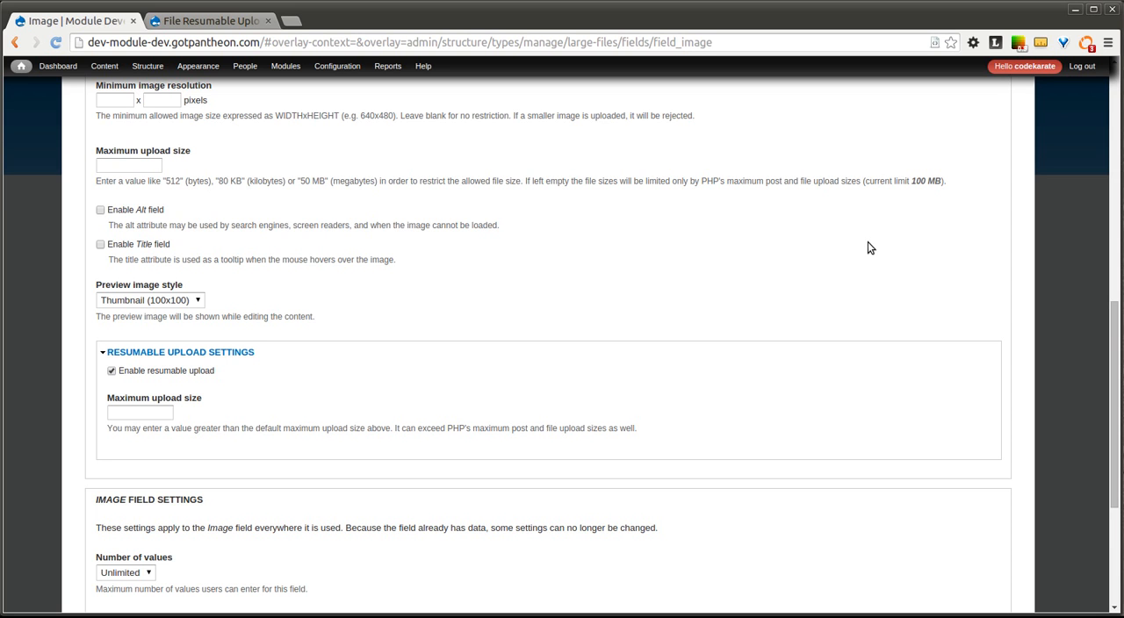
mouse_move(809, 271)
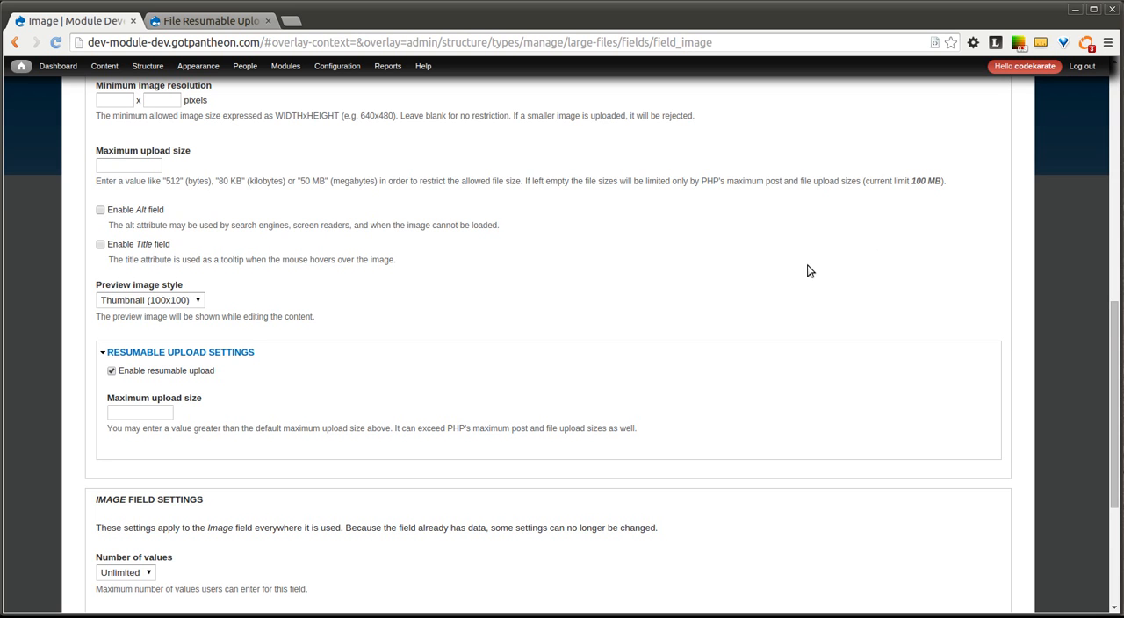
scroll("down", 3)
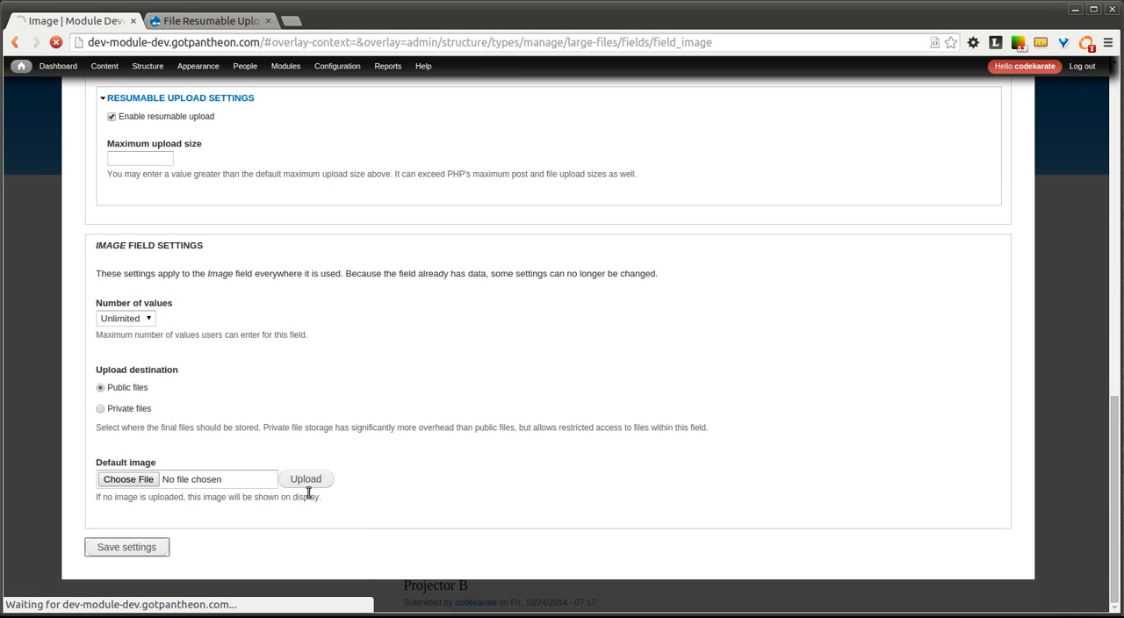
Save the Image field, then enable resumable upload on File upload with a 120 MB limit
left_click(127, 547)
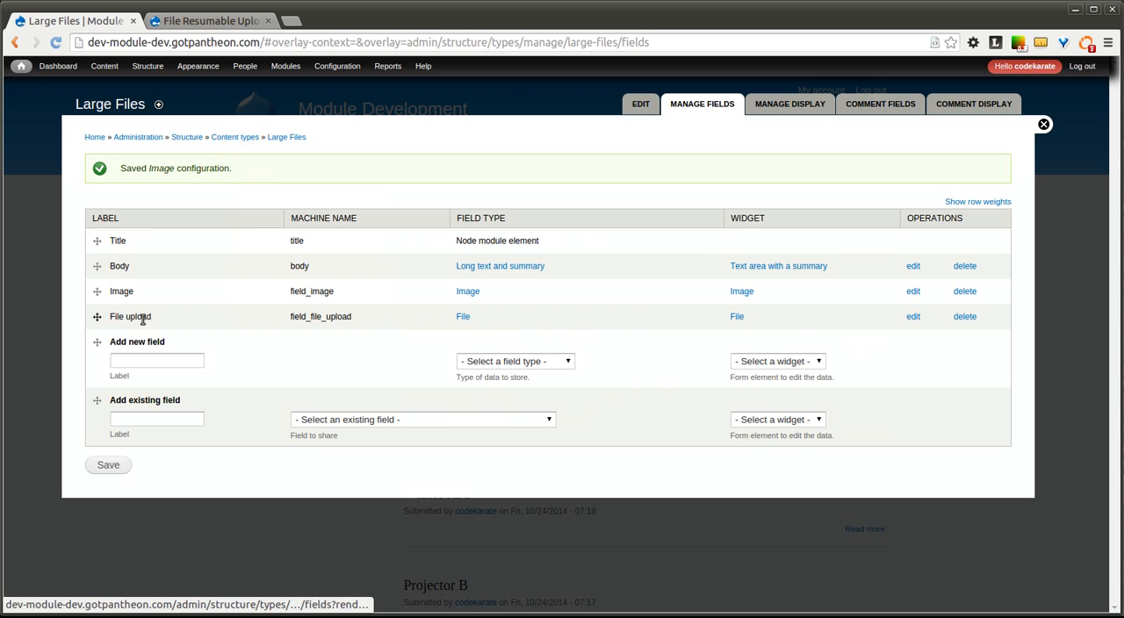
left_click(912, 316)
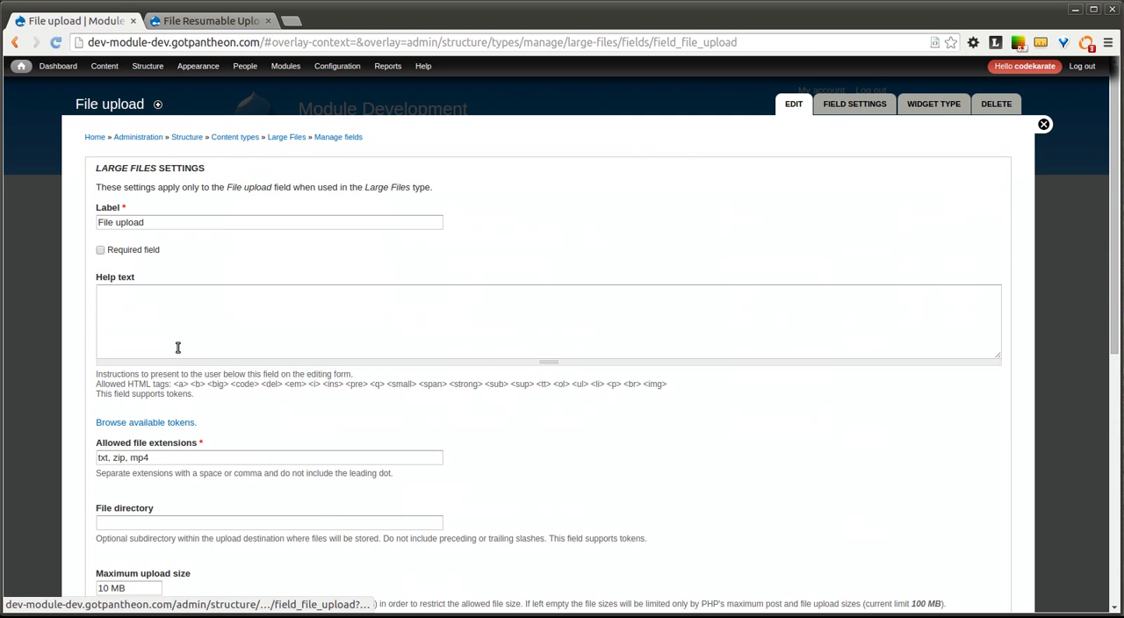
scroll("down", 3)
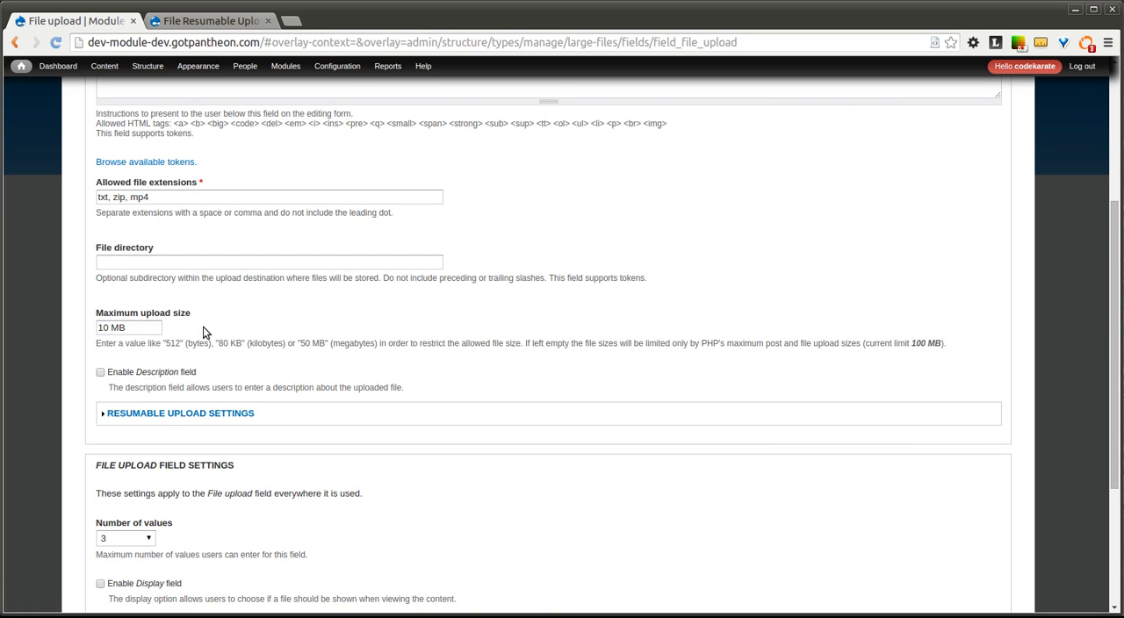
mouse_move(209, 331)
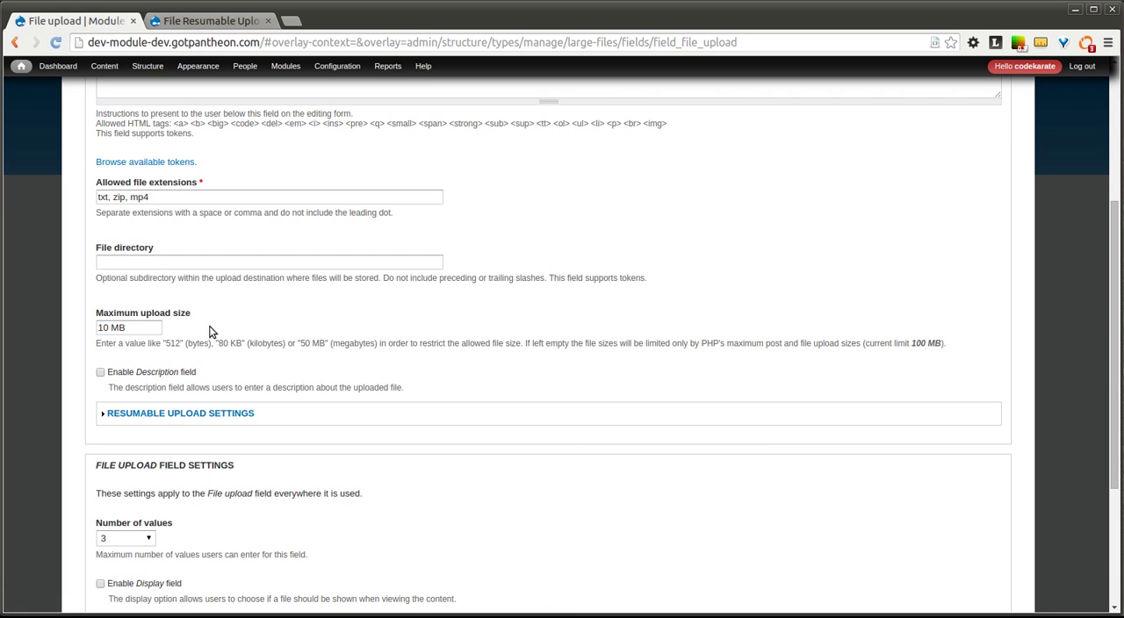
mouse_move(178, 333)
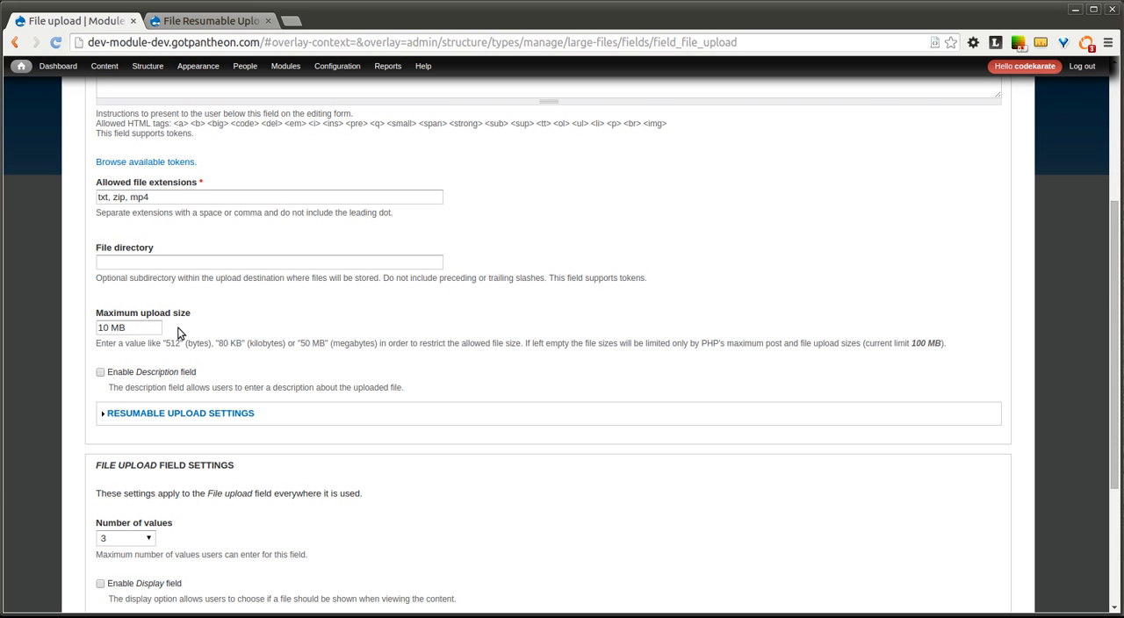
mouse_move(192, 318)
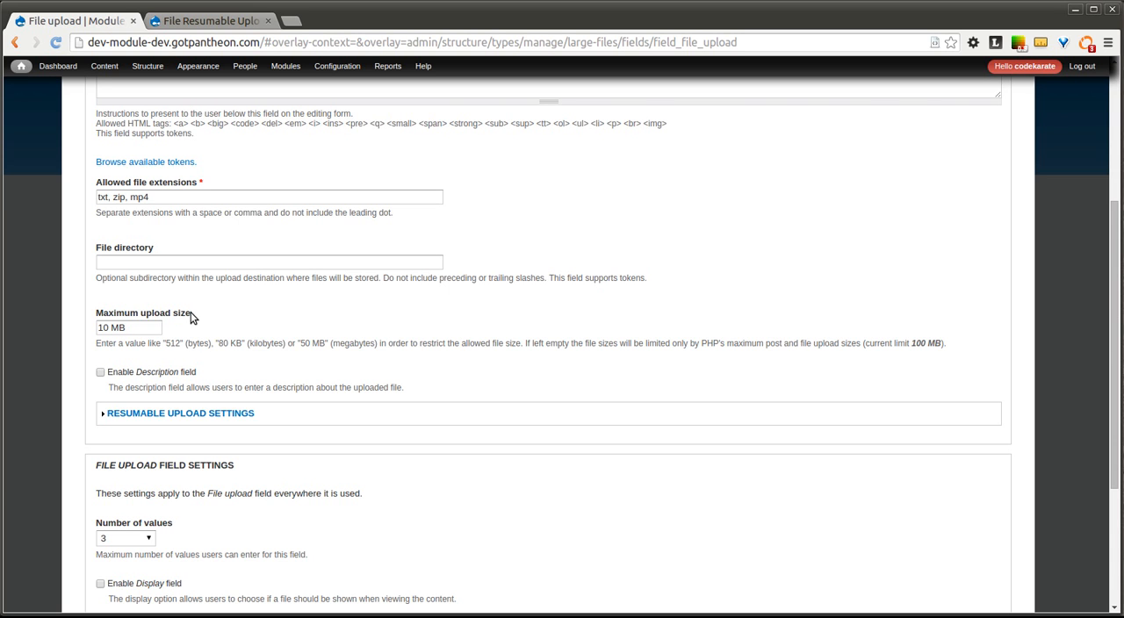
mouse_move(124, 419)
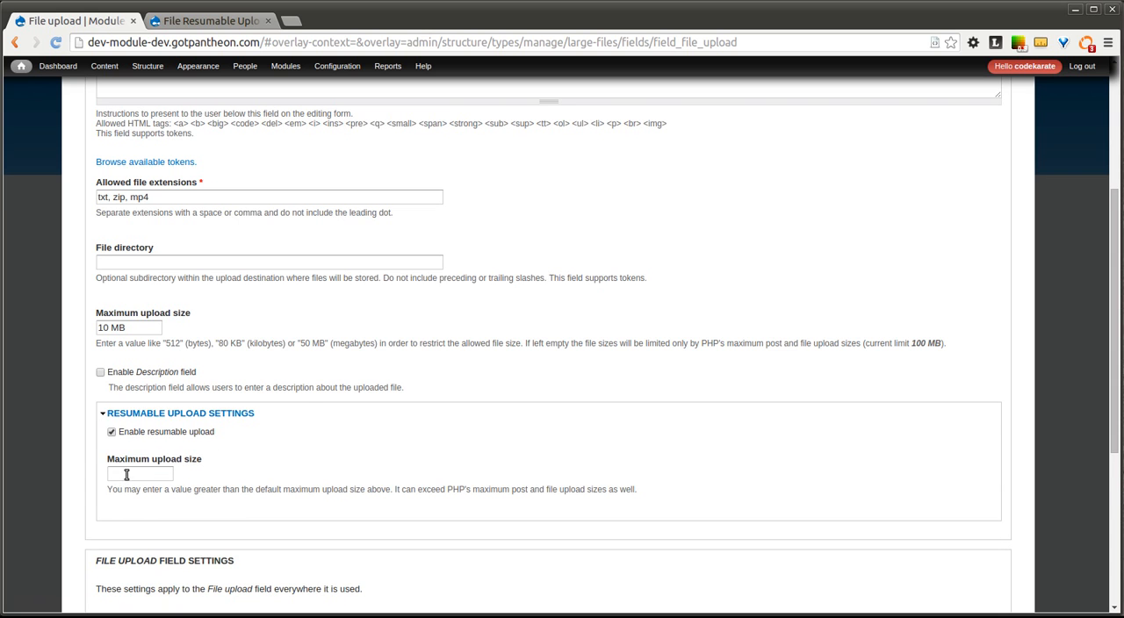
type("120 MB")
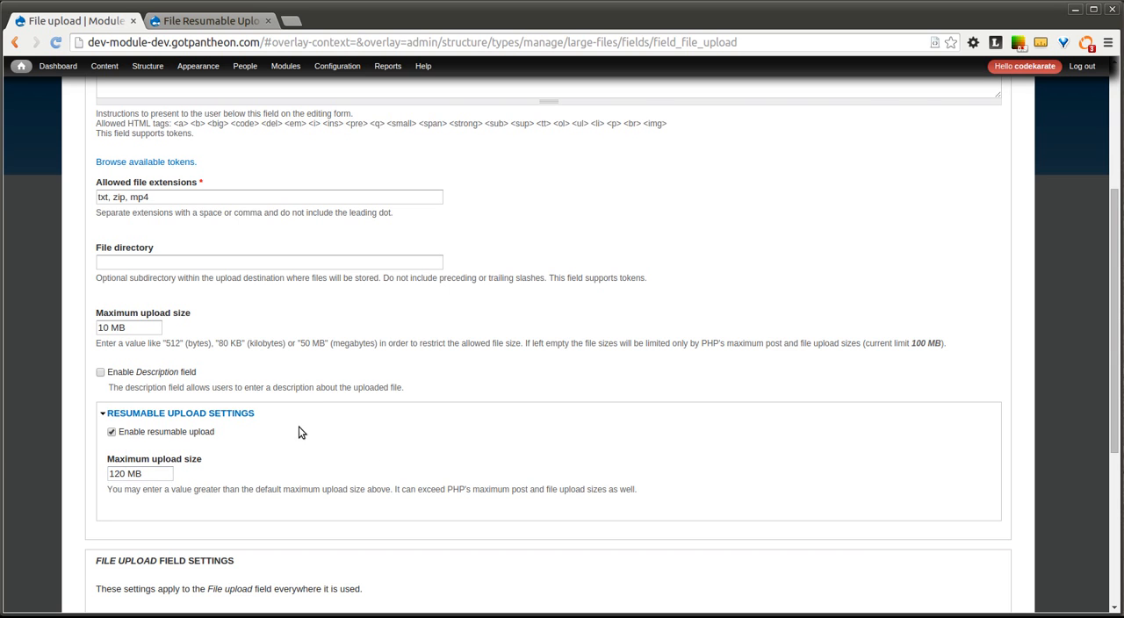
mouse_move(916, 344)
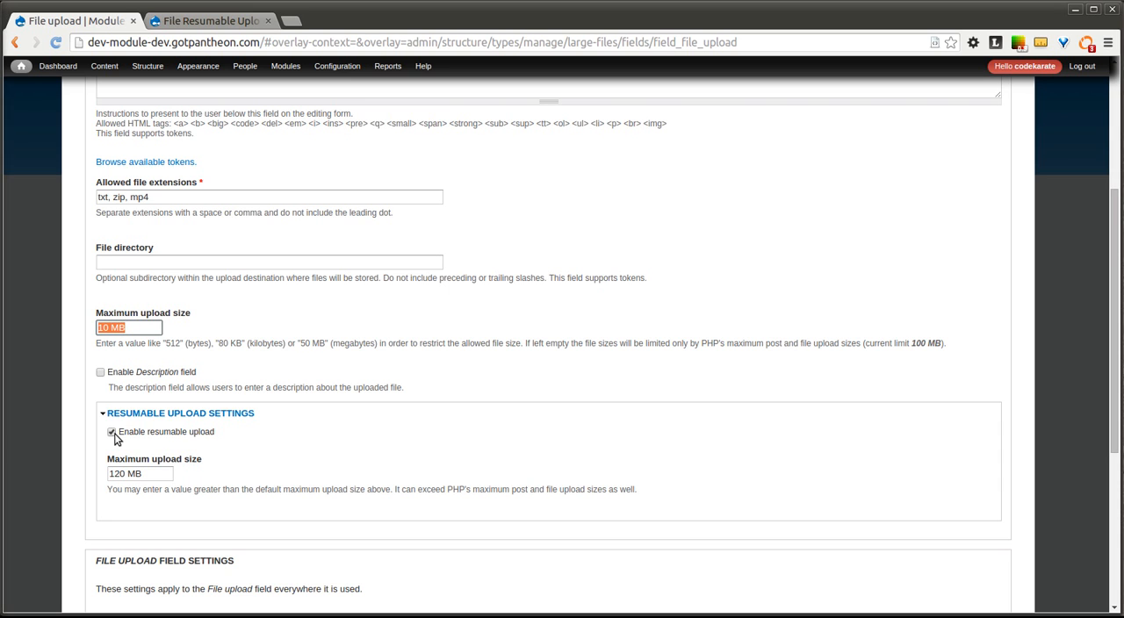
scroll("down", 3)
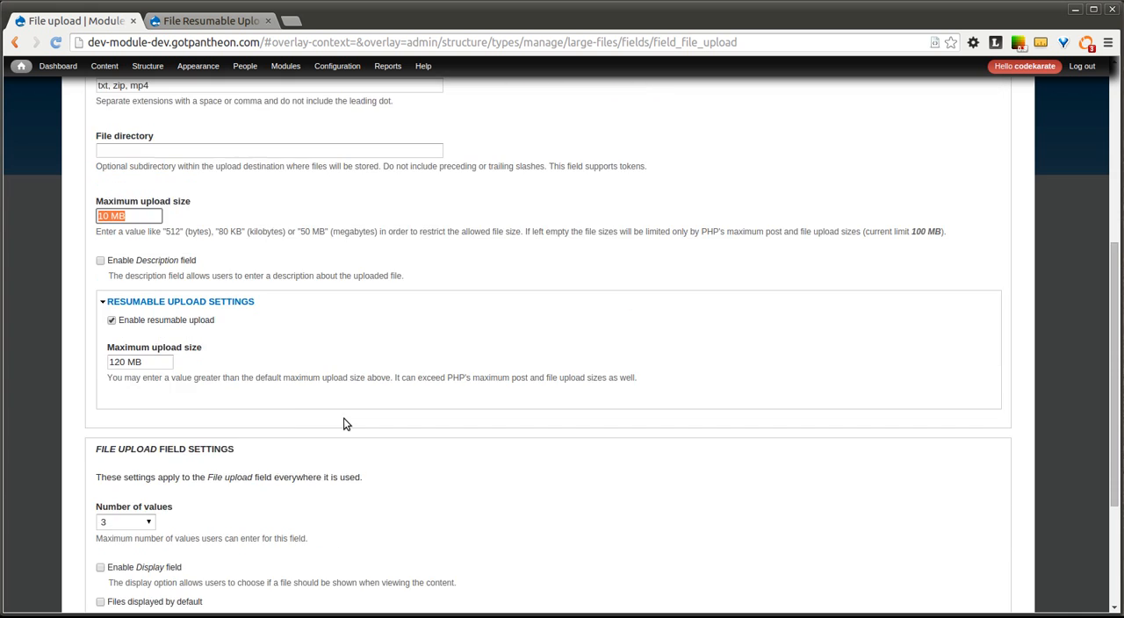
scroll("down", 3)
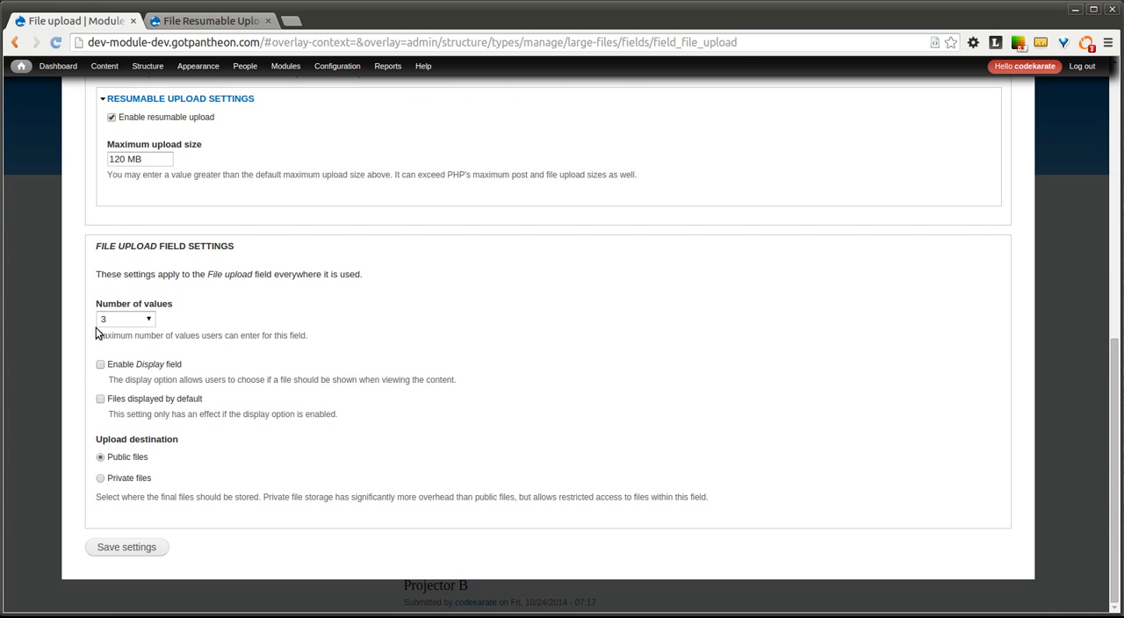
mouse_move(96, 325)
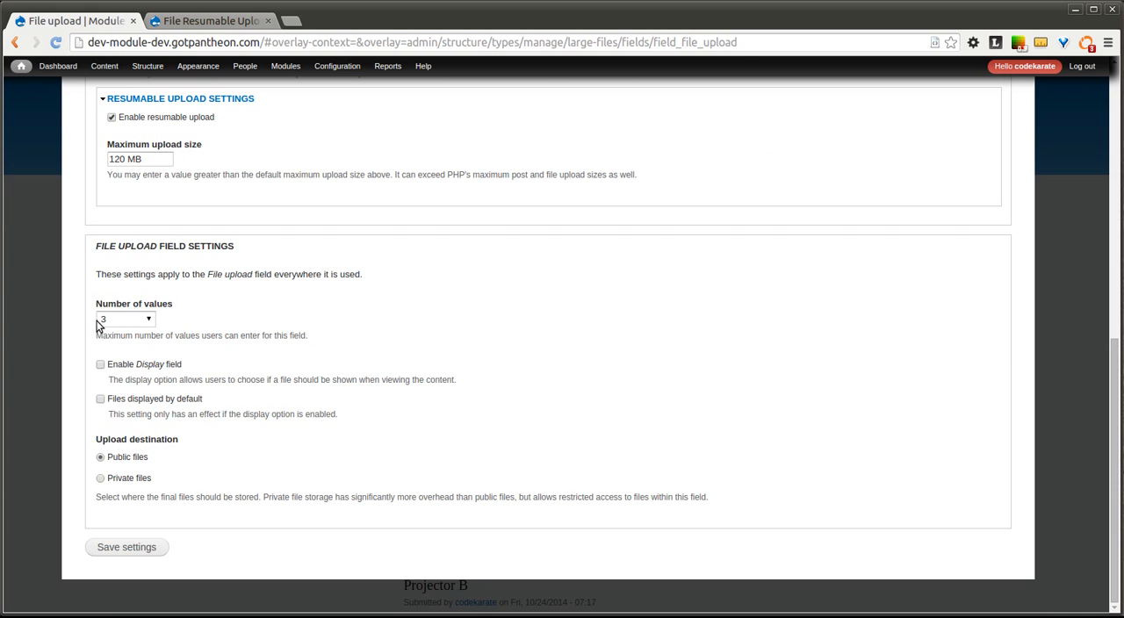
left_click(127, 547)
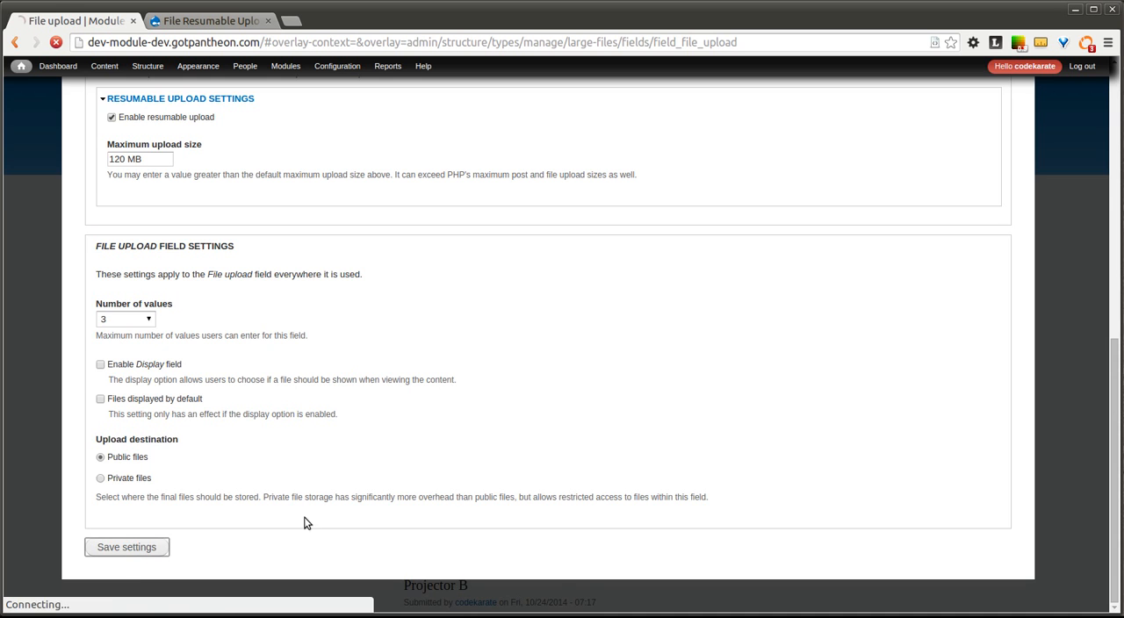
Start a new Large Files item and type the title 'My Large File Uploa'
left_click(126, 547)
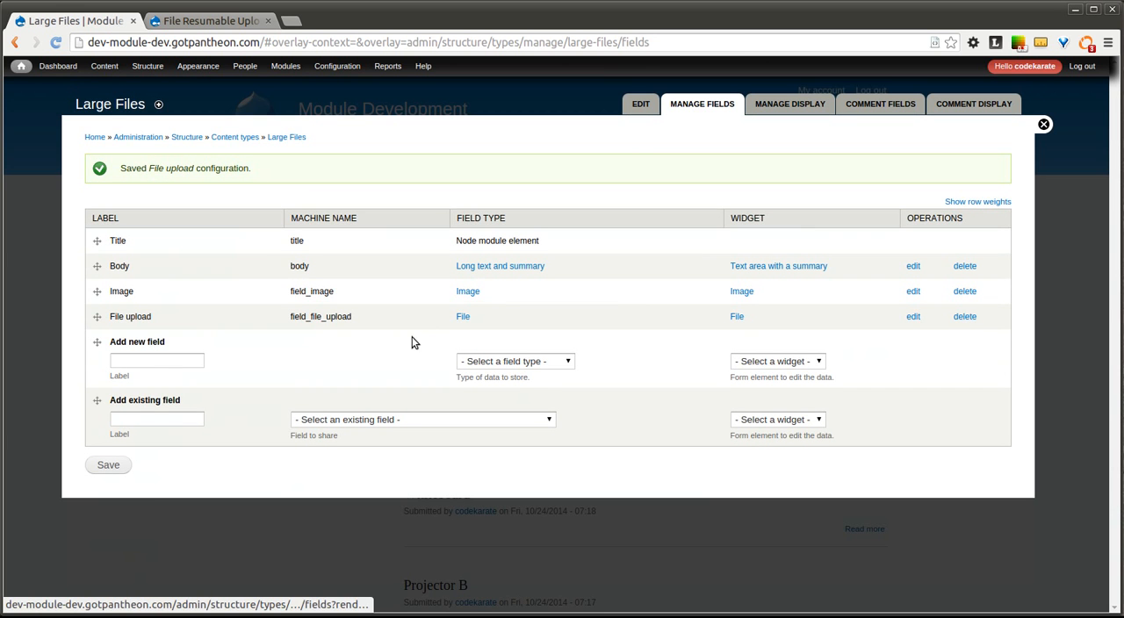
left_click(105, 65)
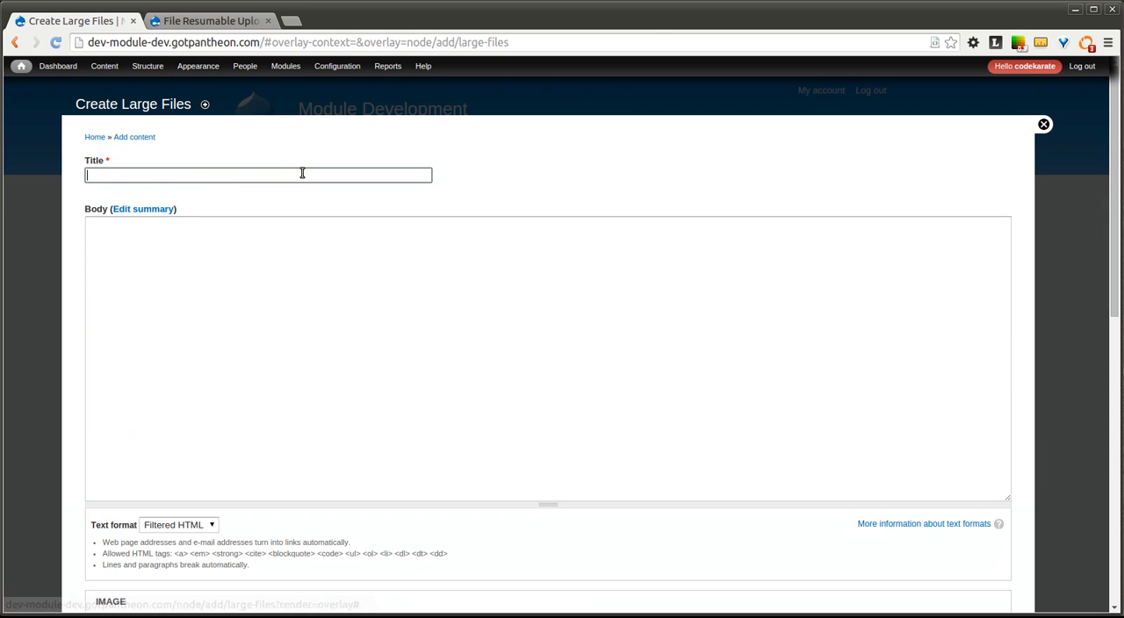
type("My La")
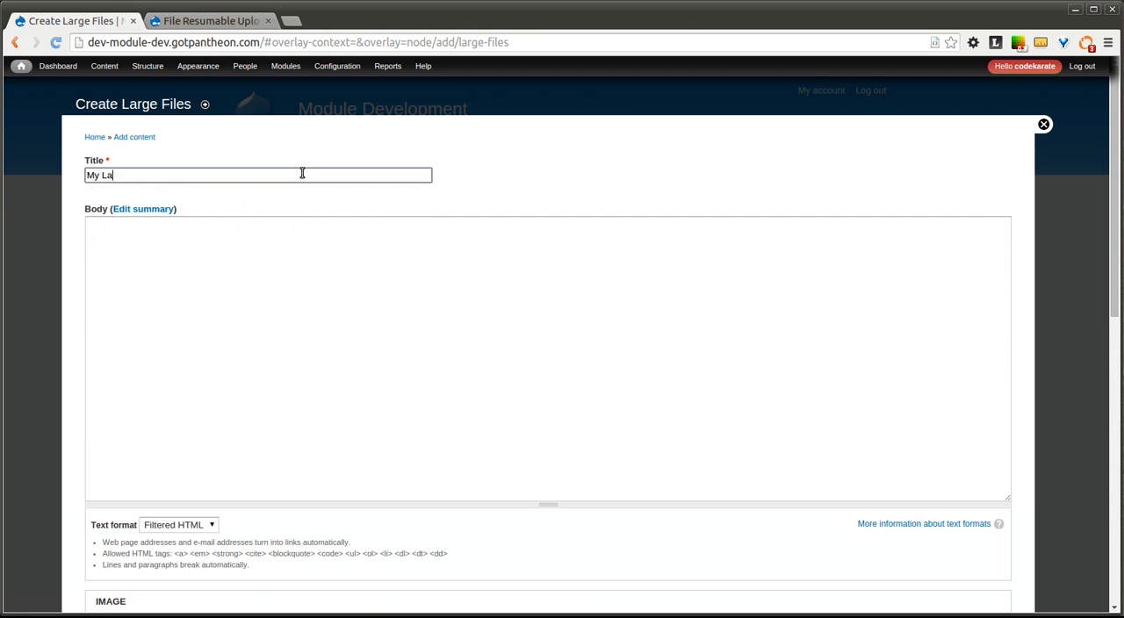
type("rge File Uploa")
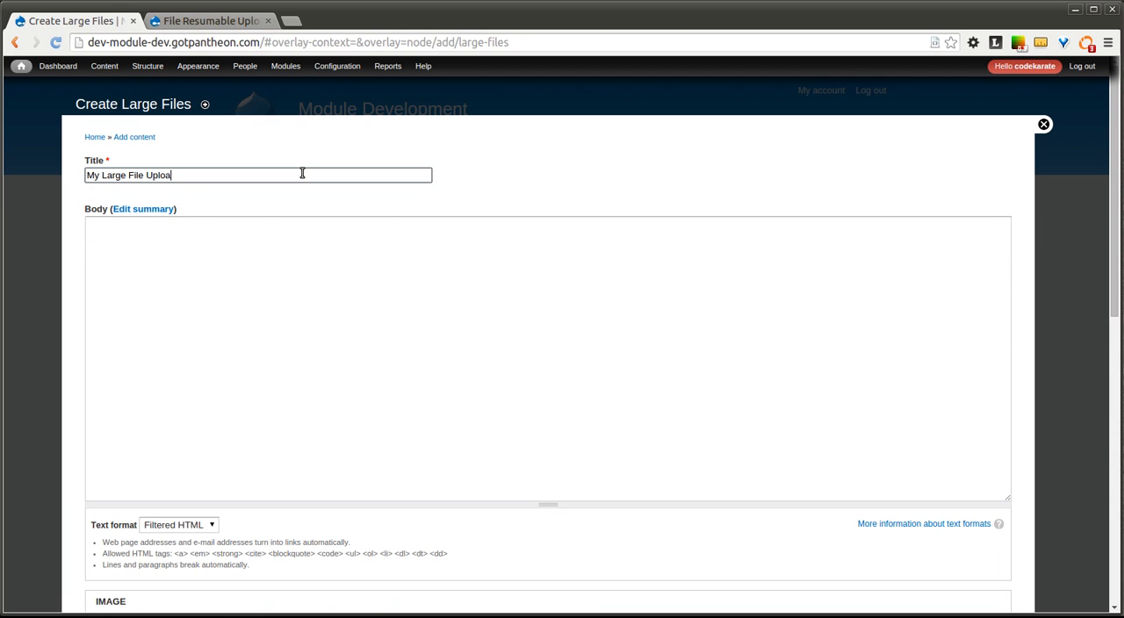
scroll("down", 3)
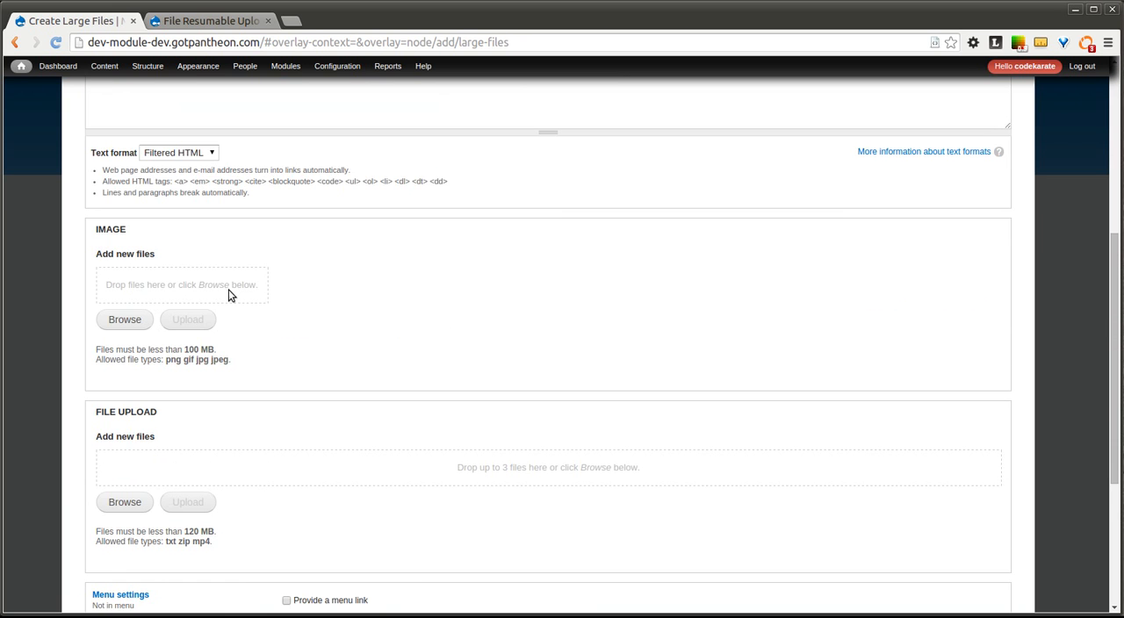
mouse_move(263, 437)
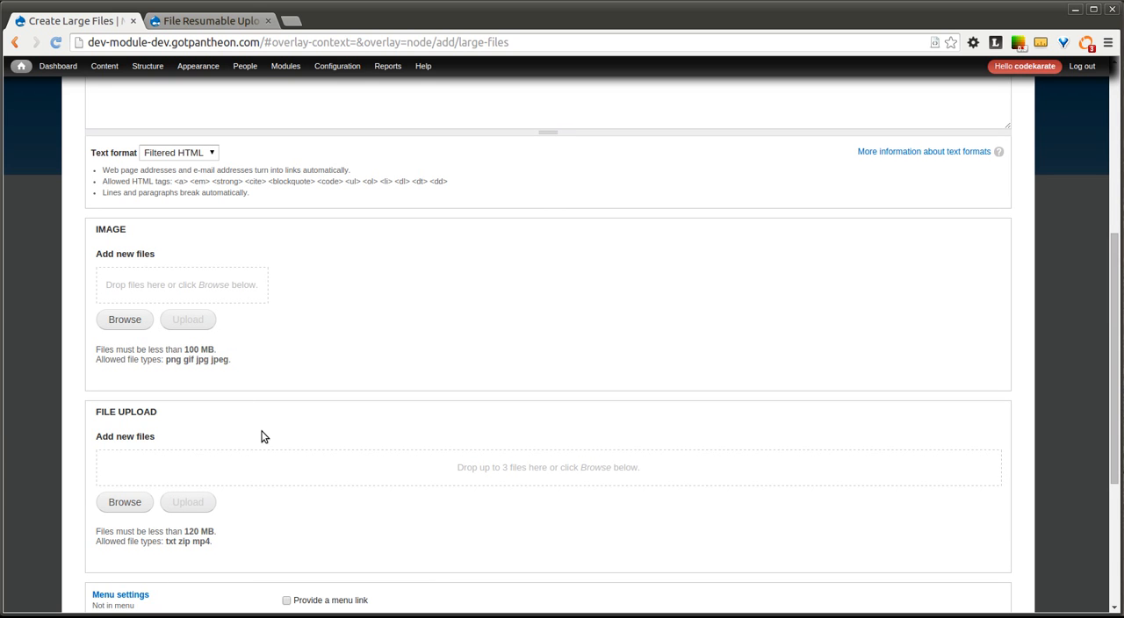
mouse_move(110, 254)
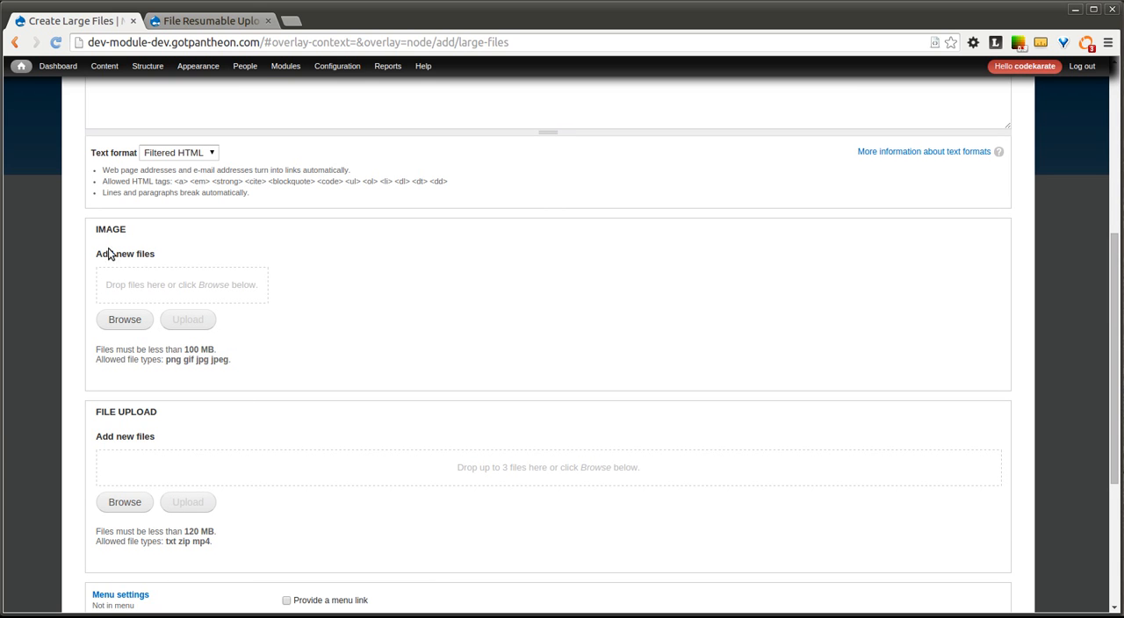
scroll("down", 3)
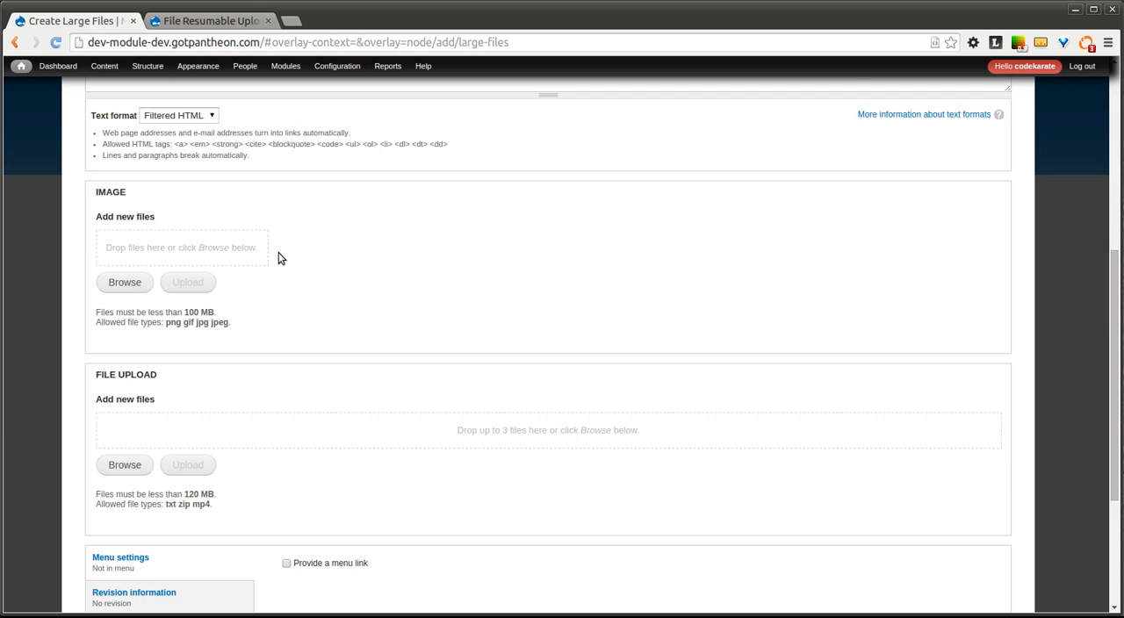
mouse_move(265, 250)
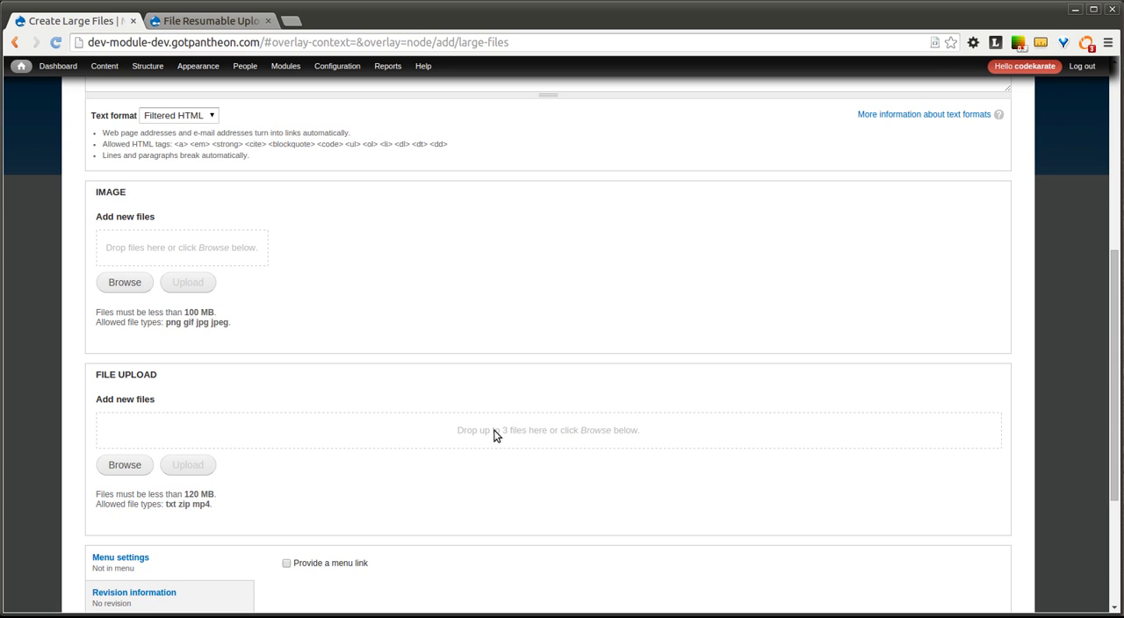
mouse_move(583, 439)
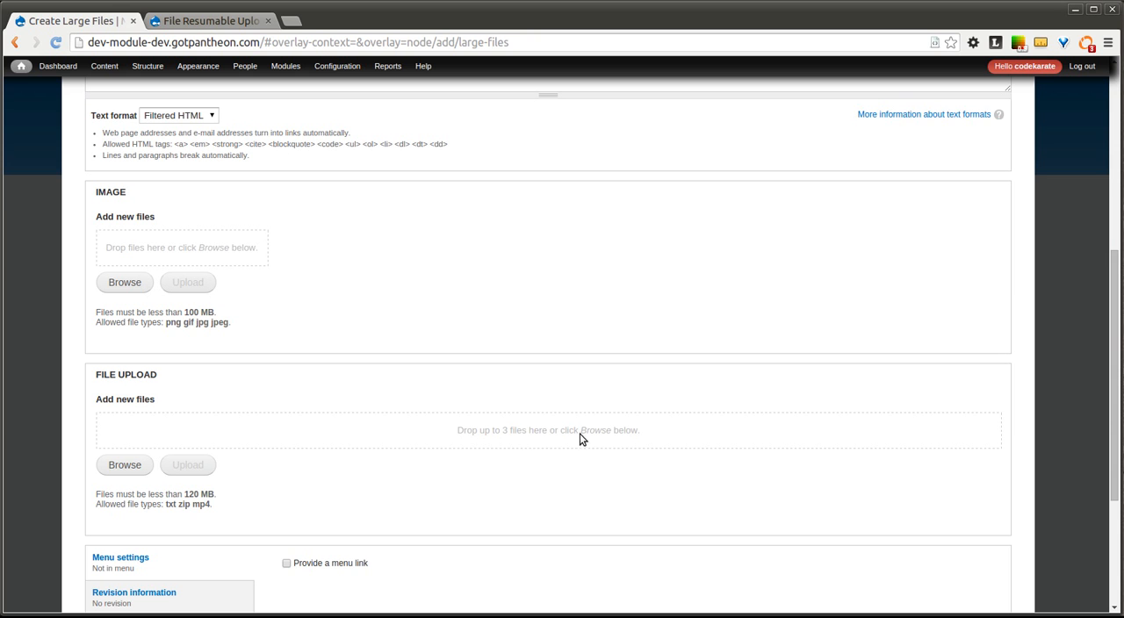
left_click(124, 465)
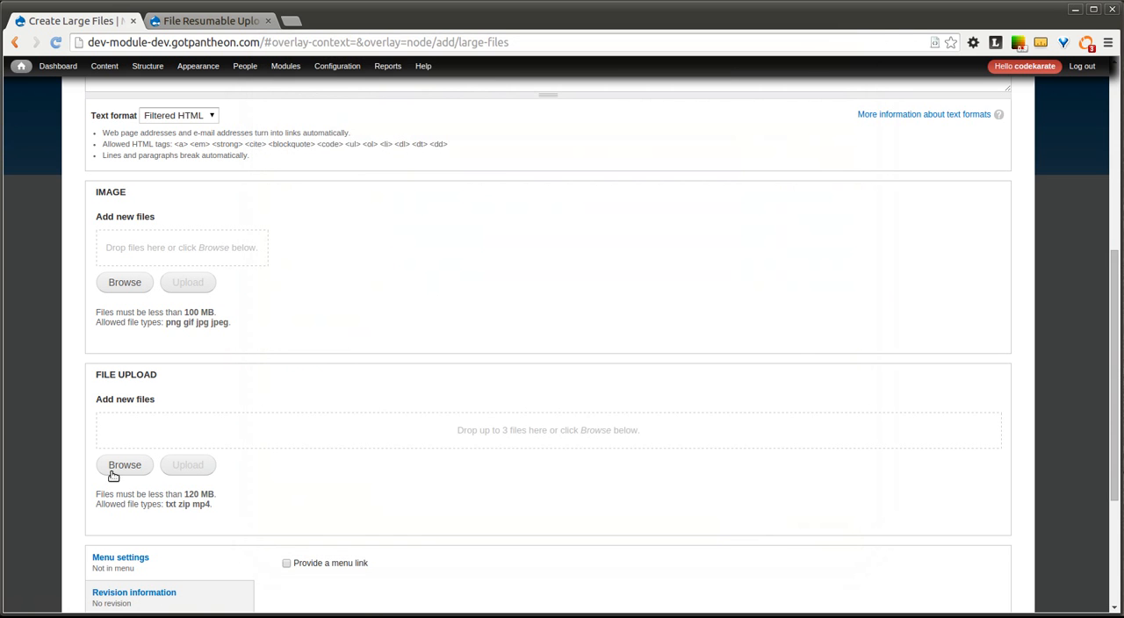
left_click(124, 465)
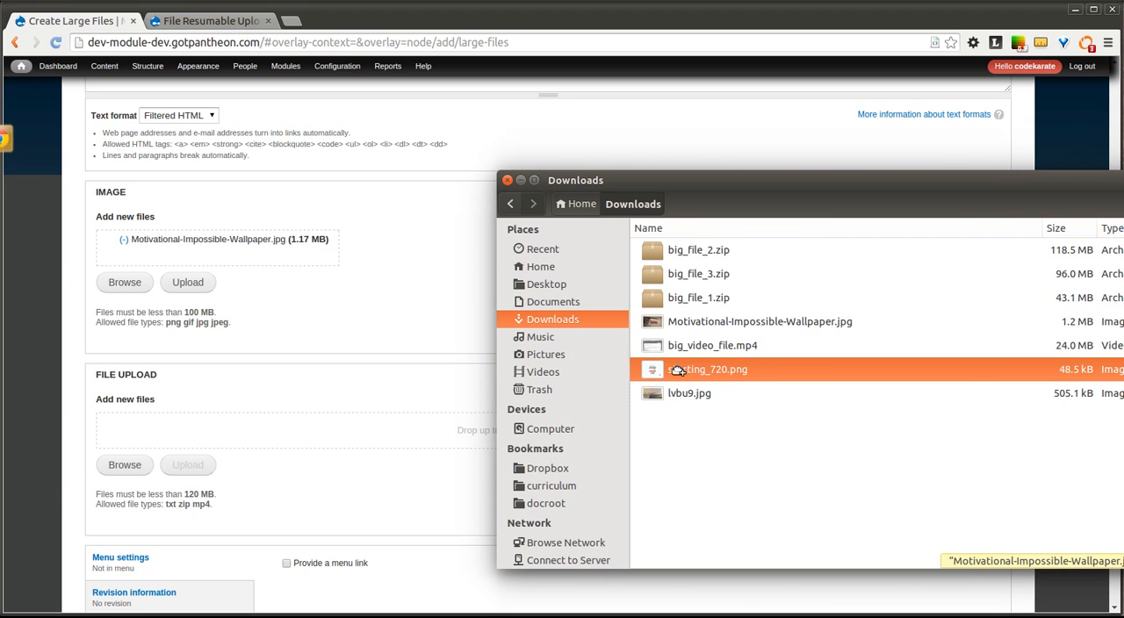
Queue starting_720.png and lvbu9.jpg with the wallpaper image and upload all three
double_click(707, 369)
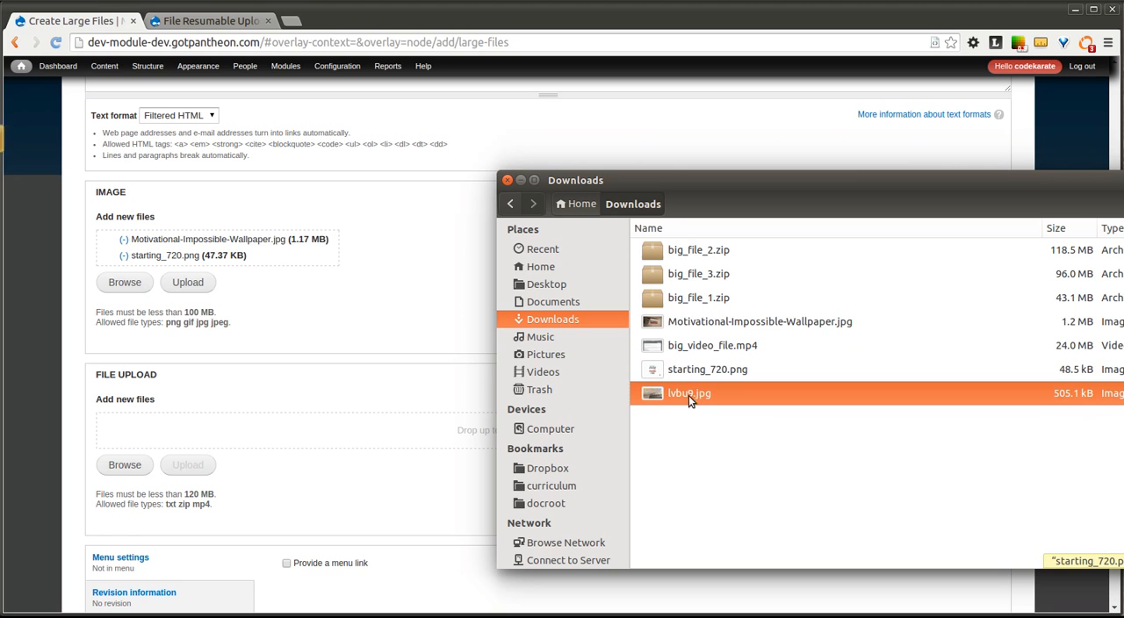
double_click(689, 392)
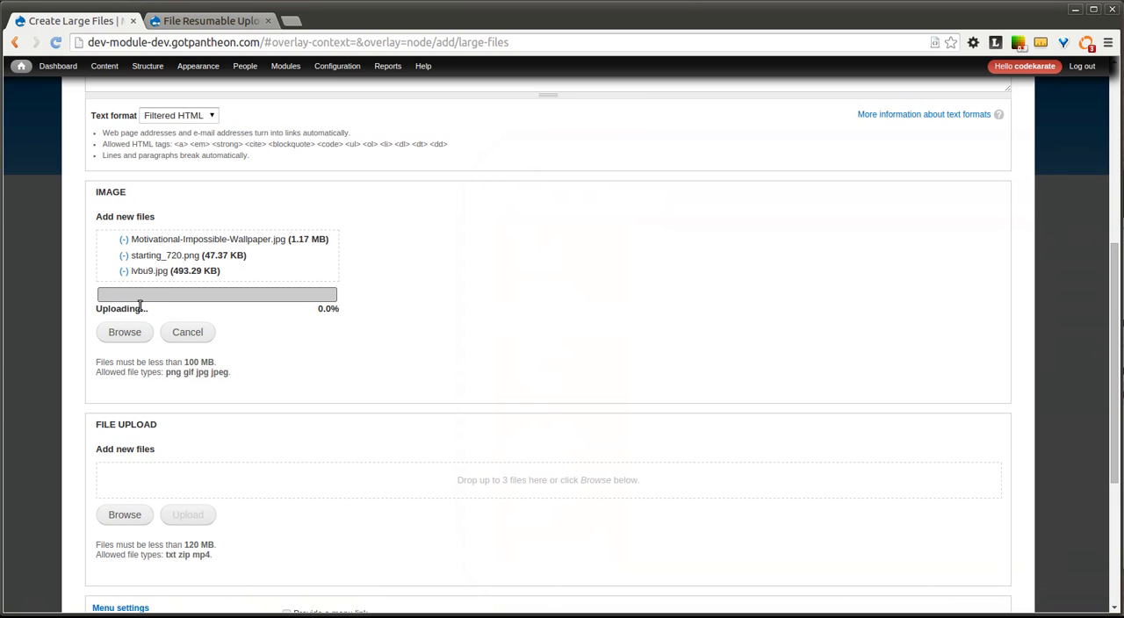
mouse_move(188, 332)
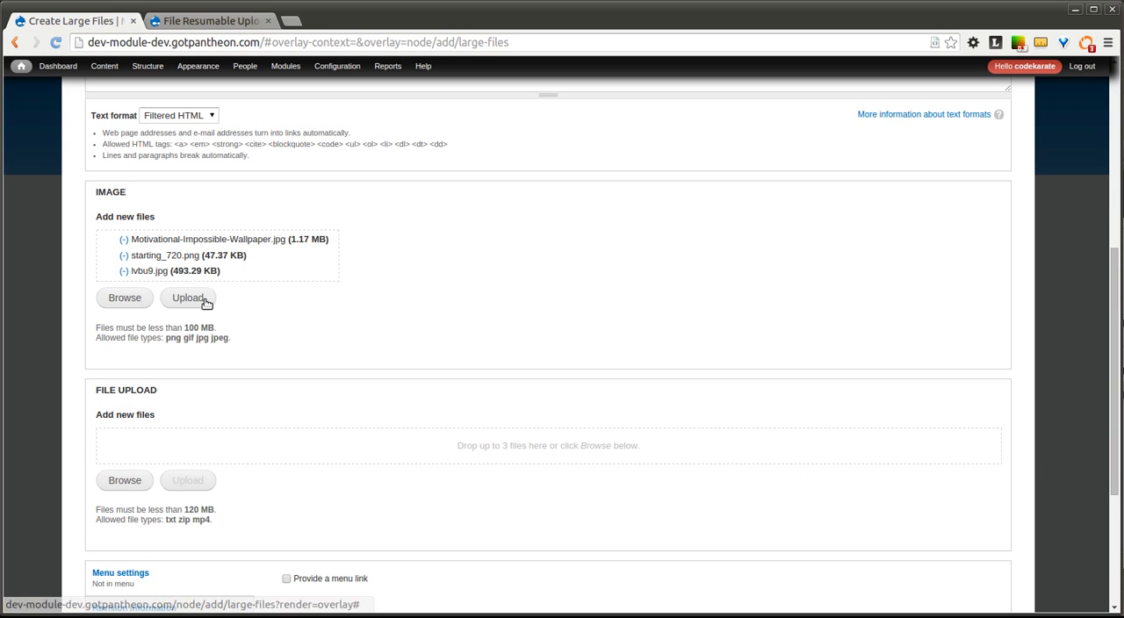
left_click(187, 297)
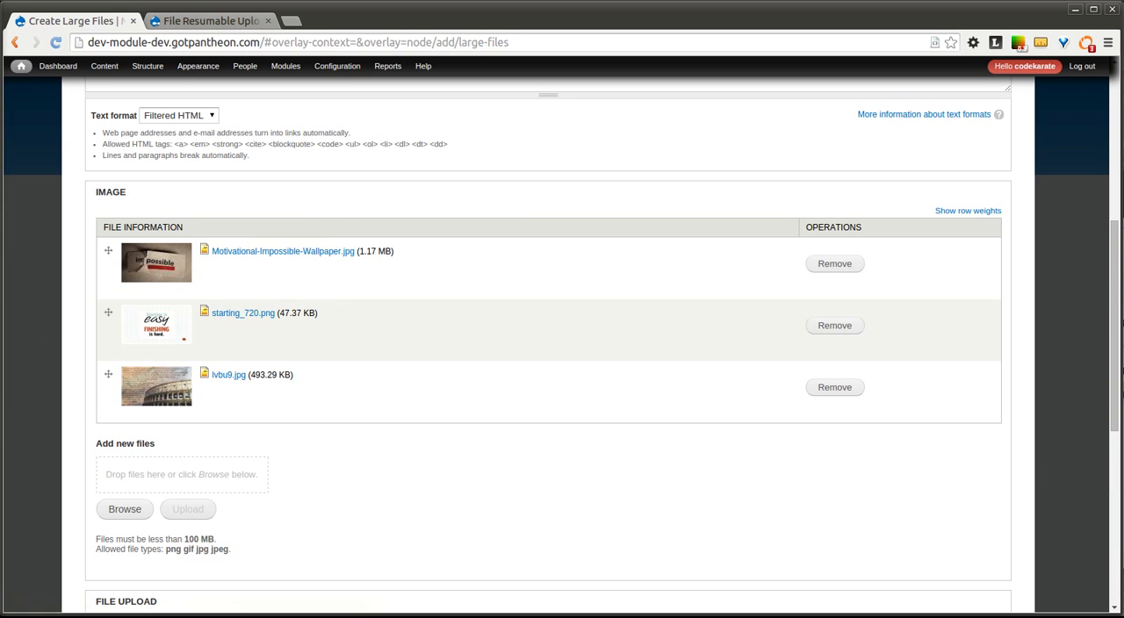
mouse_move(452, 427)
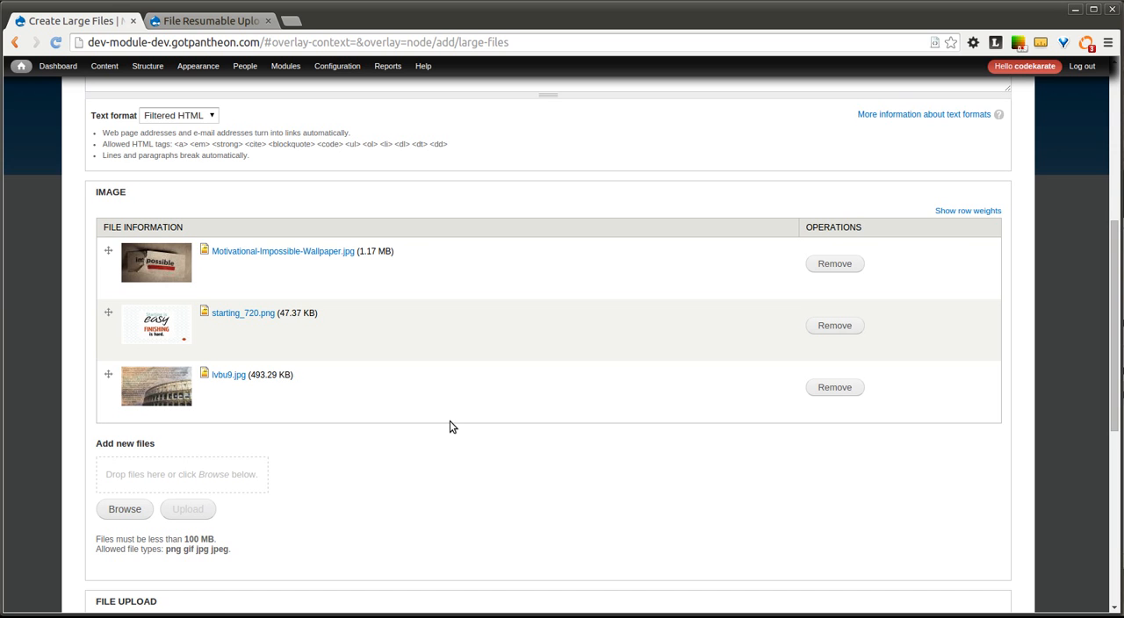
scroll("down", 3)
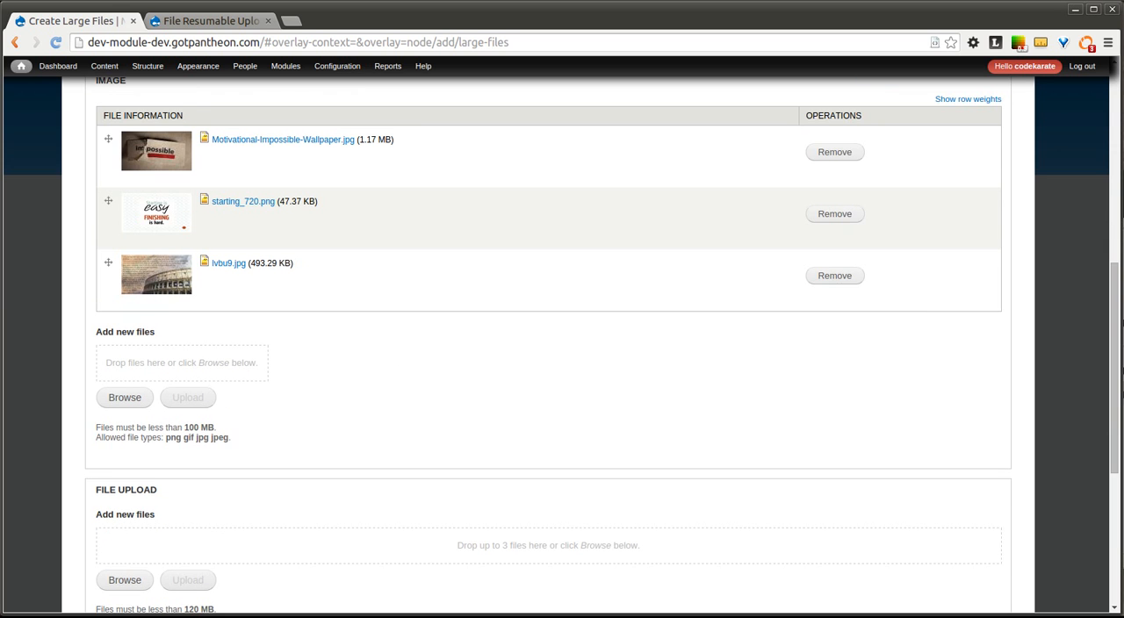
Try adding big_file_2.zip as an image; it is rejected as 113.06 MB exceeds 100 MB
left_click(124, 398)
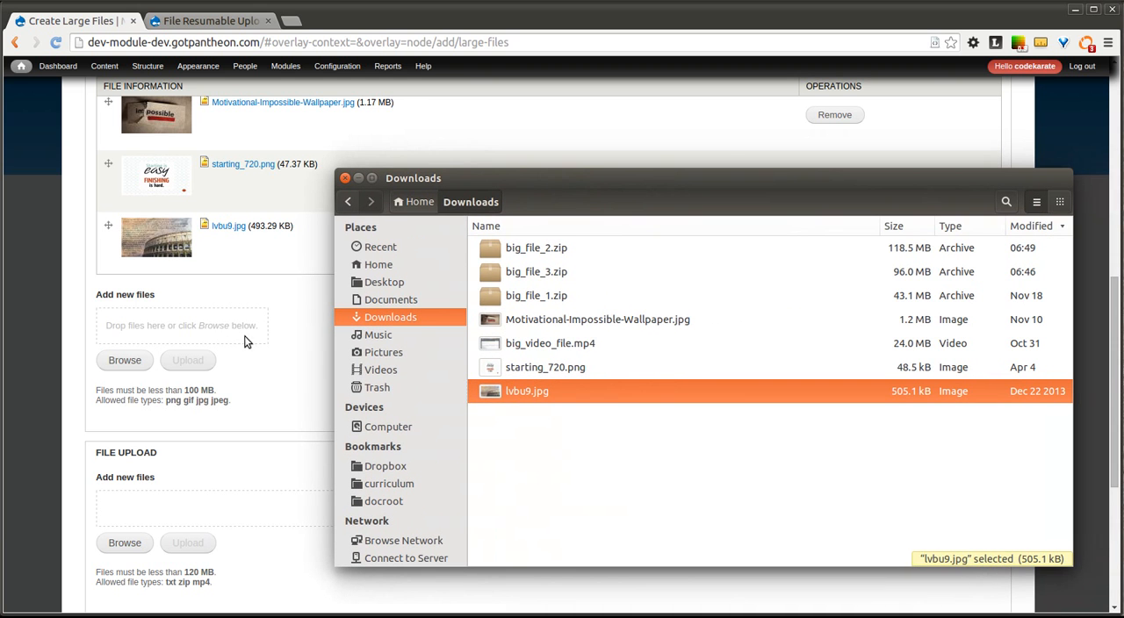
mouse_move(810, 289)
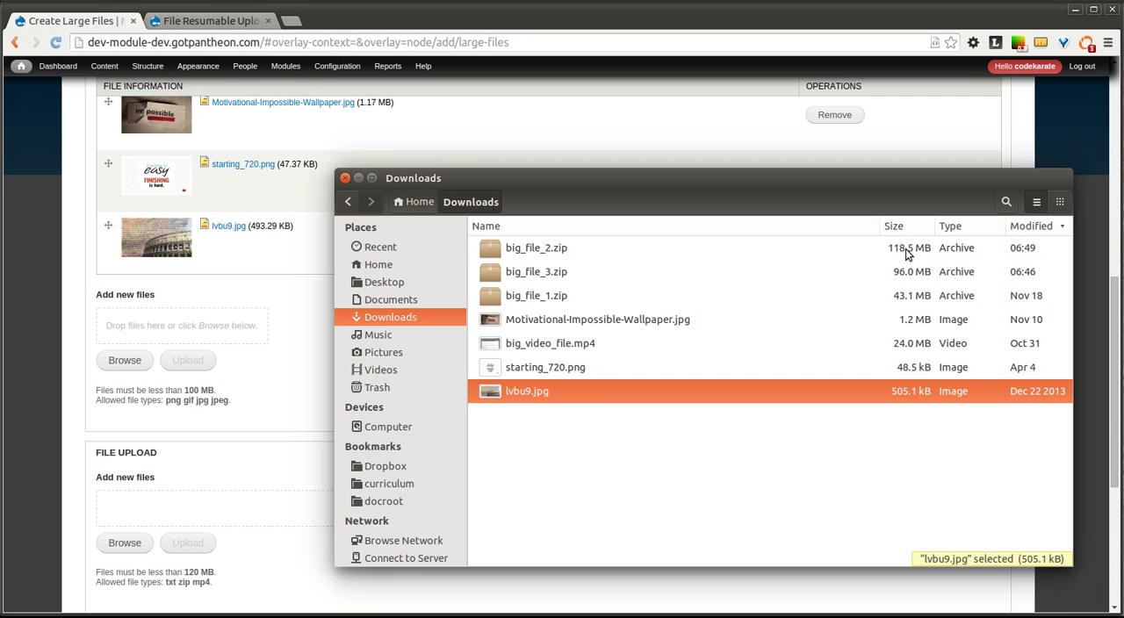
mouse_move(896, 252)
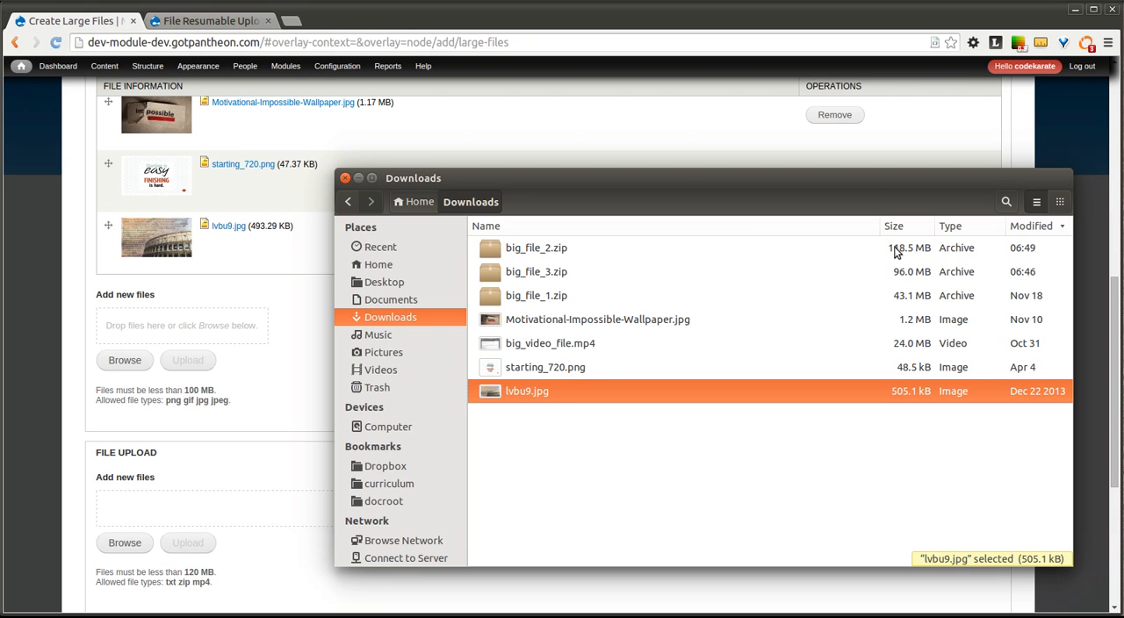
mouse_move(895, 264)
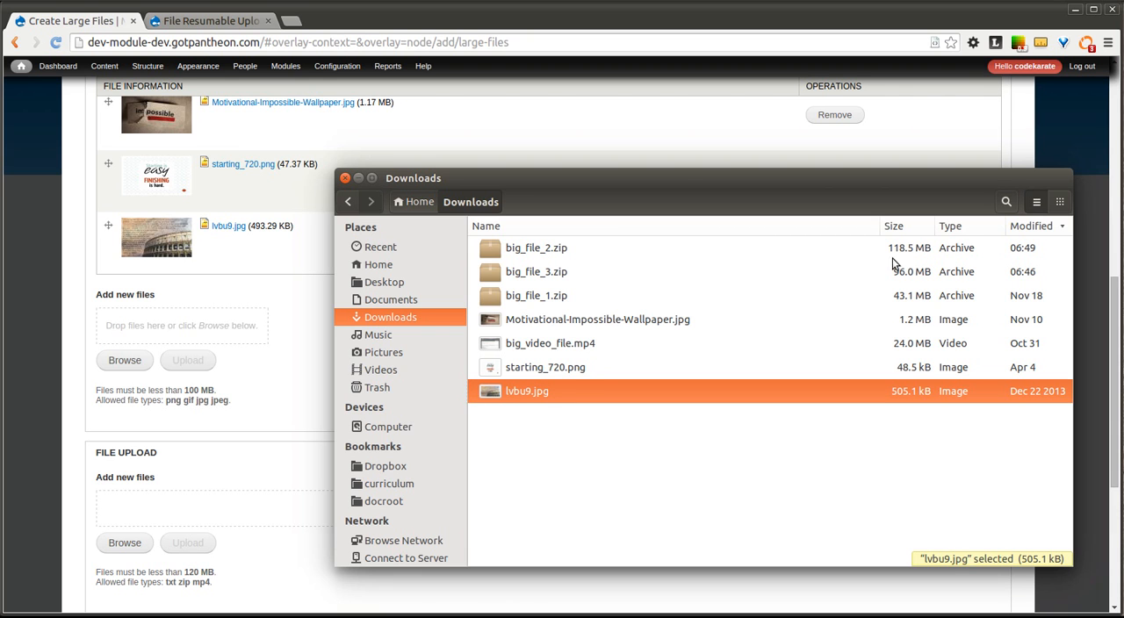
mouse_move(734, 273)
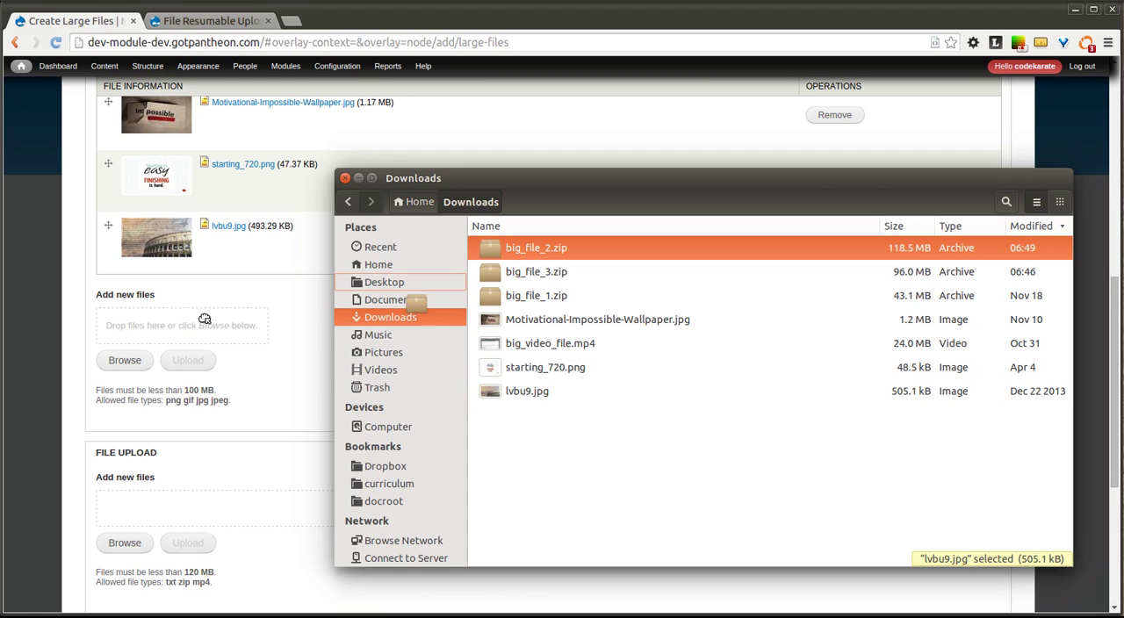
left_click(535, 248)
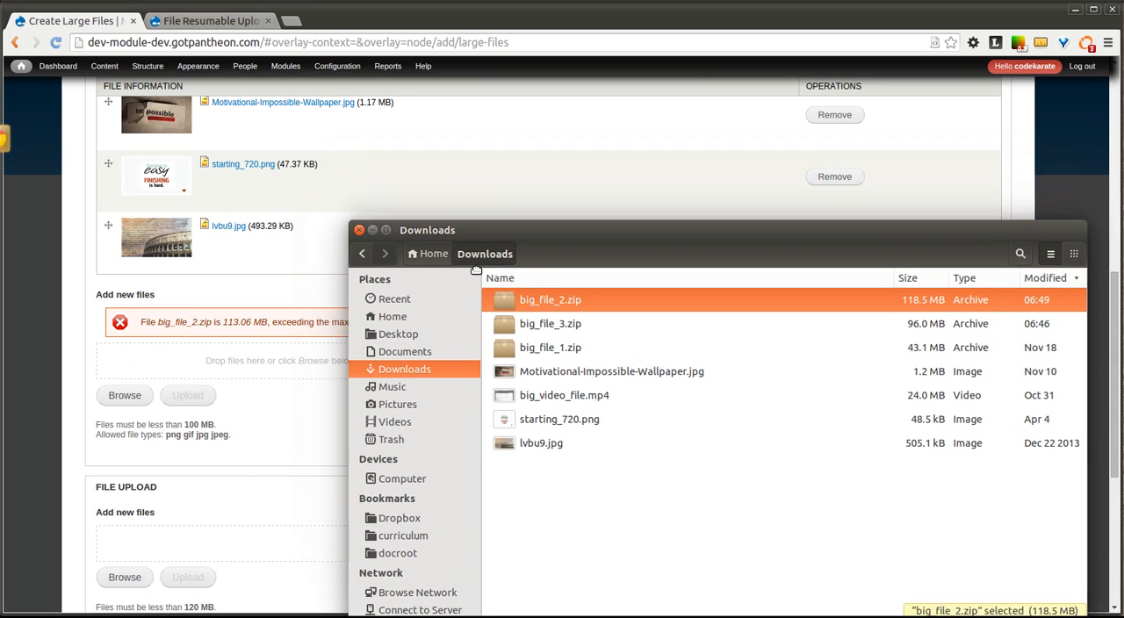
left_click(359, 229)
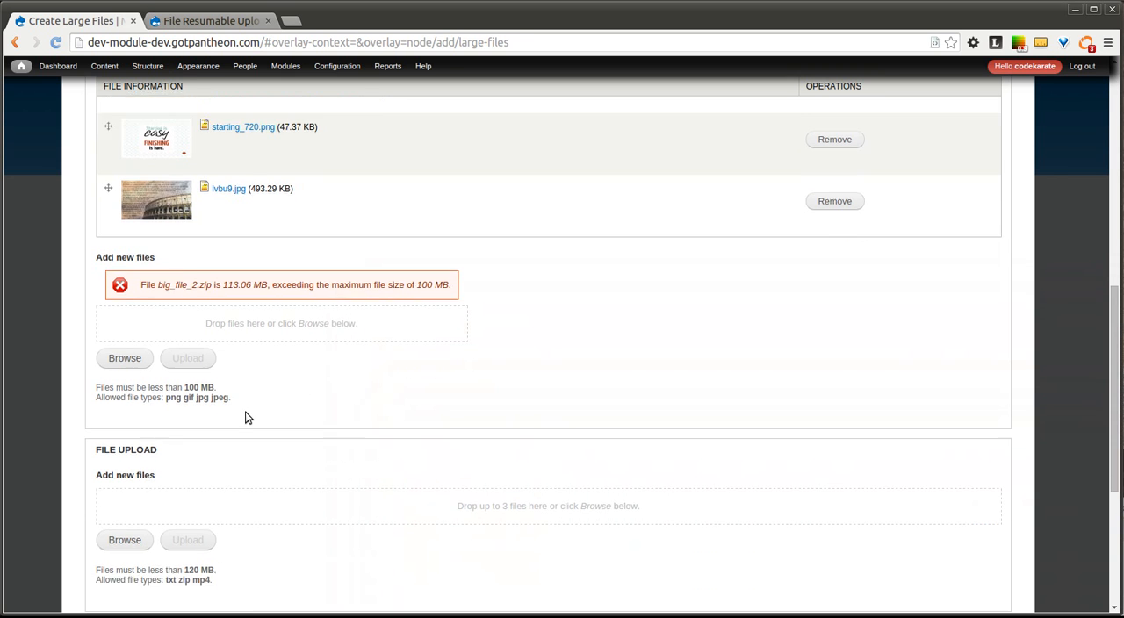
Add big_file_2.zip, big_file_1.zip and big_video_file.mp4 from Downloads to the File upload queue
scroll("down", 3)
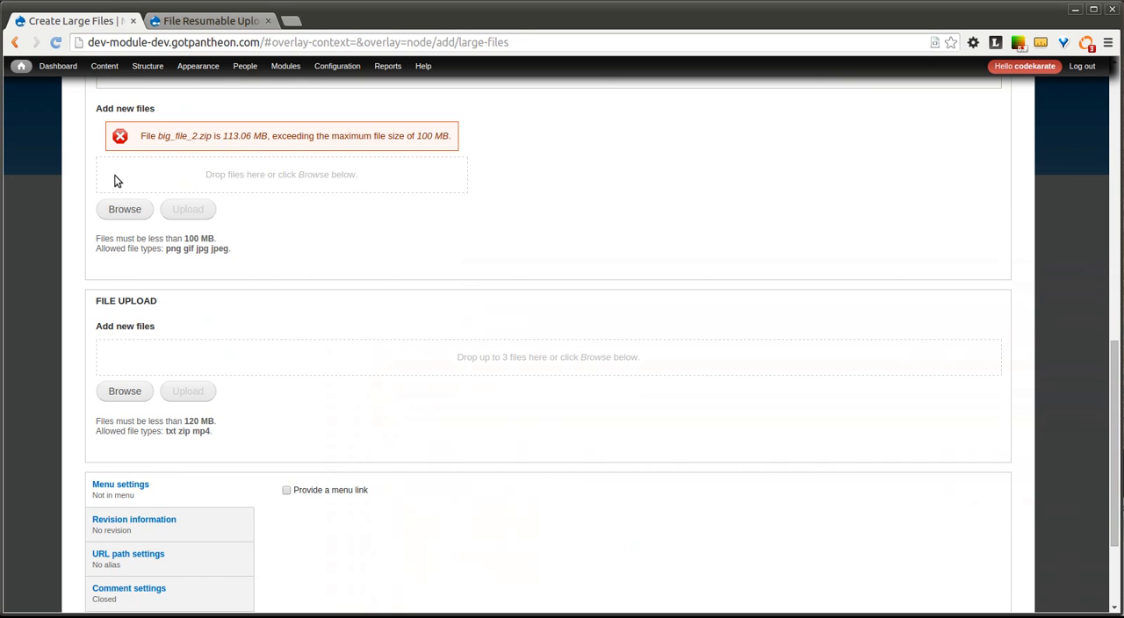
scroll("down", 3)
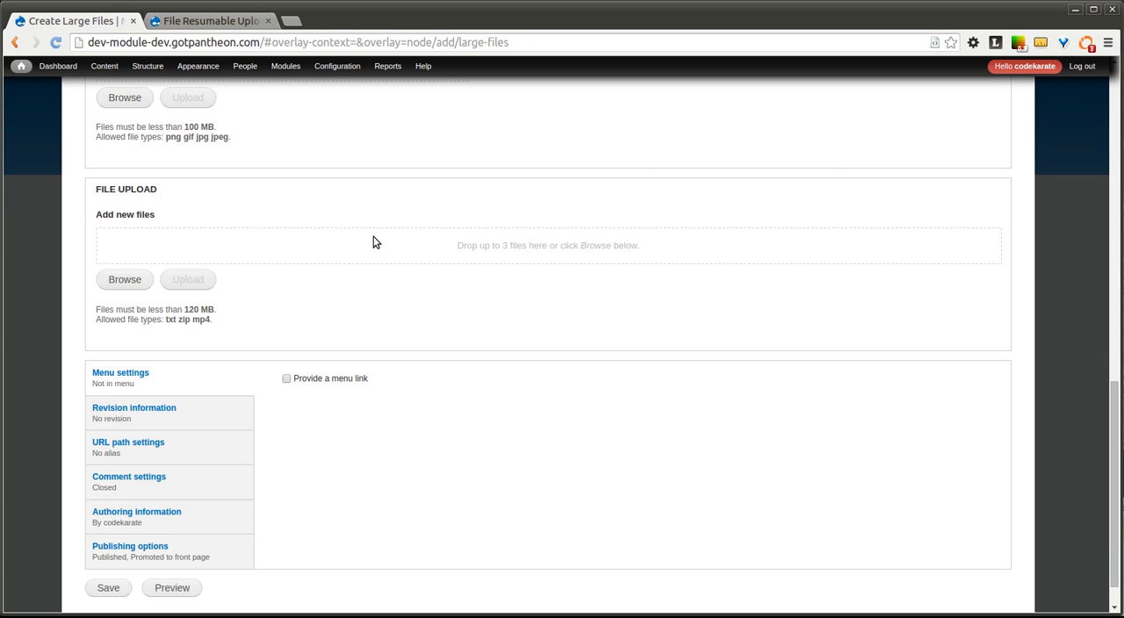
left_click(123, 279)
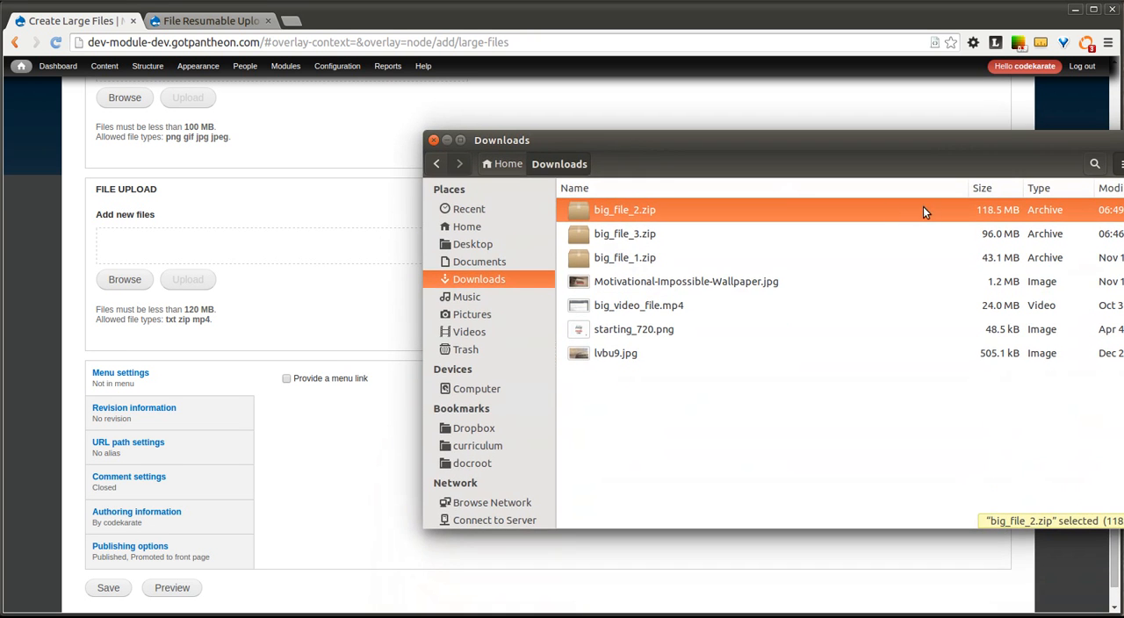
double_click(622, 210)
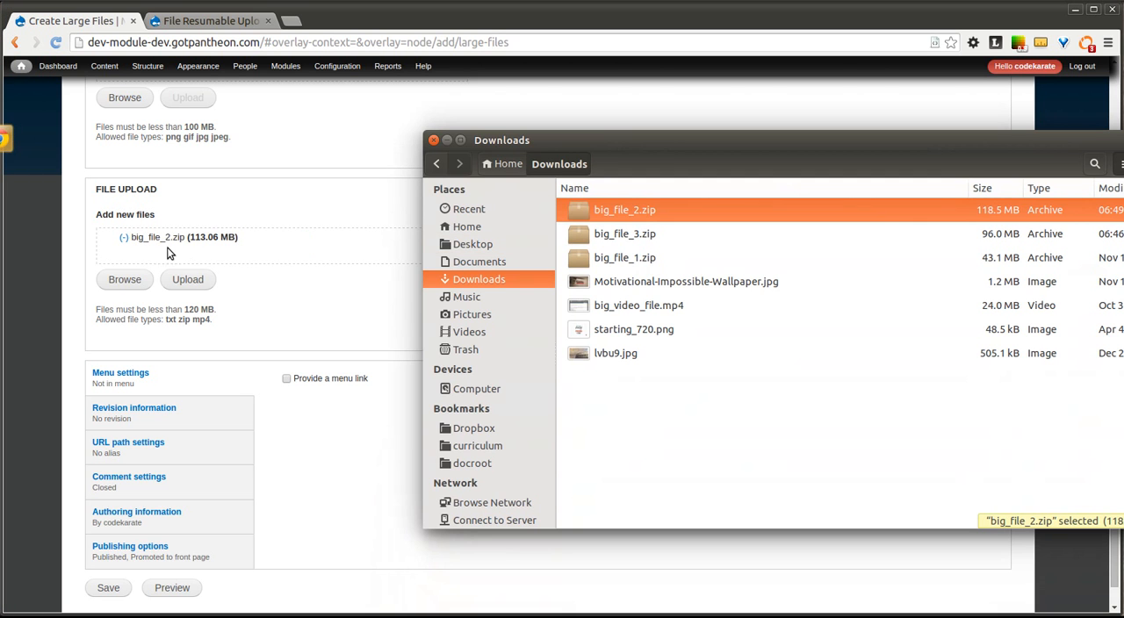
mouse_move(742, 241)
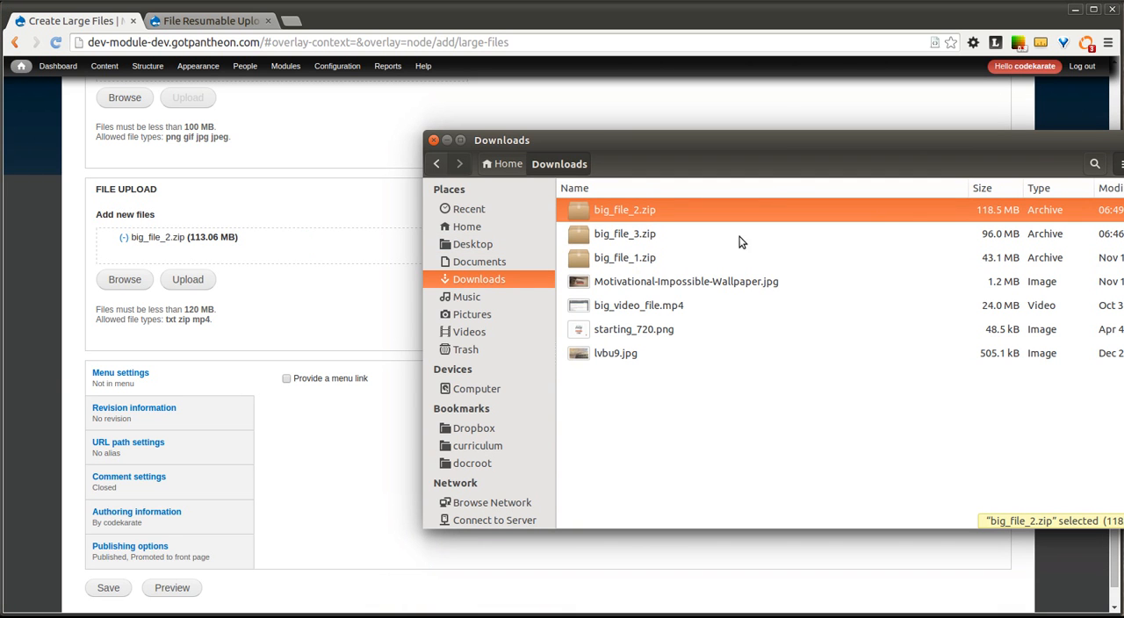
left_click(622, 234)
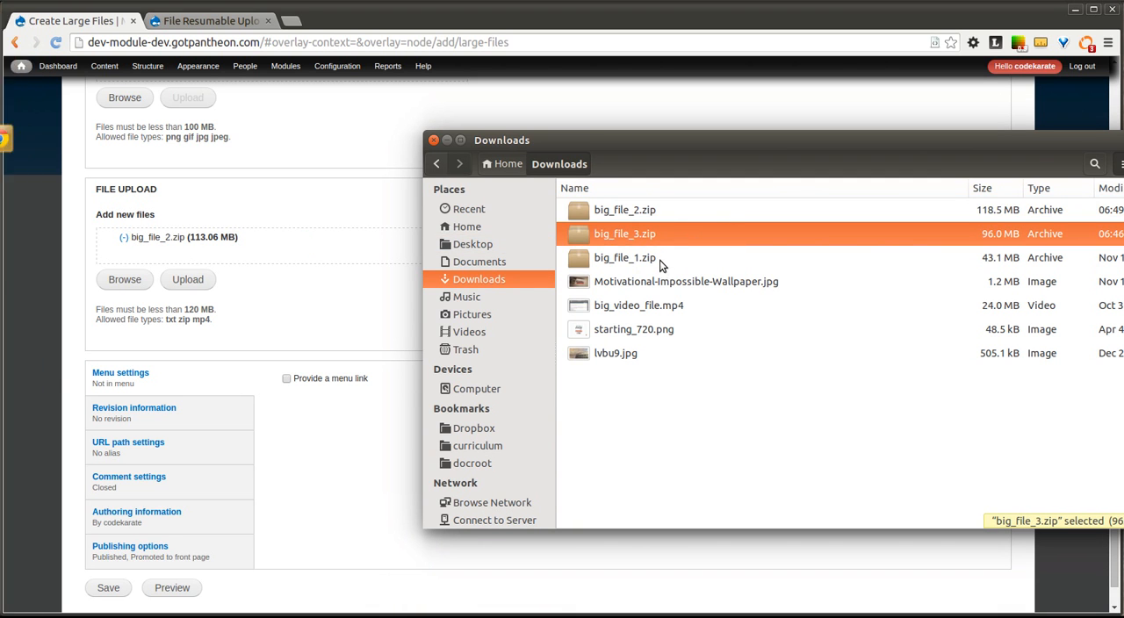
double_click(622, 257)
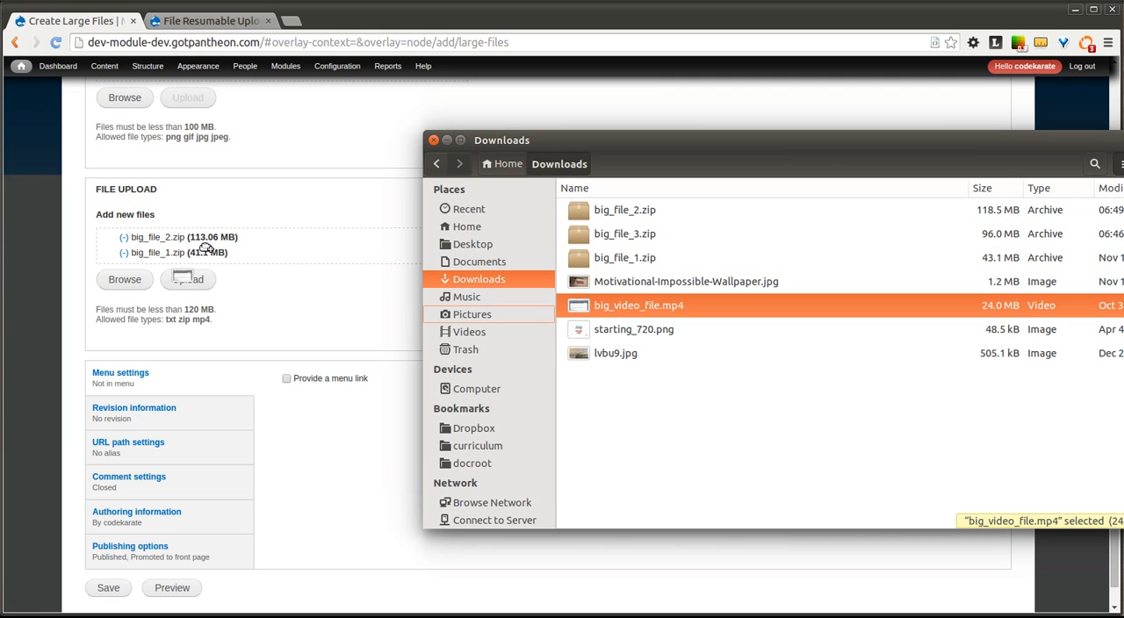
left_click(636, 305)
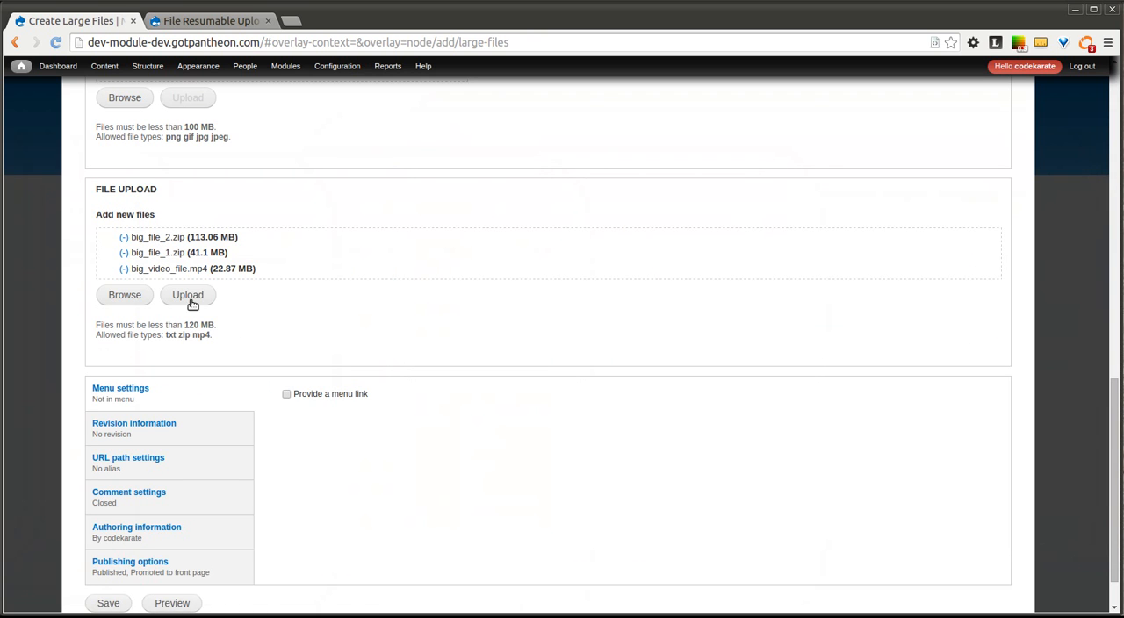
Start uploading the three queued files until progress reaches 3.3%
left_click(187, 295)
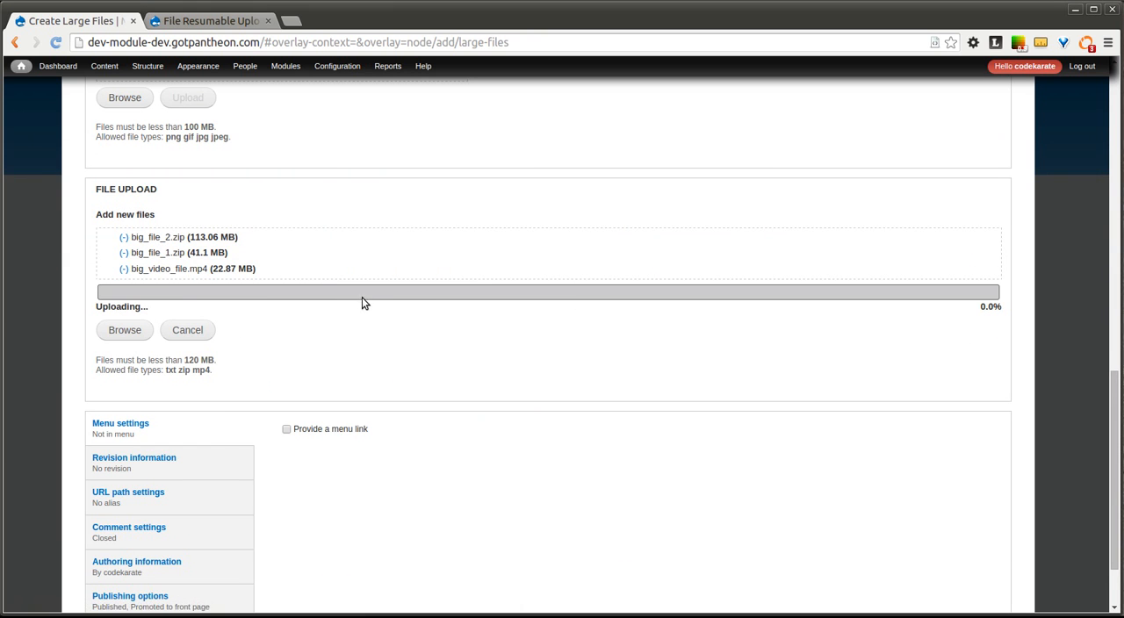
mouse_move(309, 279)
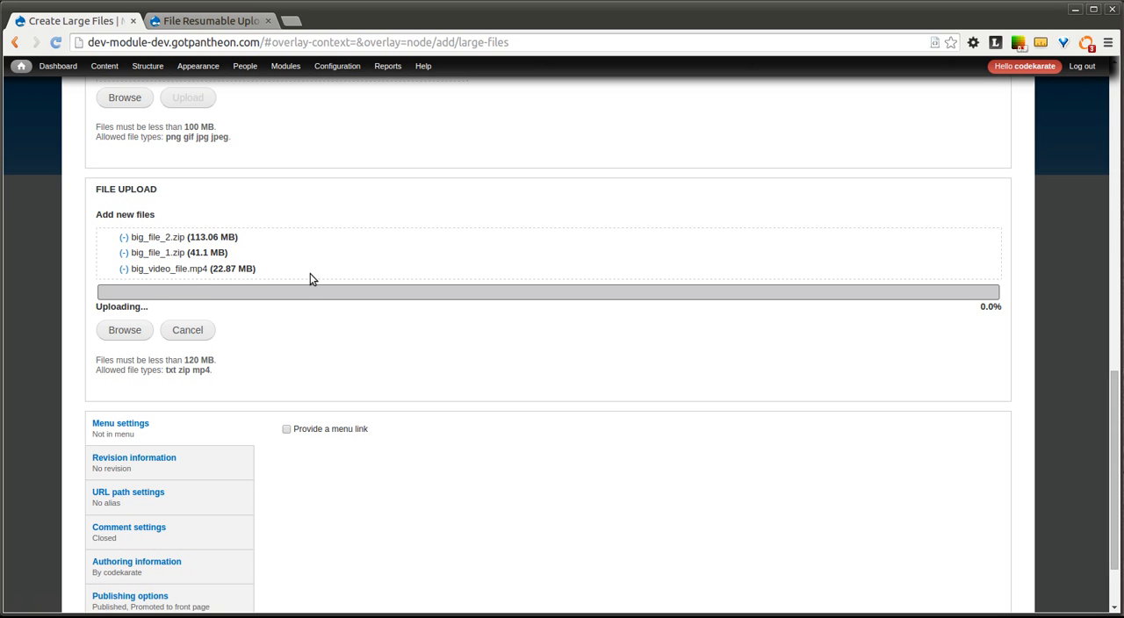
mouse_move(292, 271)
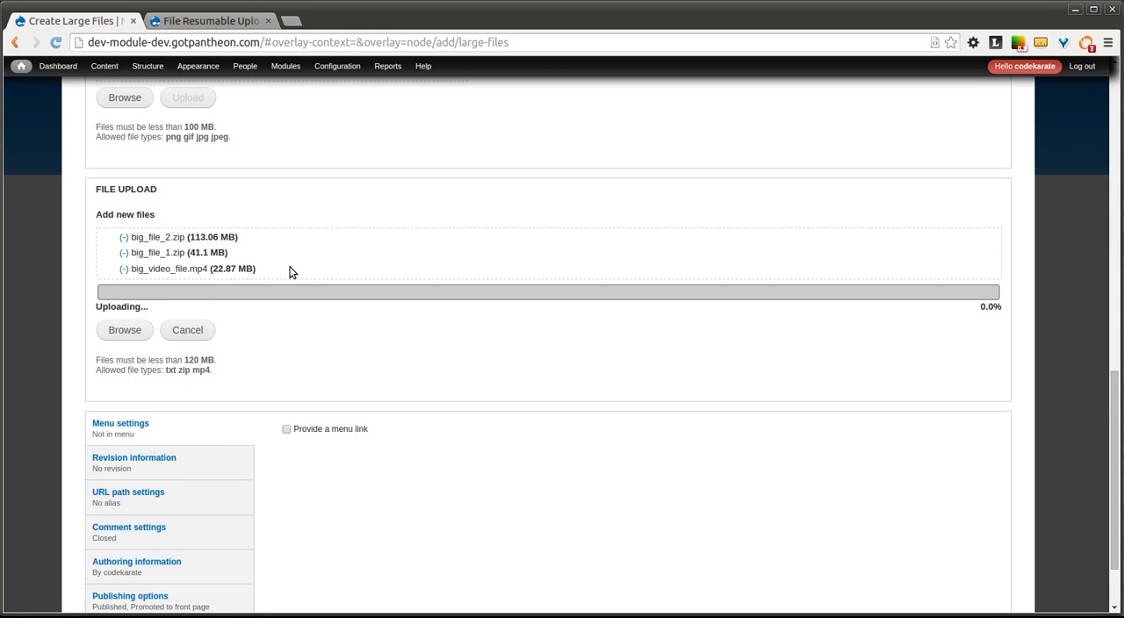
mouse_move(192, 237)
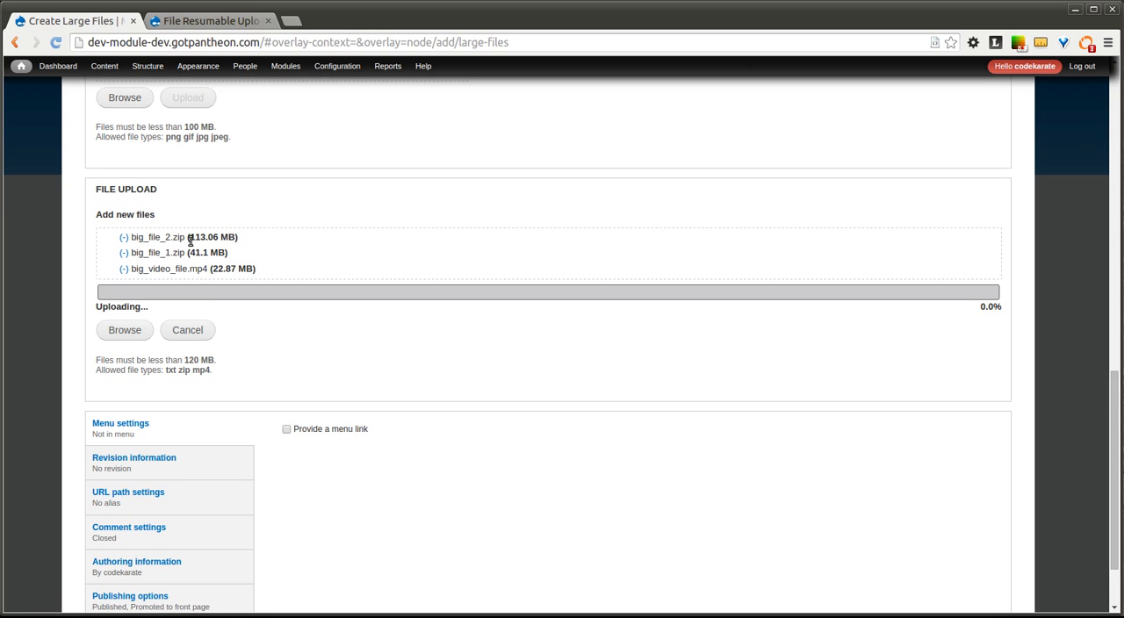
mouse_move(276, 269)
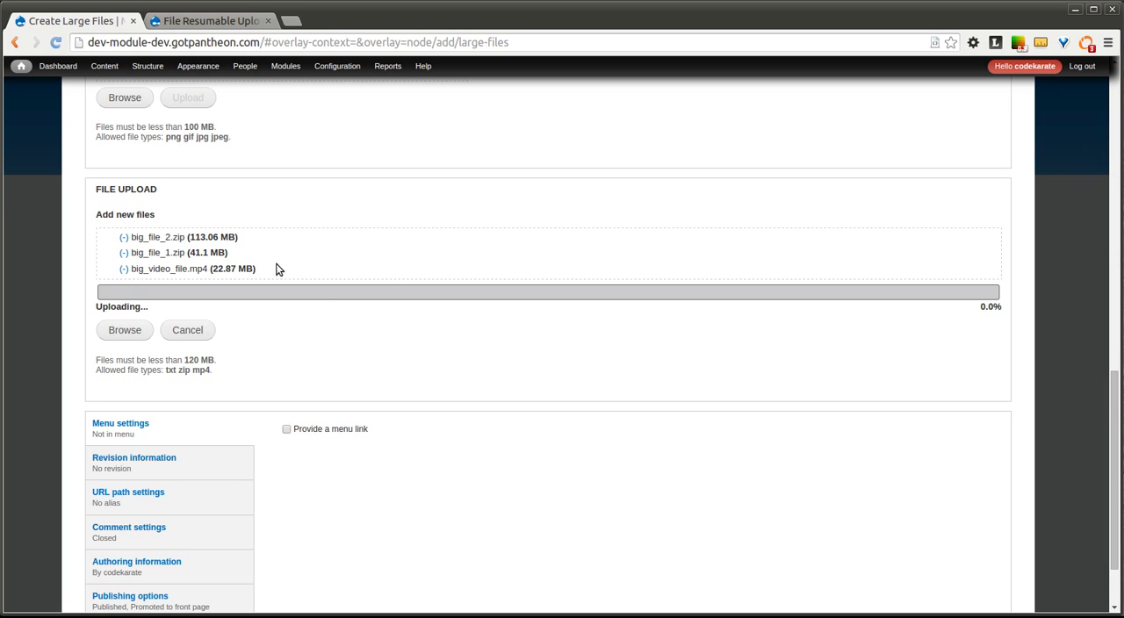
mouse_move(100, 285)
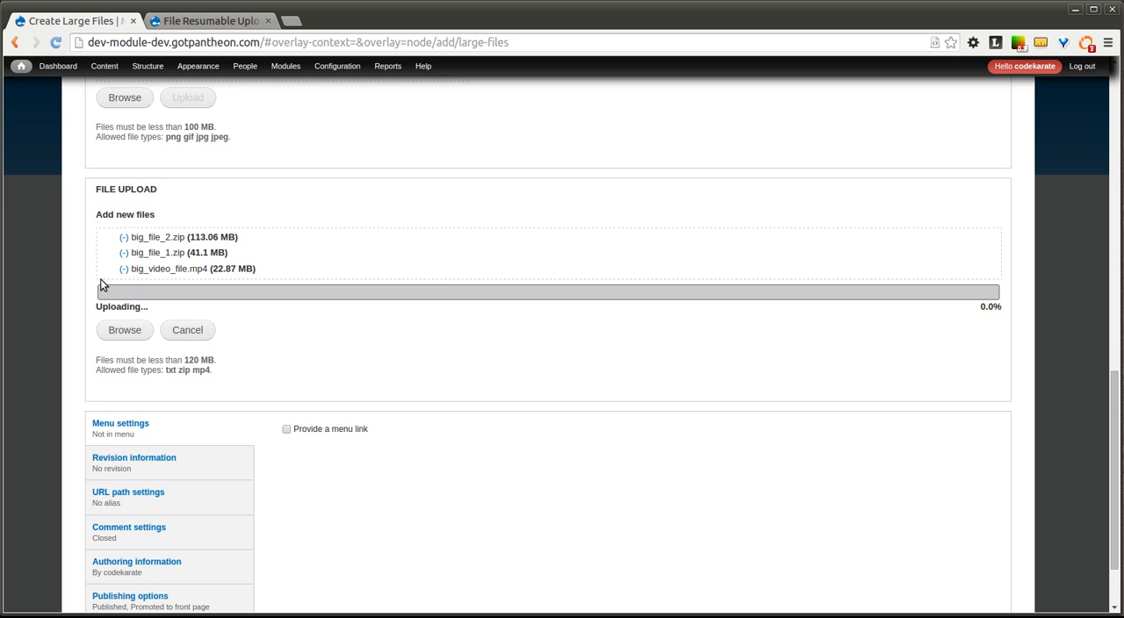
mouse_move(221, 294)
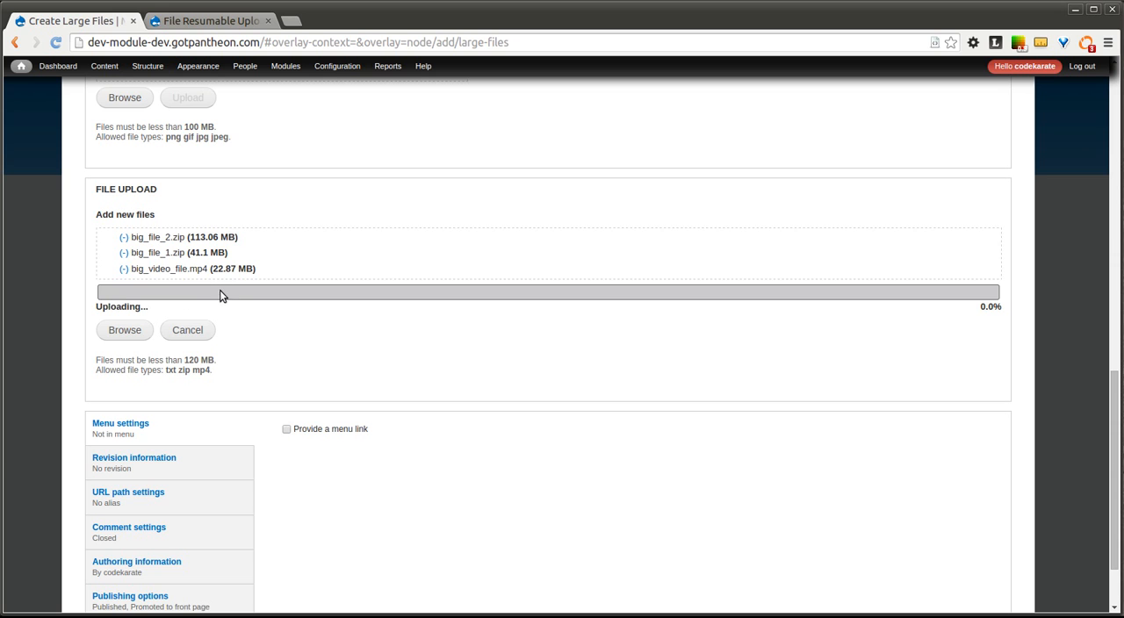
mouse_move(901, 3)
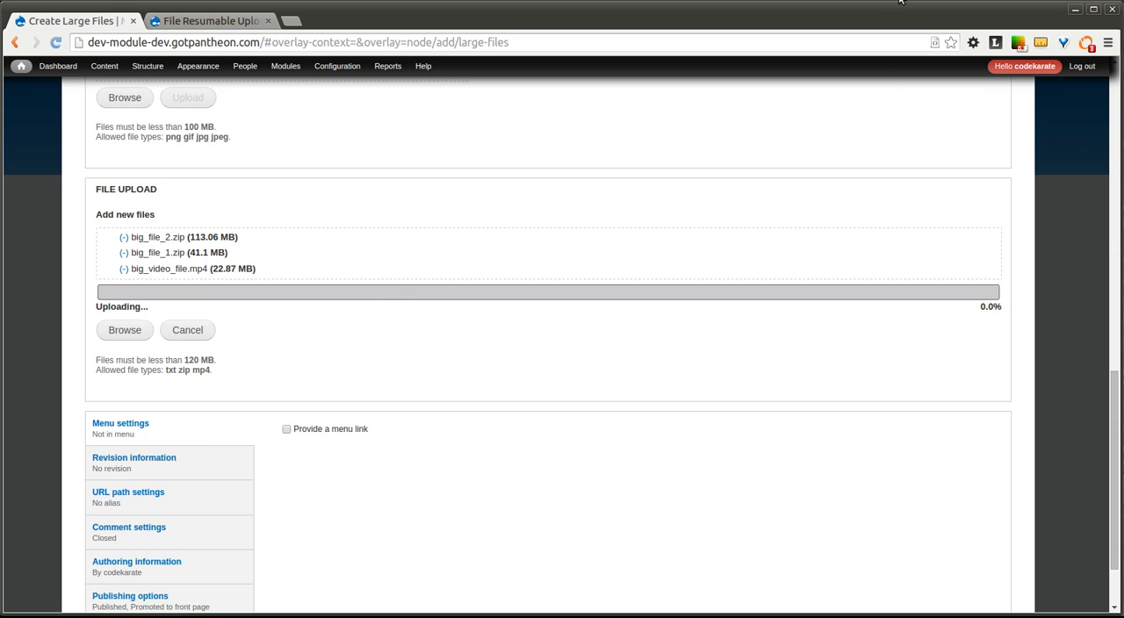
left_click(900, 3)
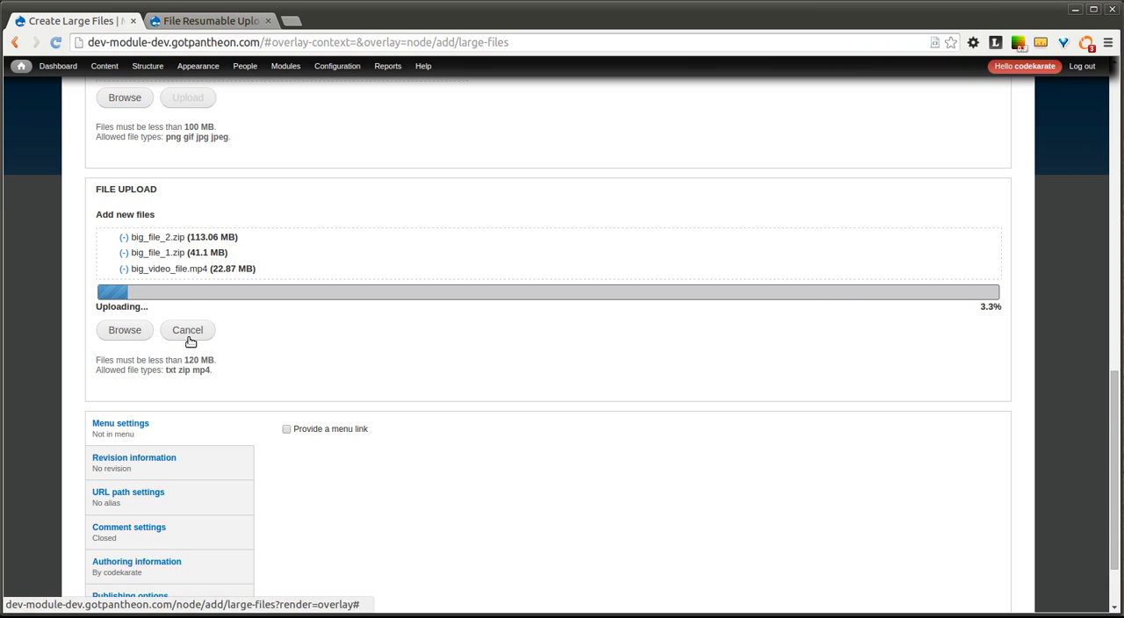
Cancel the upload, remove big_file_2.zip, and re-upload the remaining two files
left_click(187, 331)
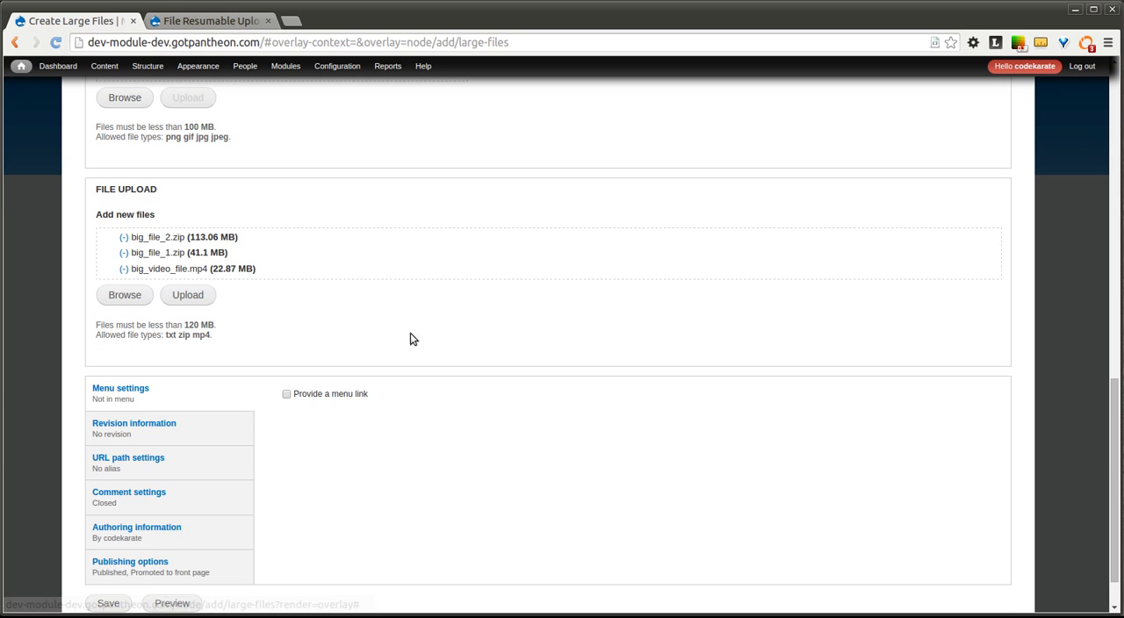
mouse_move(119, 240)
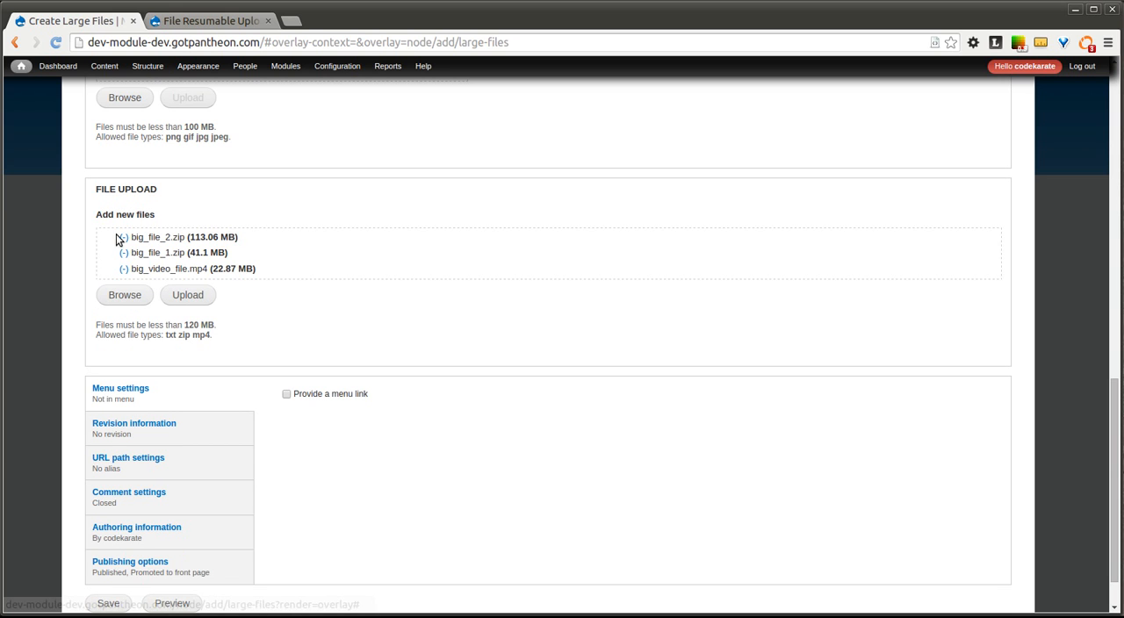
left_click(123, 237)
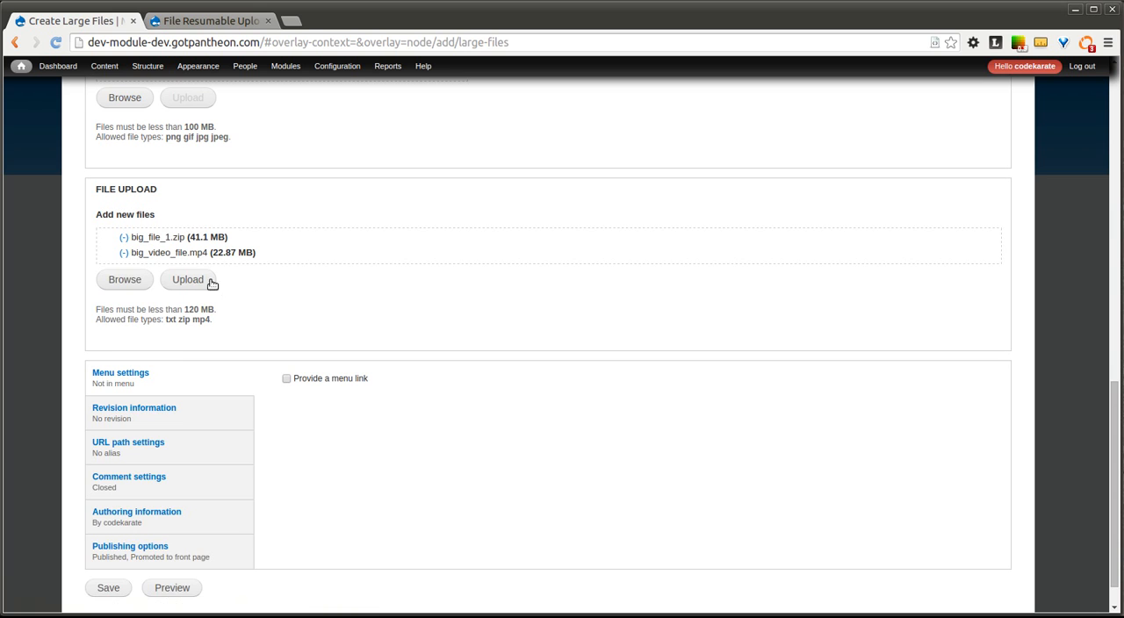
left_click(187, 279)
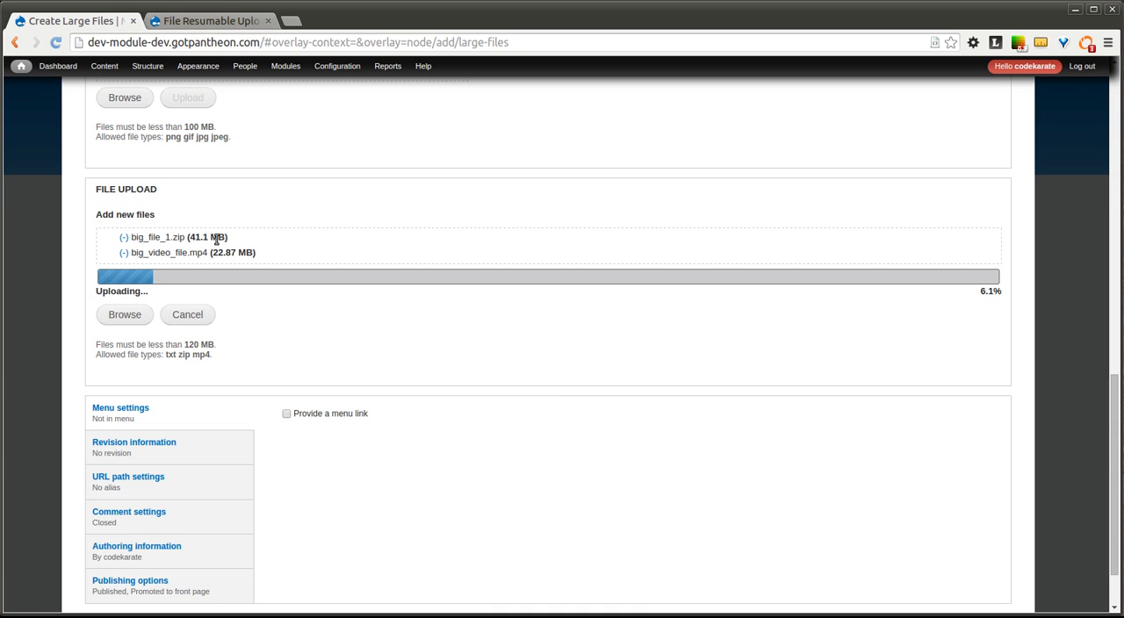
mouse_move(193, 268)
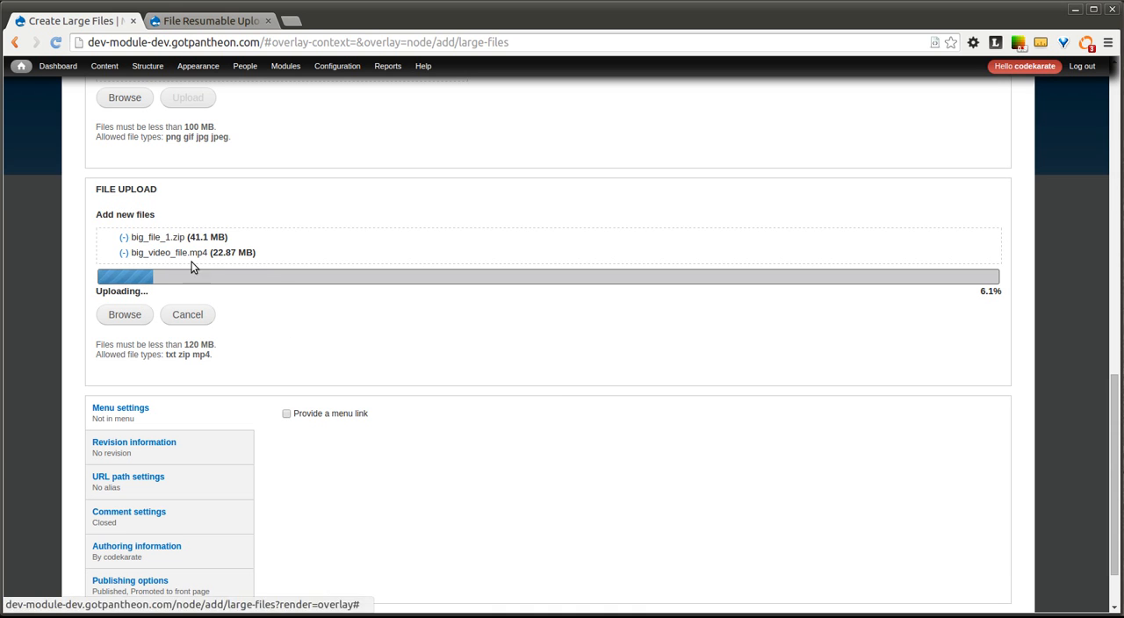
mouse_move(138, 293)
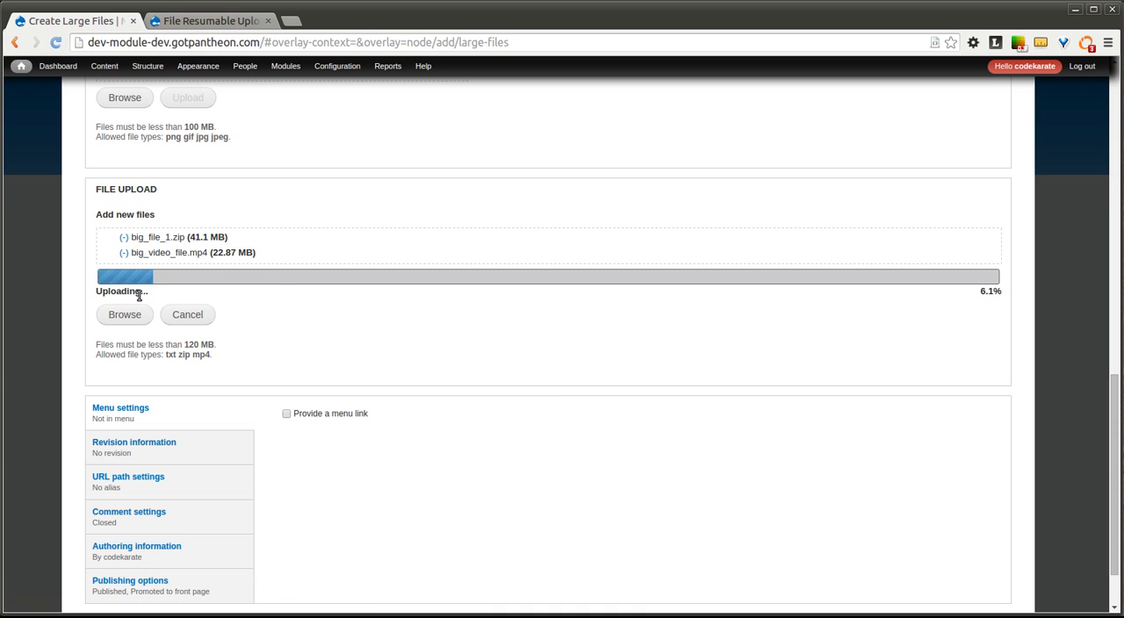
mouse_move(130, 243)
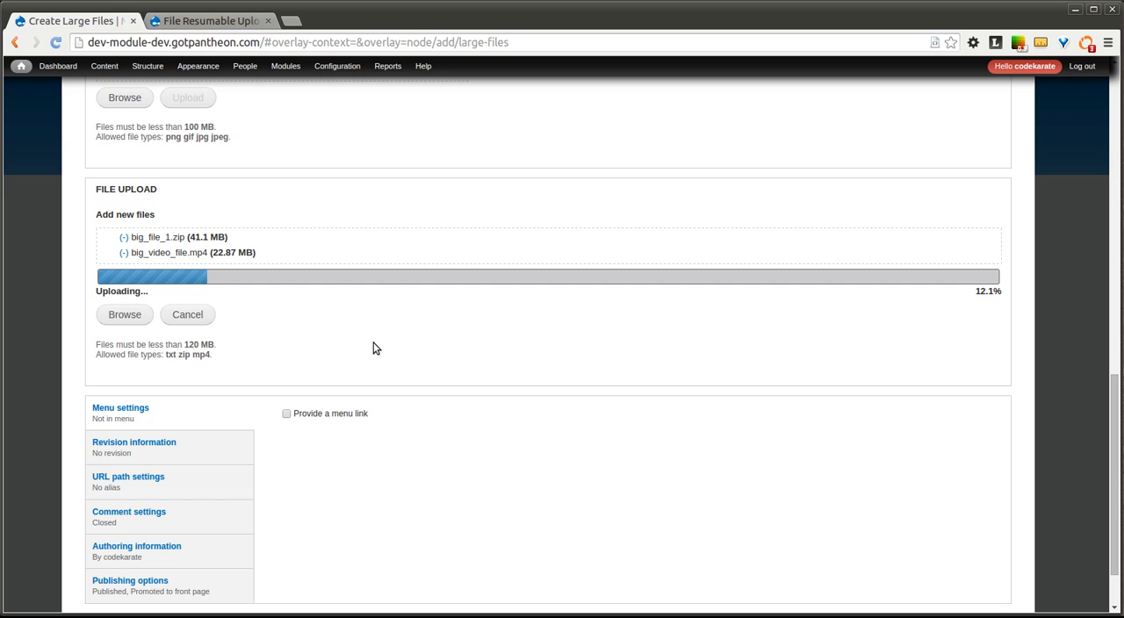
scroll("down", 3)
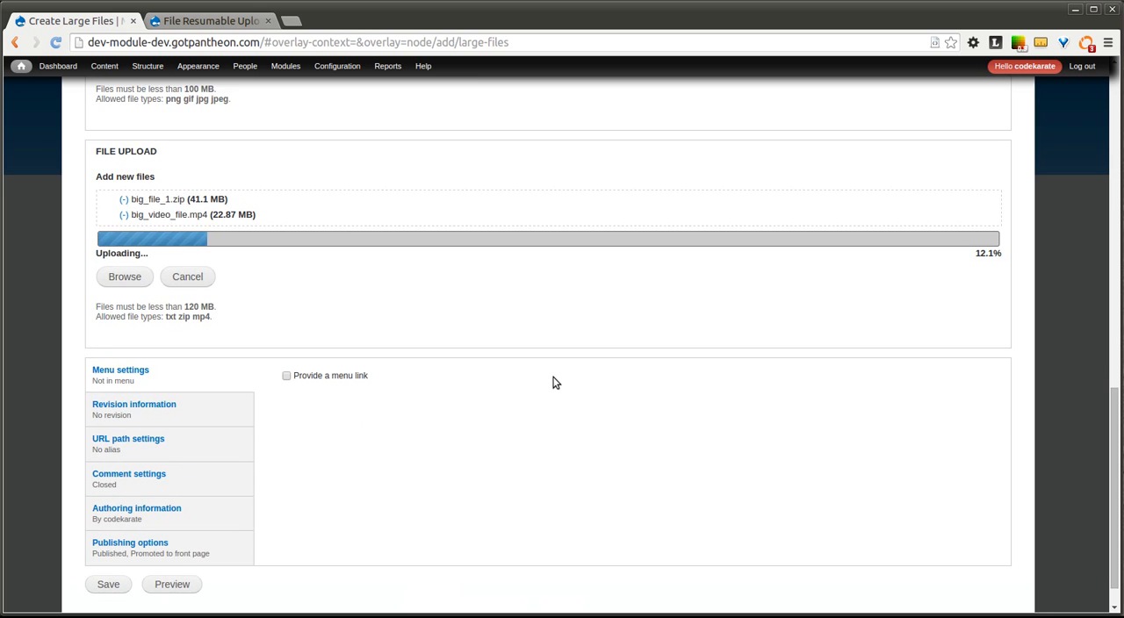
mouse_move(203, 283)
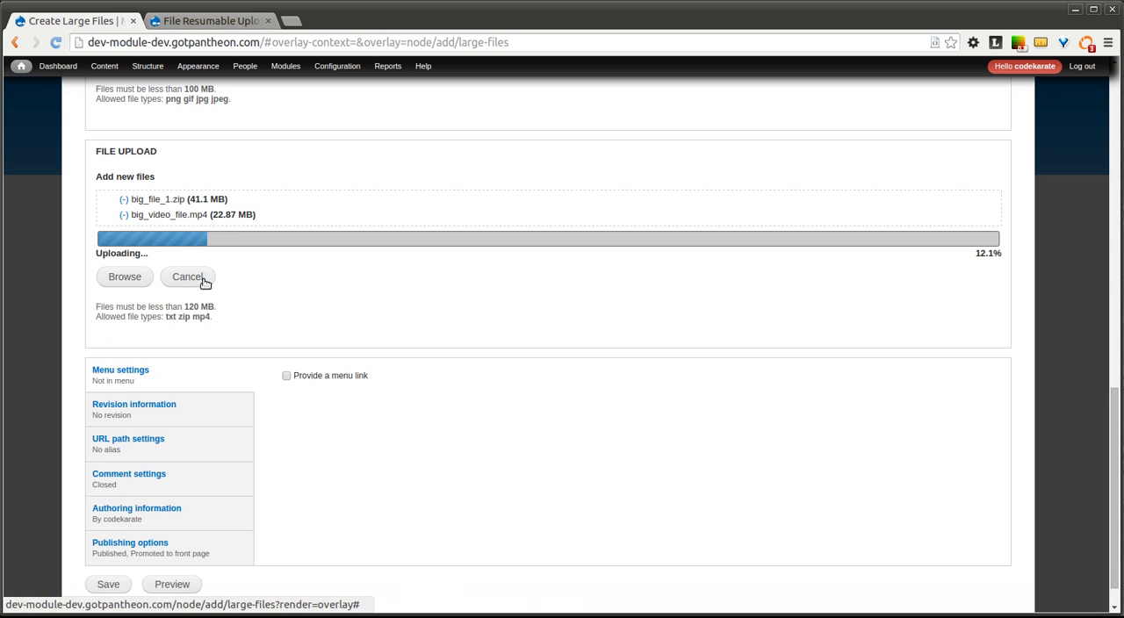
Cancel again and upload only big_video_file.mp4, reaching 16.7%
left_click(188, 277)
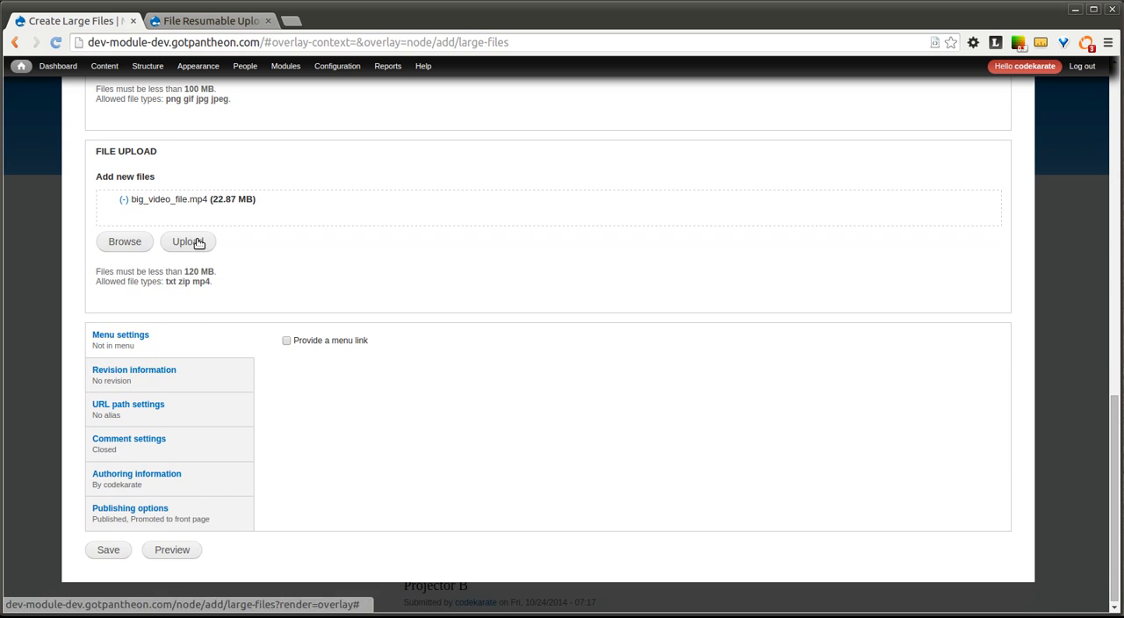
left_click(188, 241)
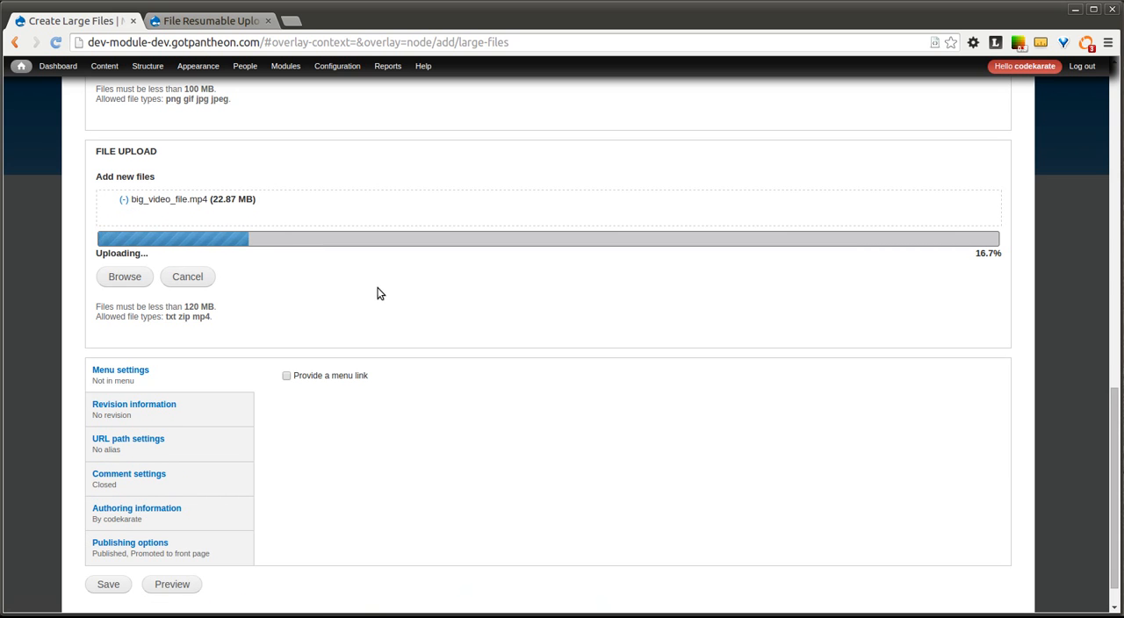
mouse_move(533, 263)
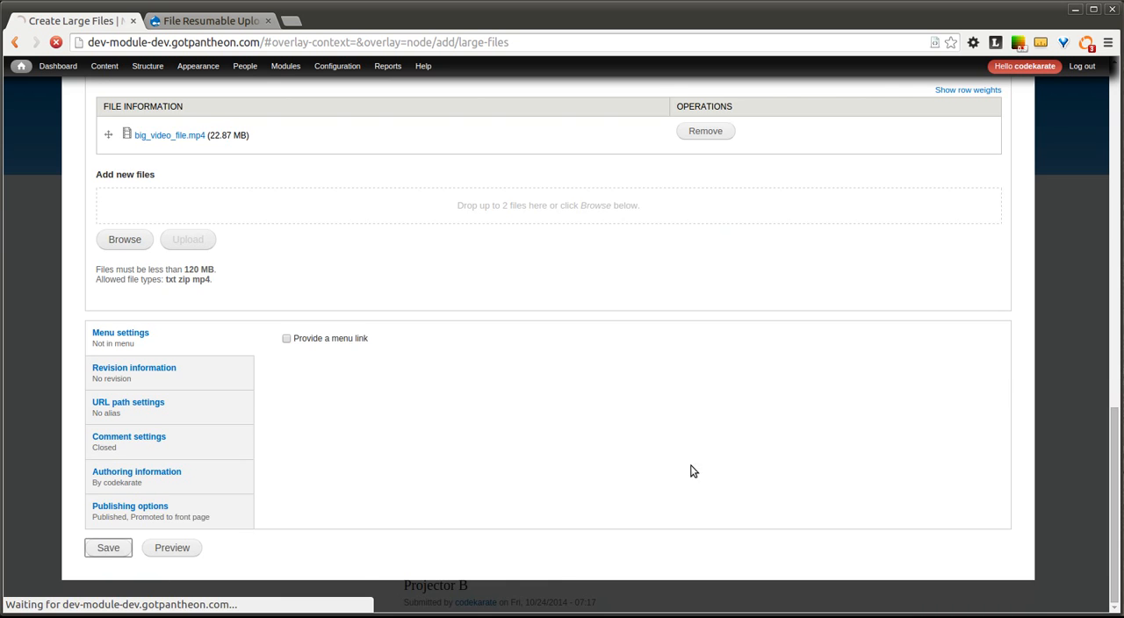
Save 'My Large File Upload', review its images and video link, then return to the project page
left_click(107, 548)
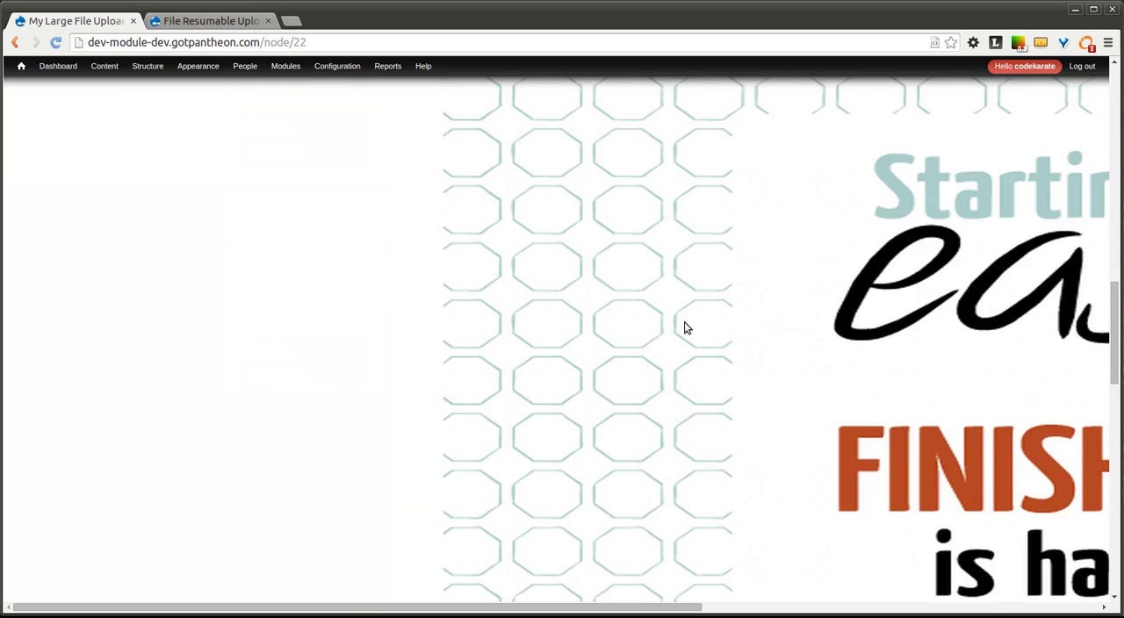
scroll("down", 3)
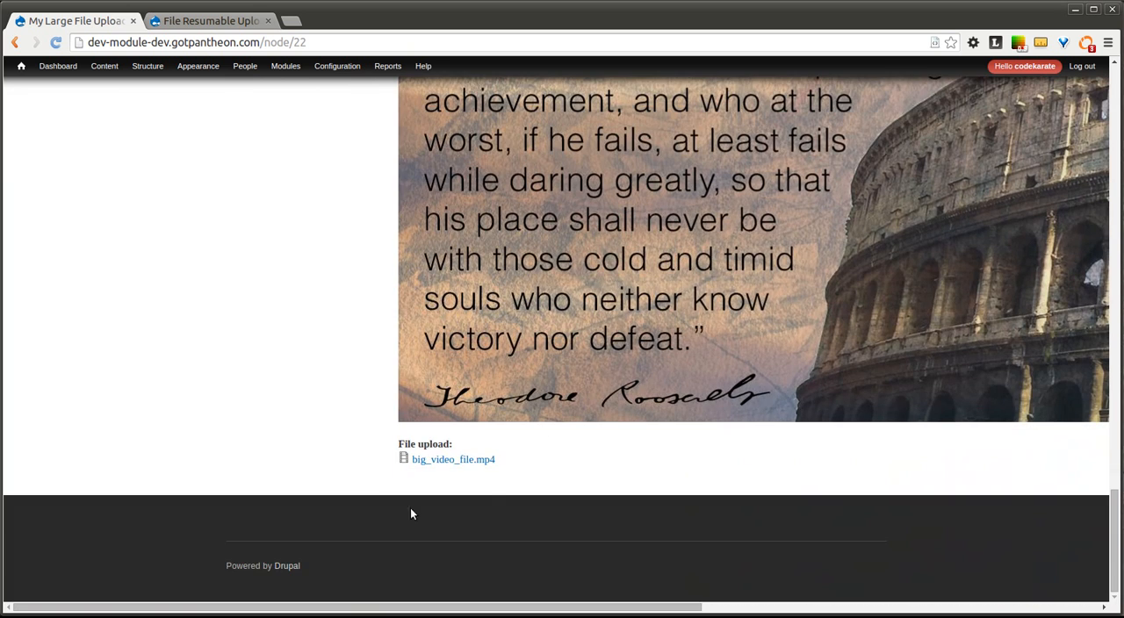
mouse_move(431, 475)
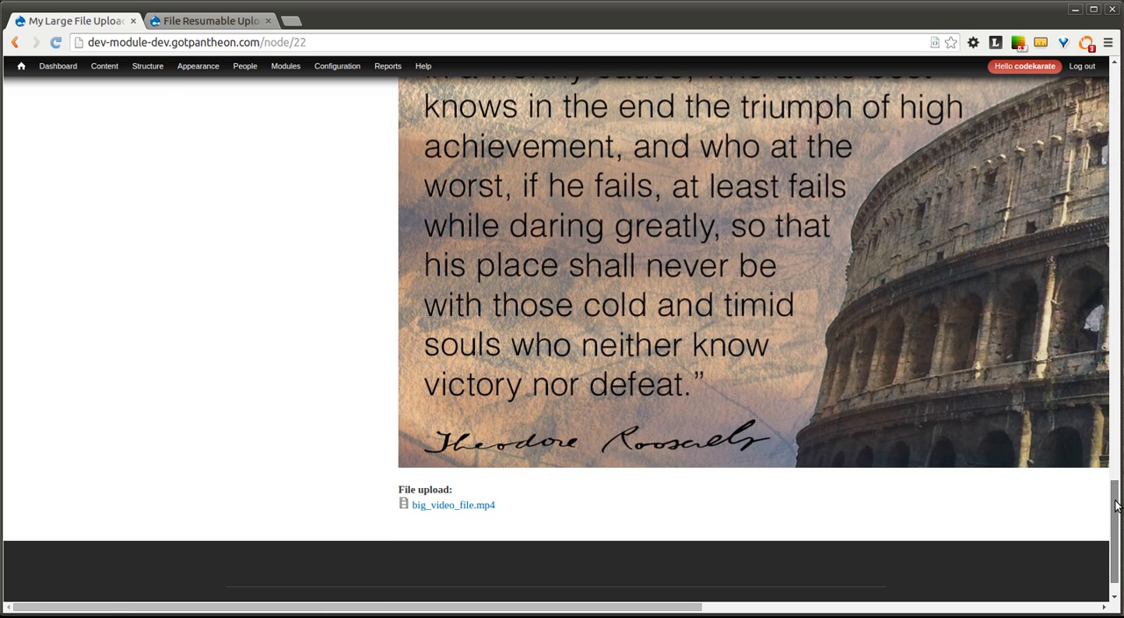
scroll("down", 3)
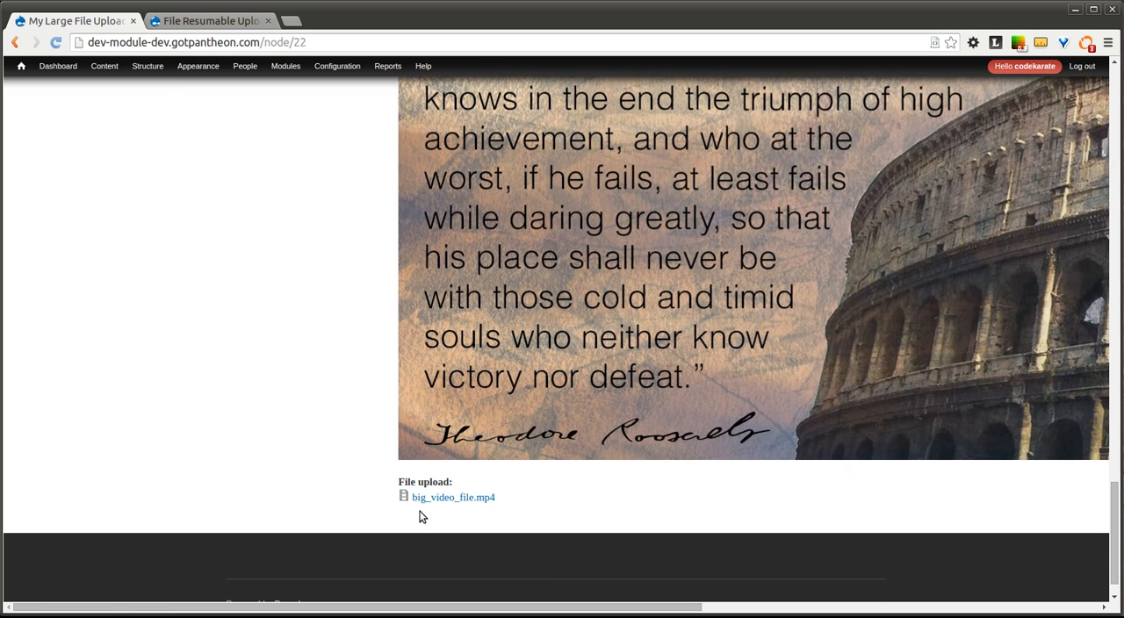
mouse_move(416, 511)
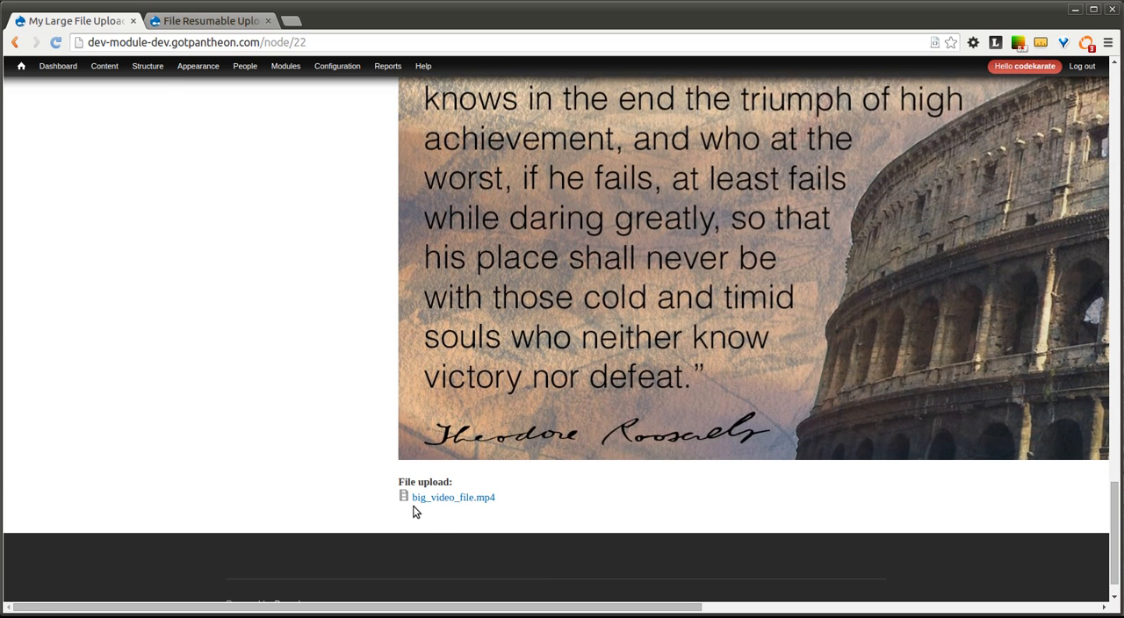
mouse_move(1117, 509)
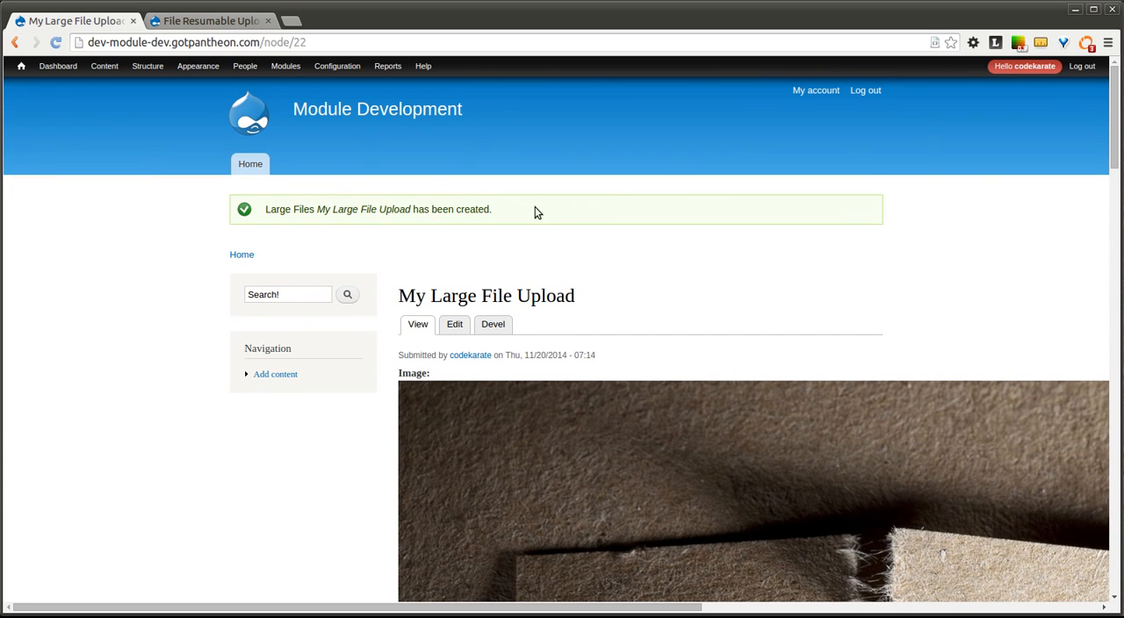
left_click(221, 19)
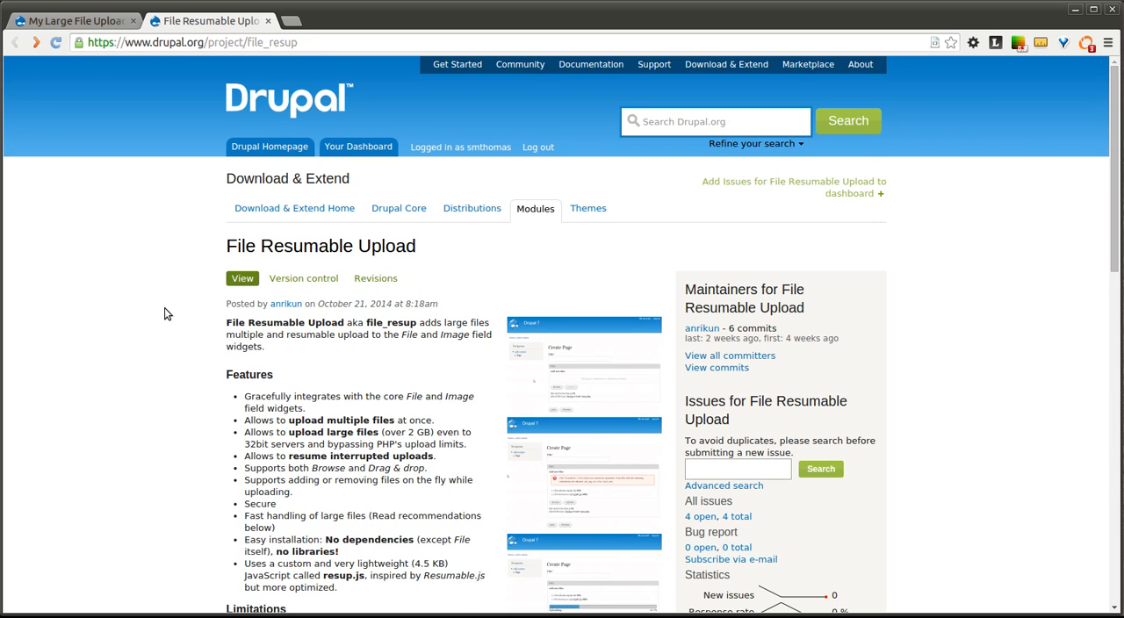
scroll("down", 3)
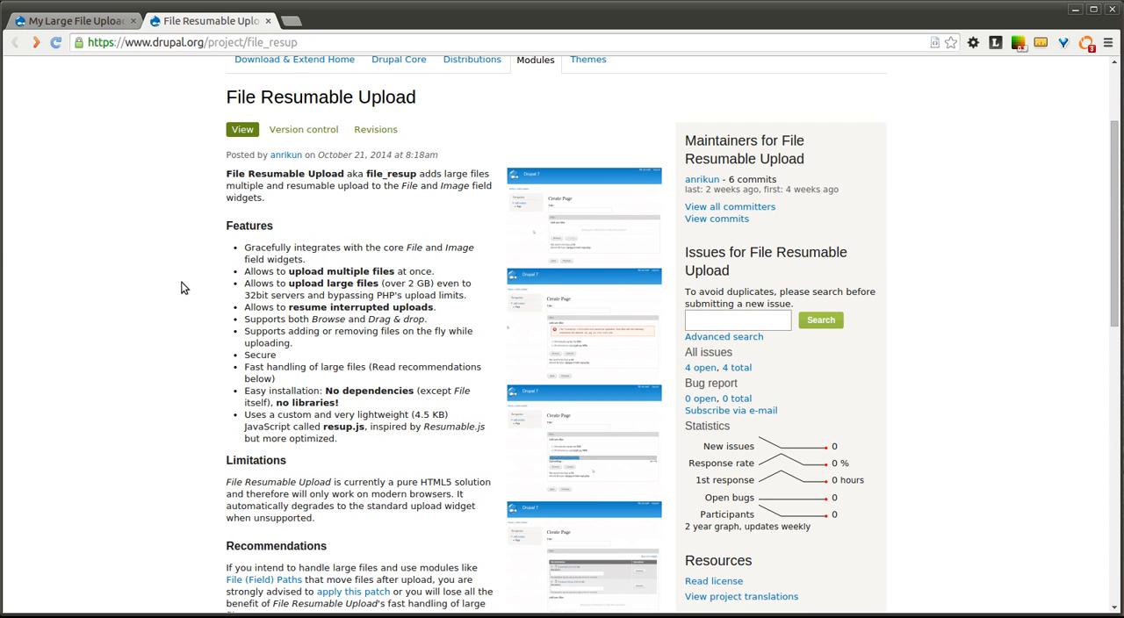
scroll("down", 3)
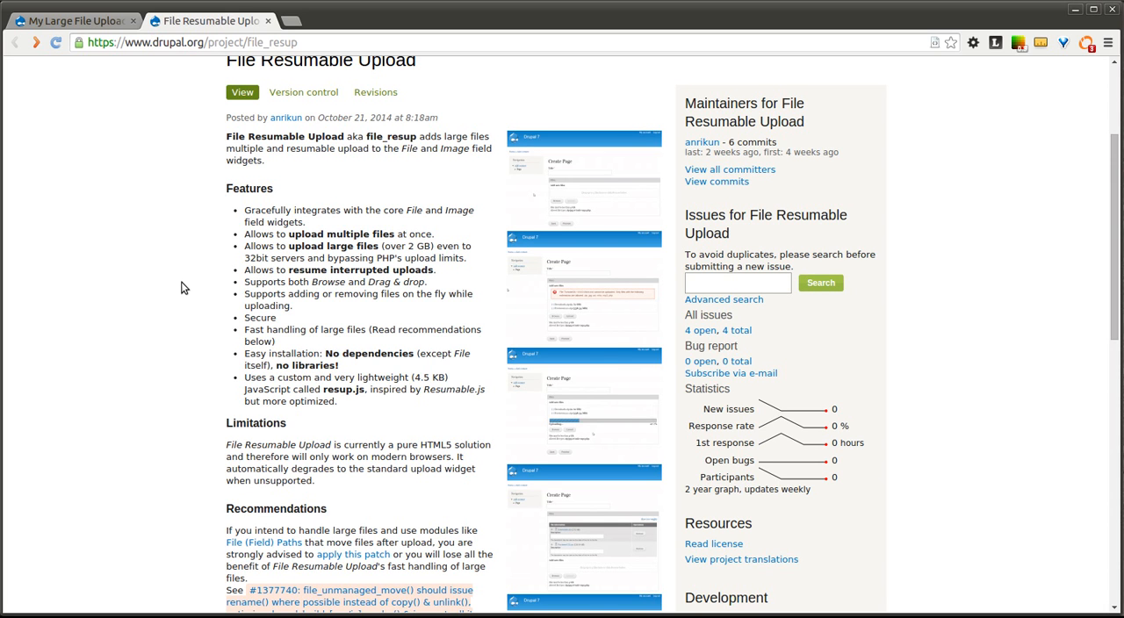
scroll("down", 3)
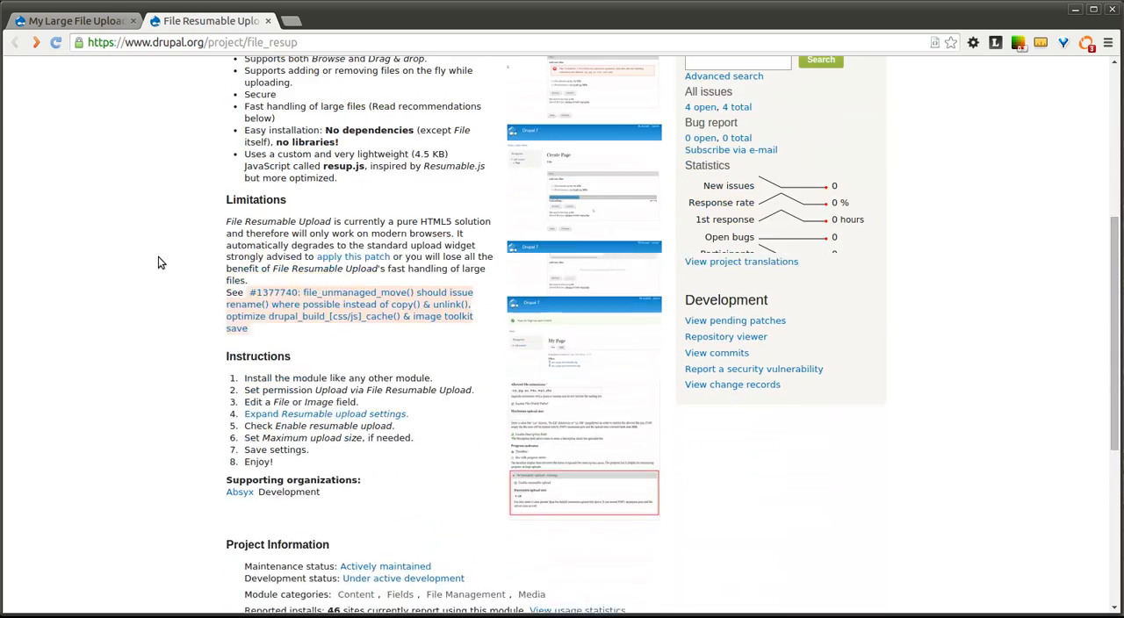
scroll("up", 3)
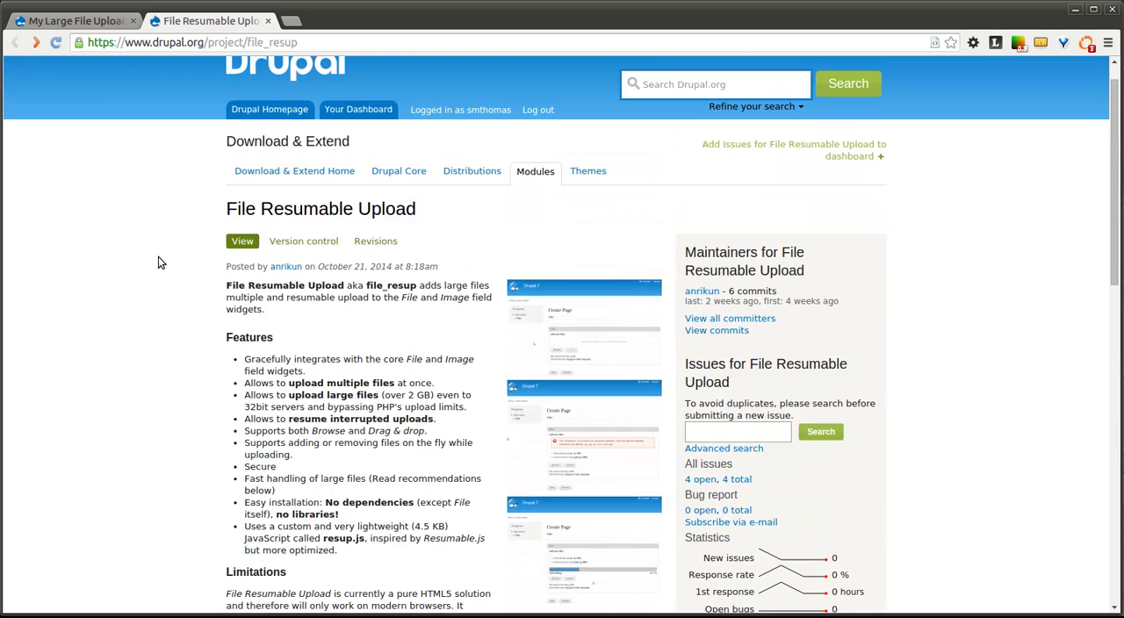